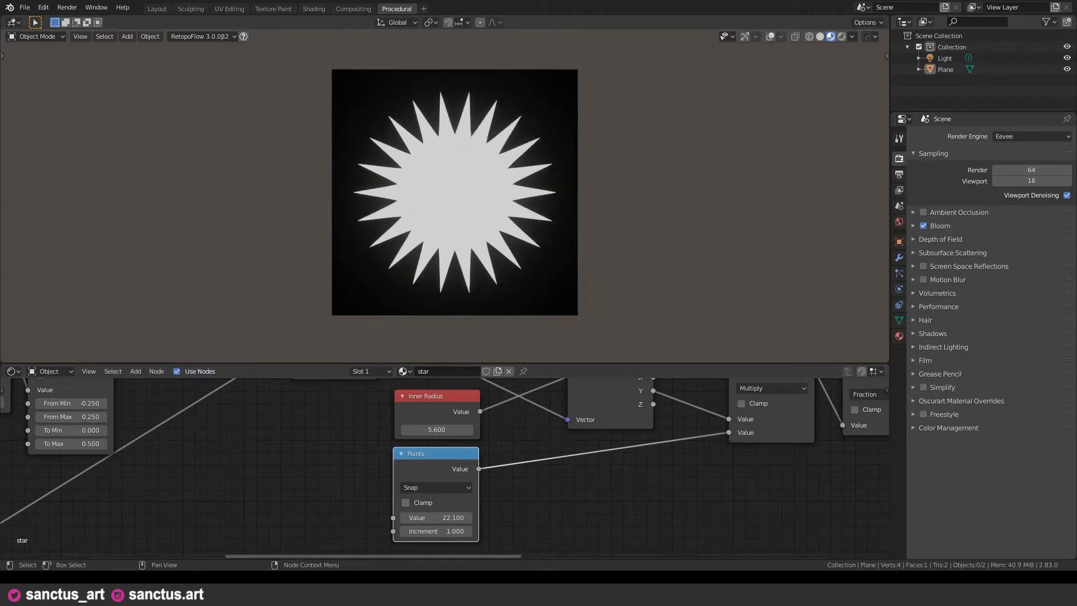
Review the finished spiral example in Shading, then delete the plane to empty the scene
click(313, 22)
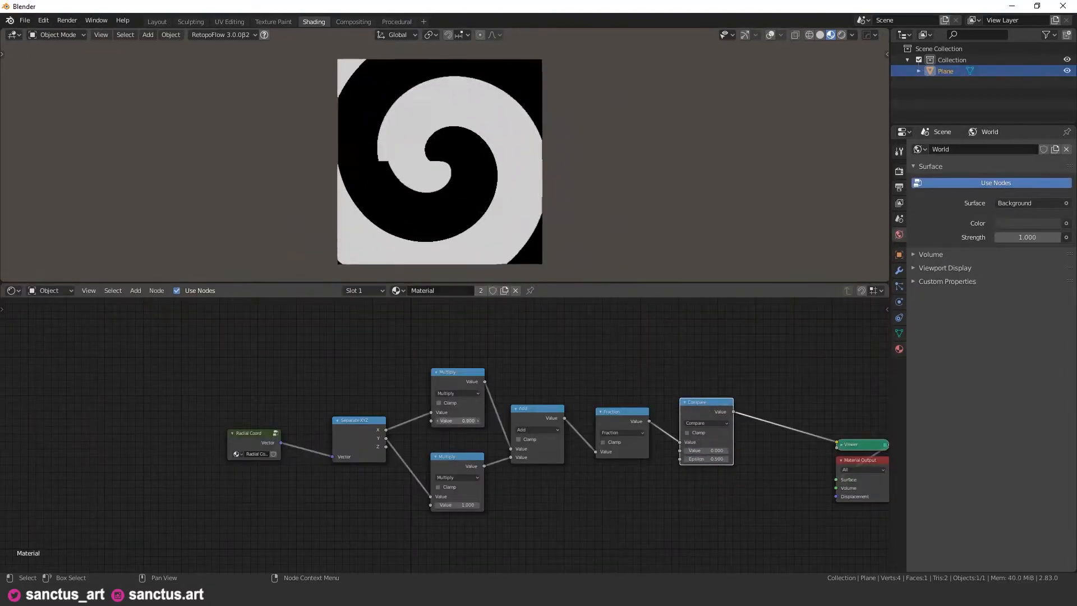
click(457, 393)
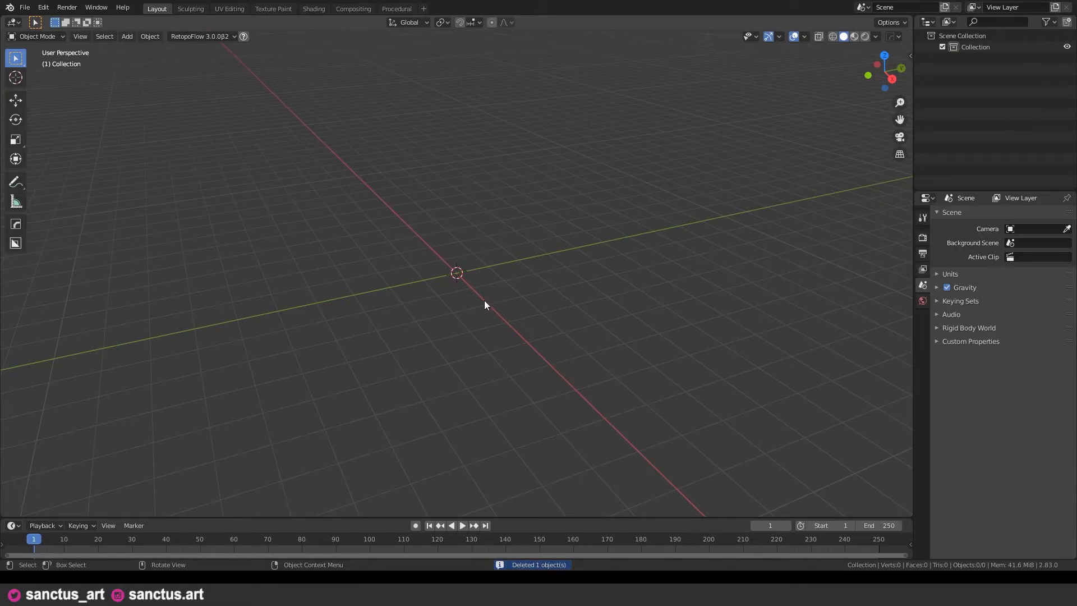
Add a mesh plane, switch to Shading and view it from the top with numpad 7
click(127, 36)
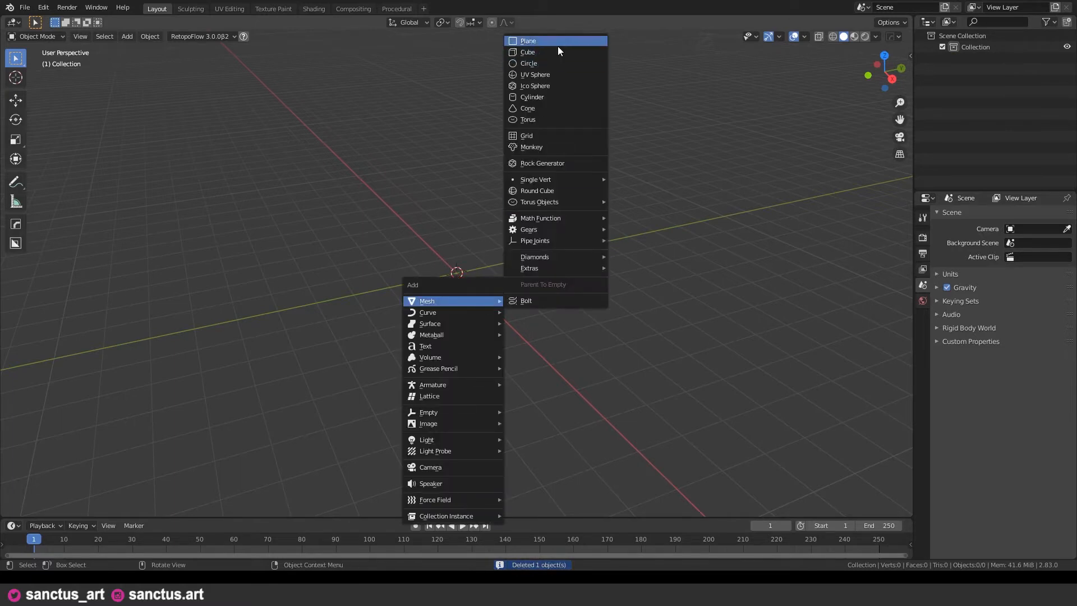
click(527, 40)
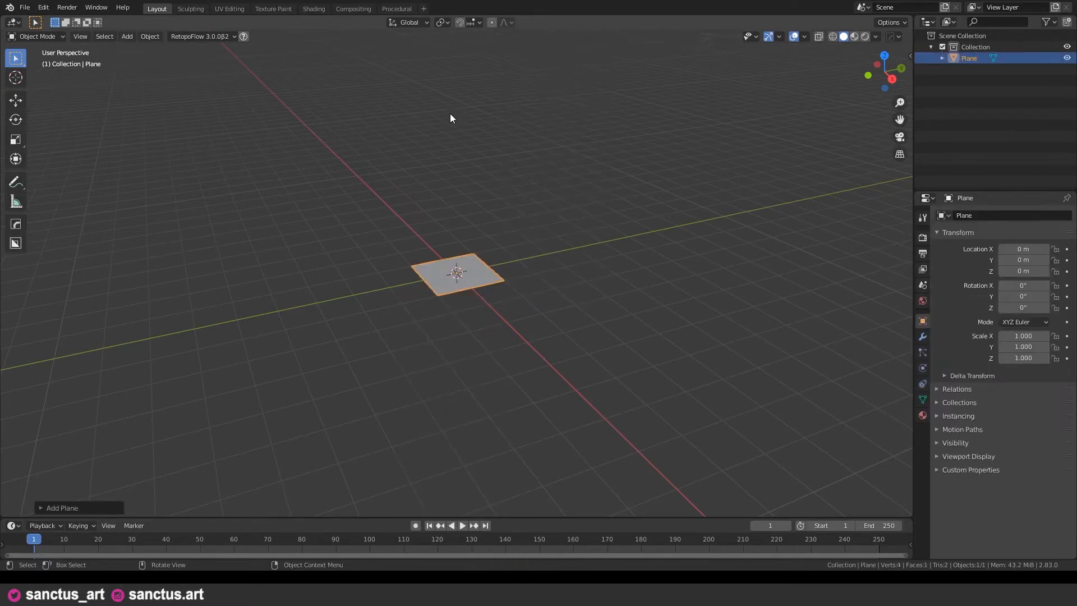
click(313, 8)
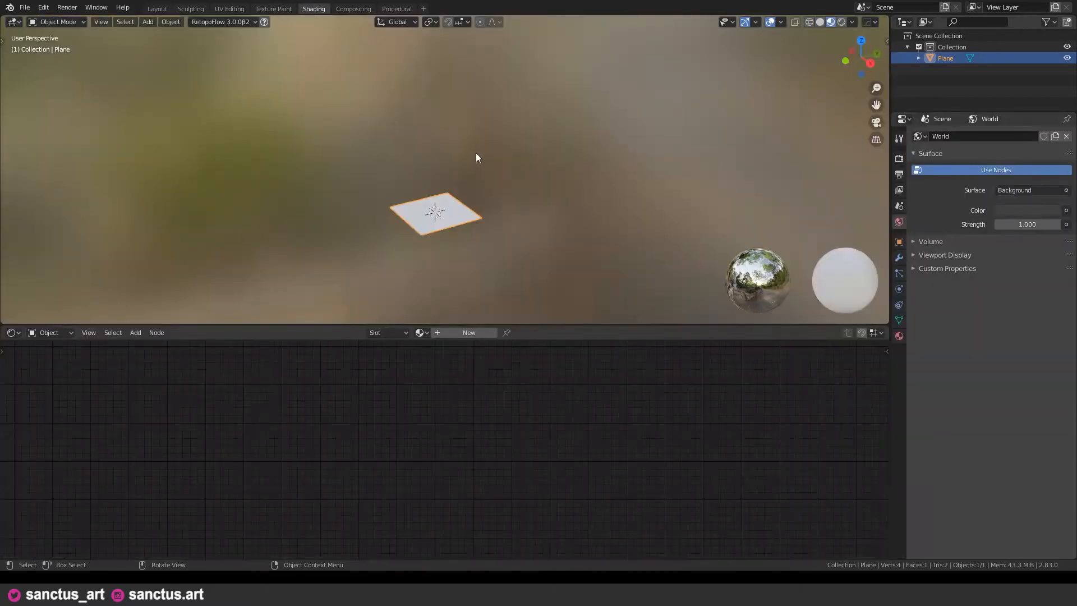
key(7)
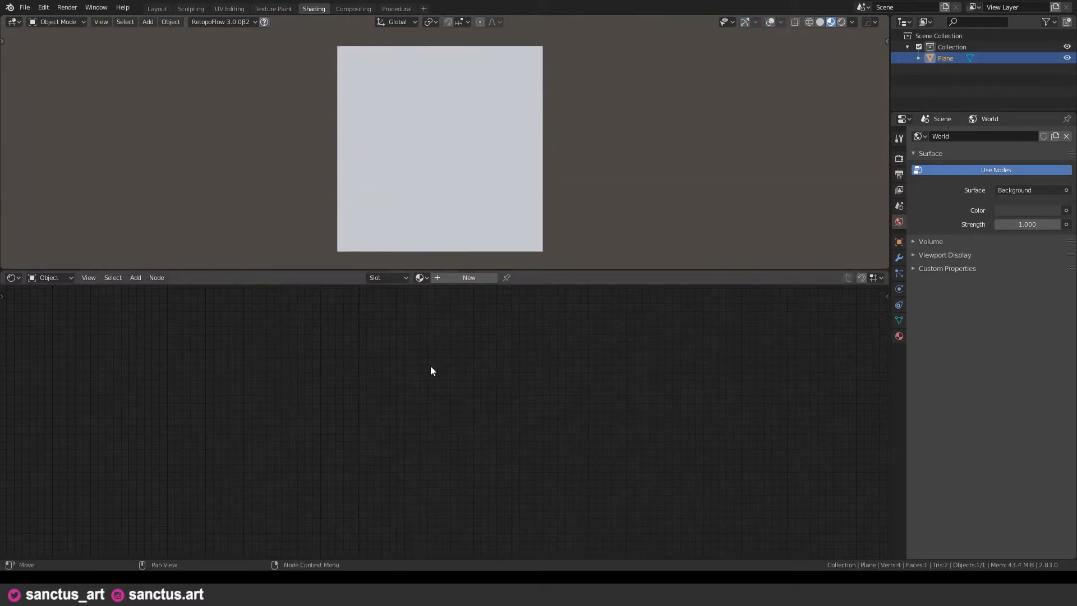
Create a new material and add Texture Coordinate and Mapping nodes
click(469, 277)
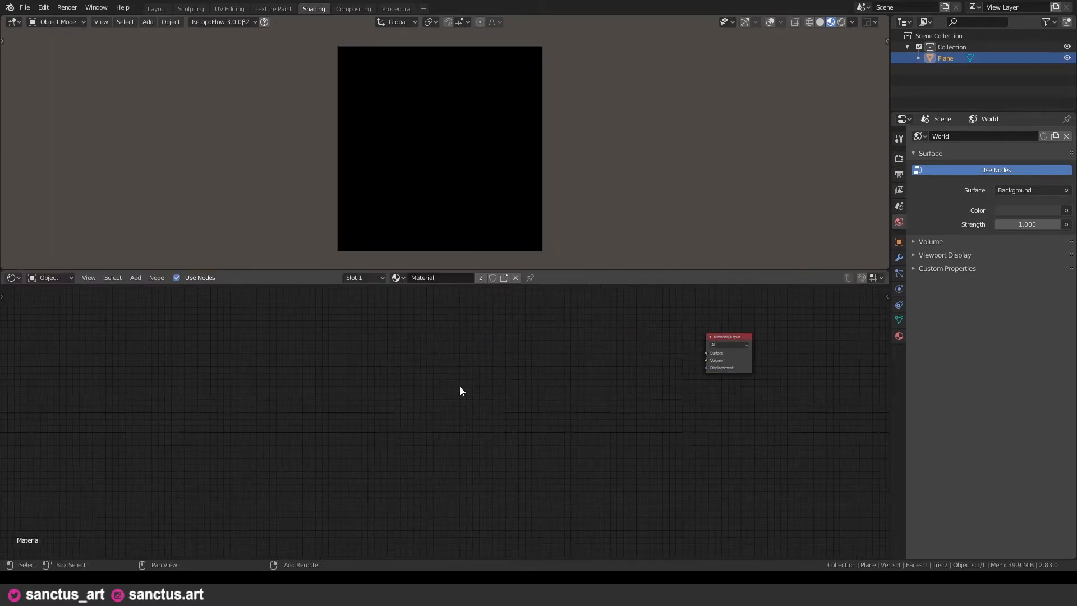
text(tex)
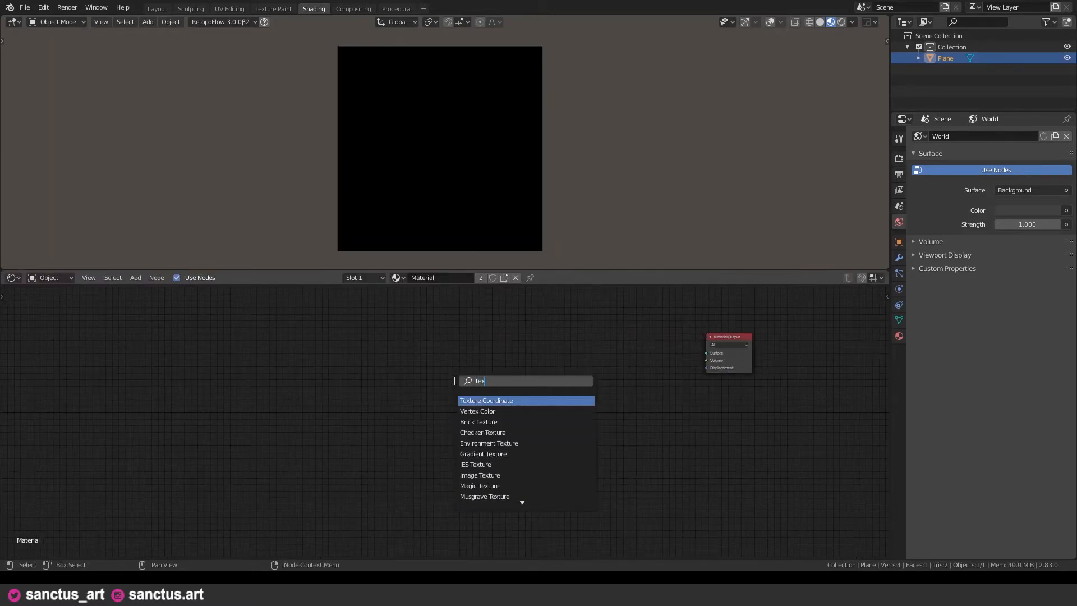
click(486, 400)
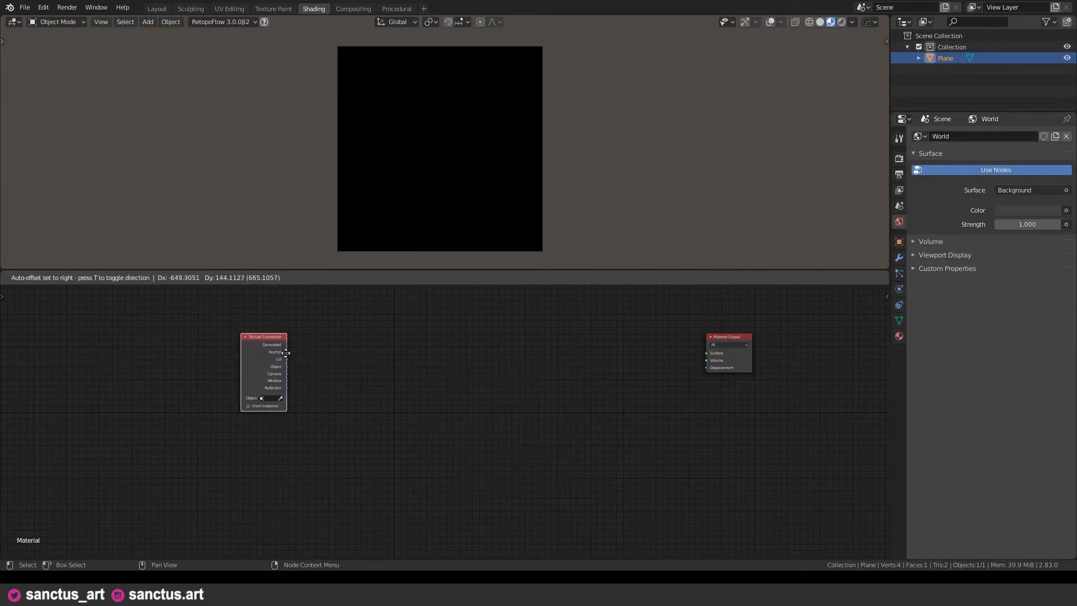
text(m)
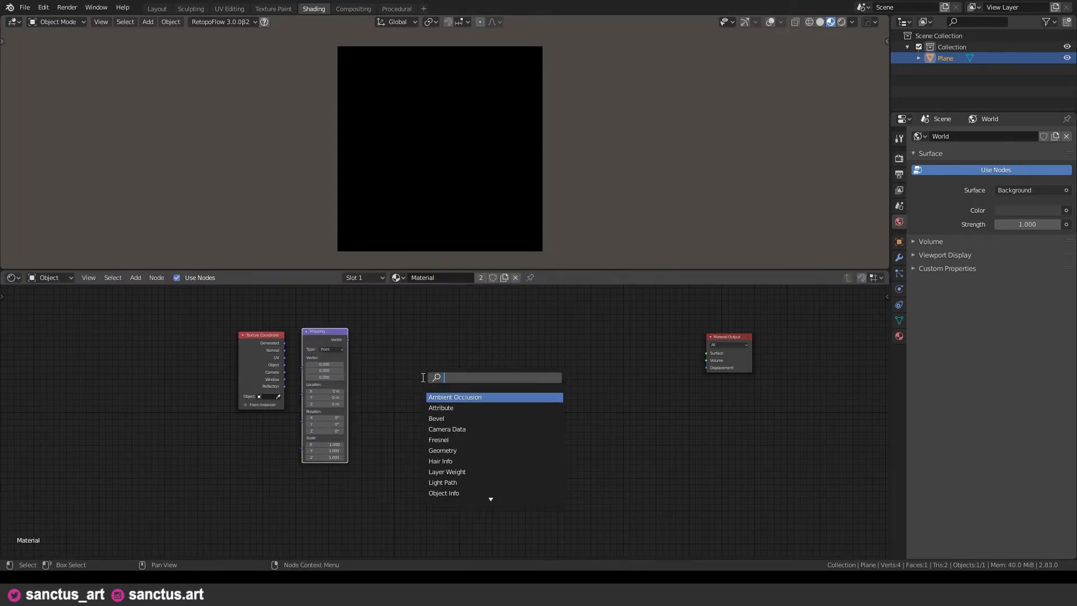
Add a Vector Math node set to Fraction and wire Texture Coordinate into Mapping
text(vector ma)
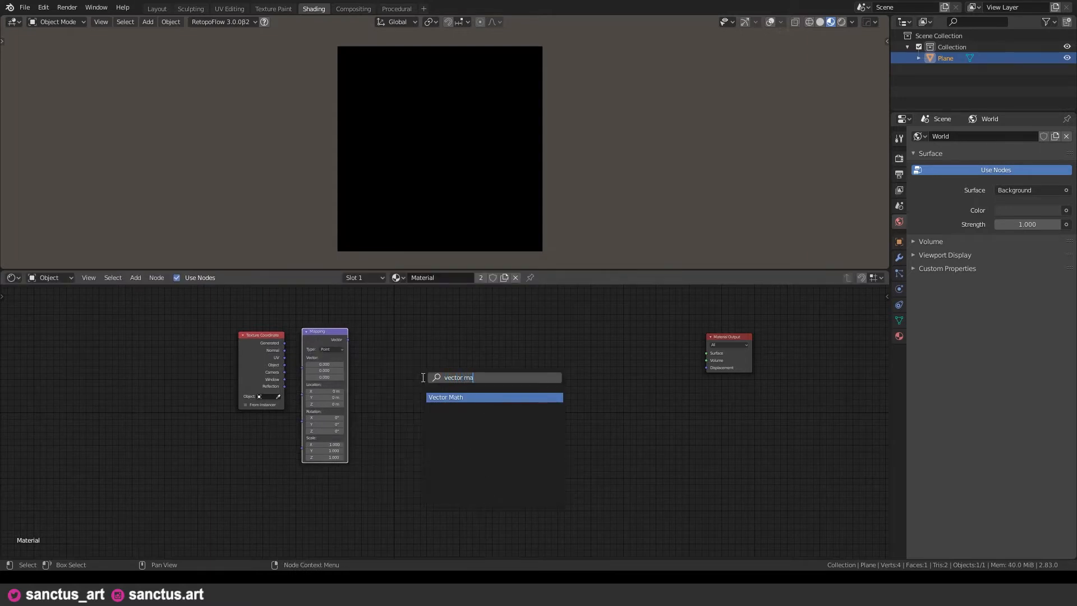
click(445, 397)
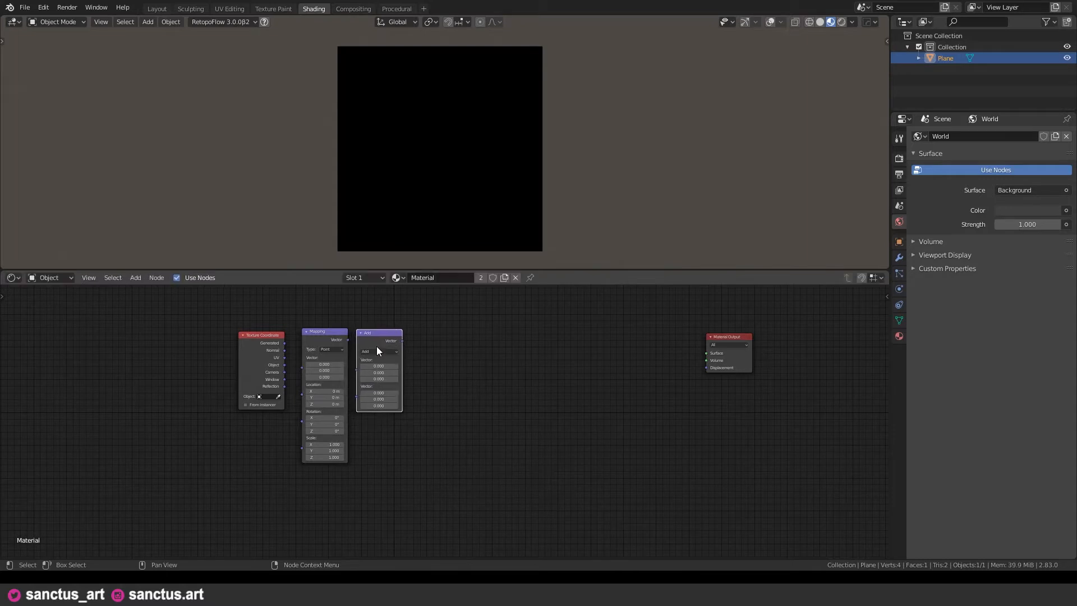
click(378, 351)
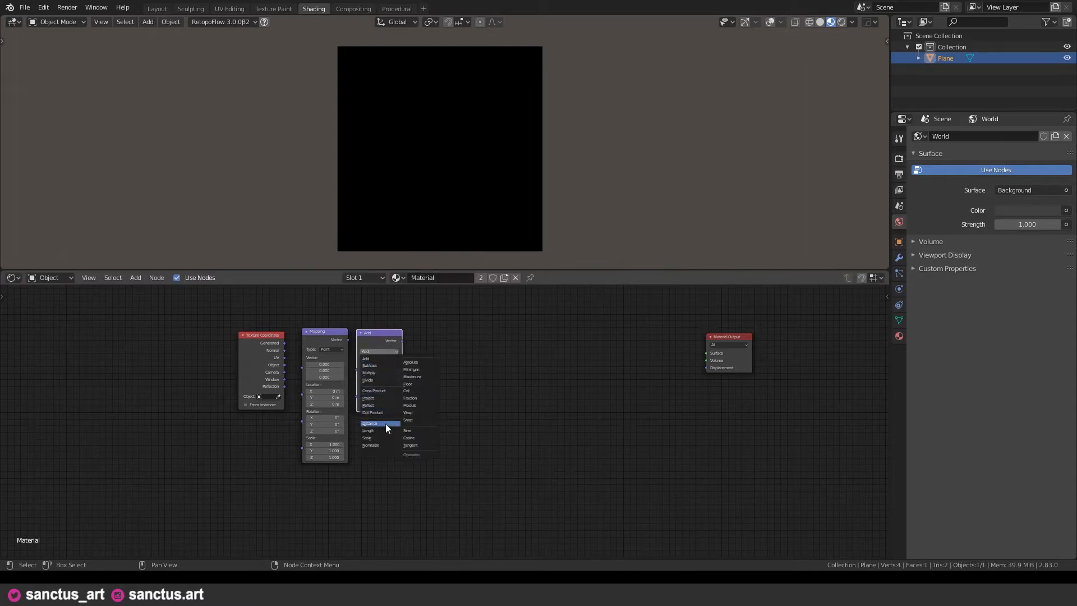
mouse_move(412, 383)
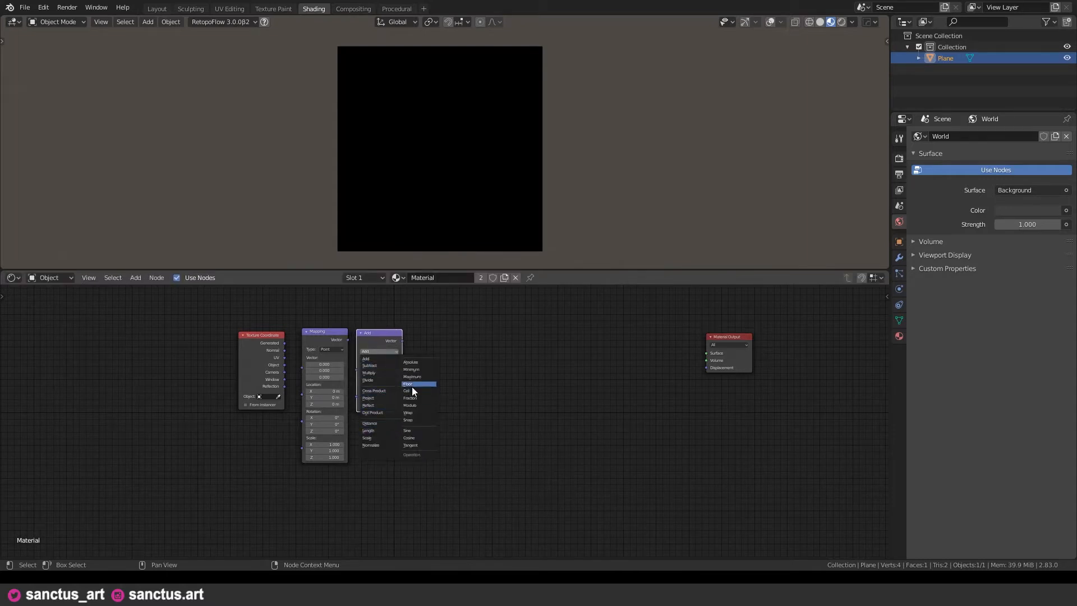
click(411, 397)
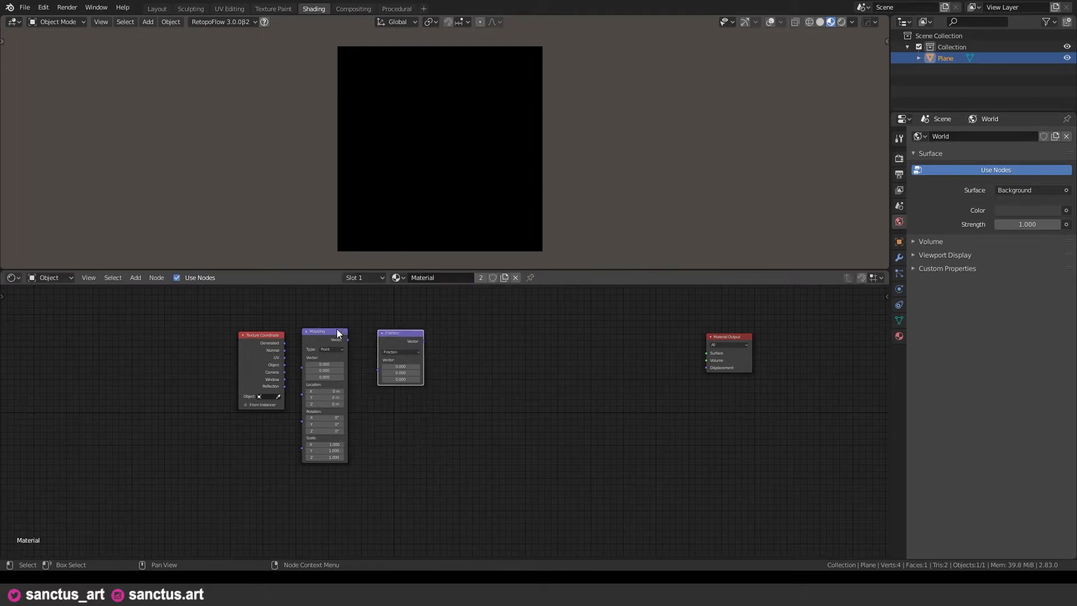
drag(336, 330, 347, 334)
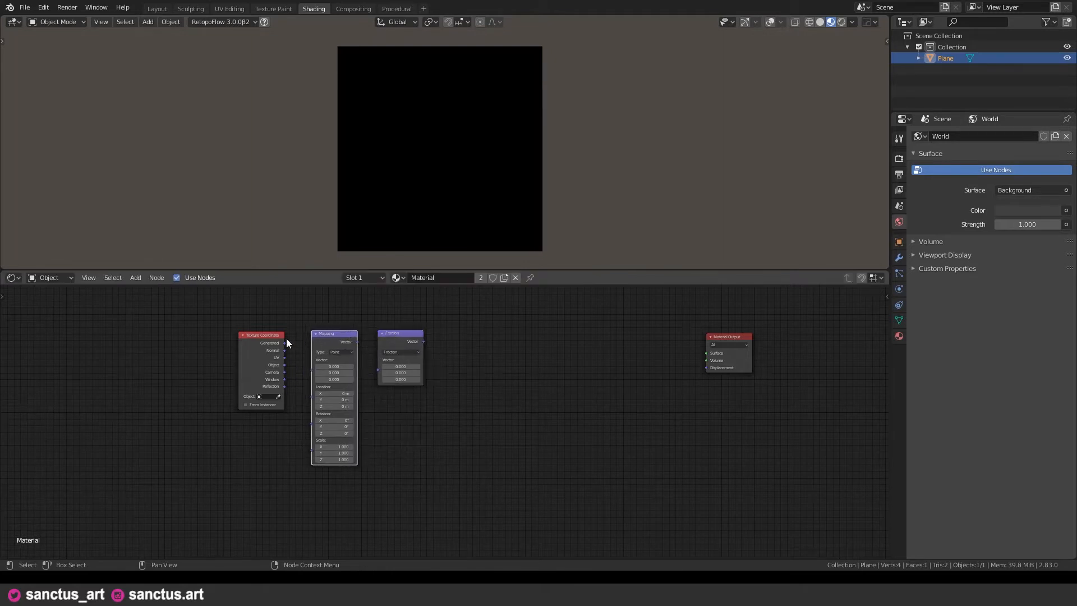
drag(284, 343, 313, 376)
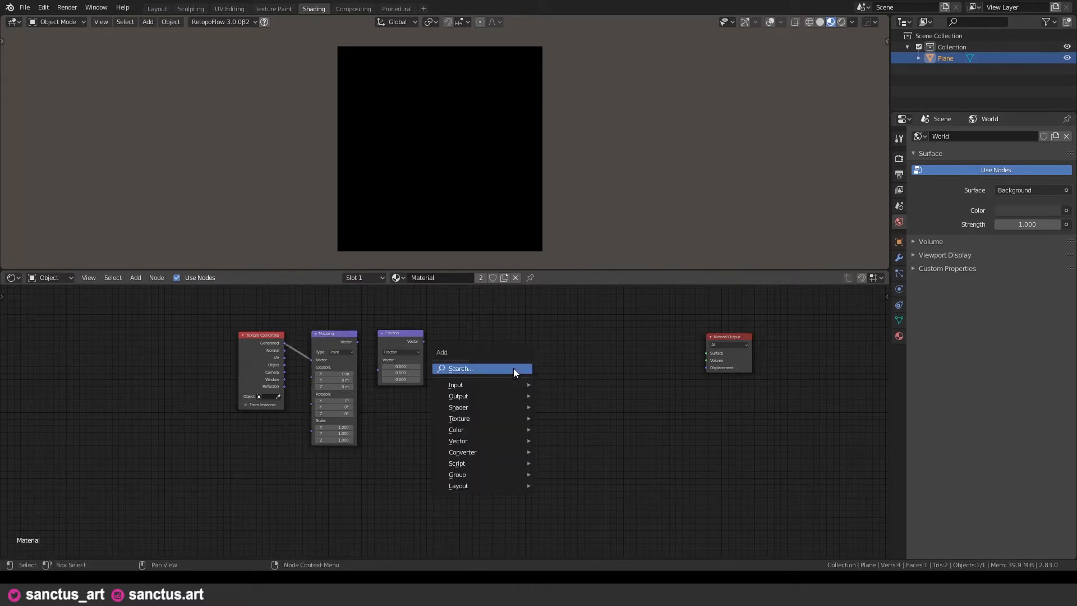
Drop a Separate XYZ node after the Fraction node
click(460, 368)
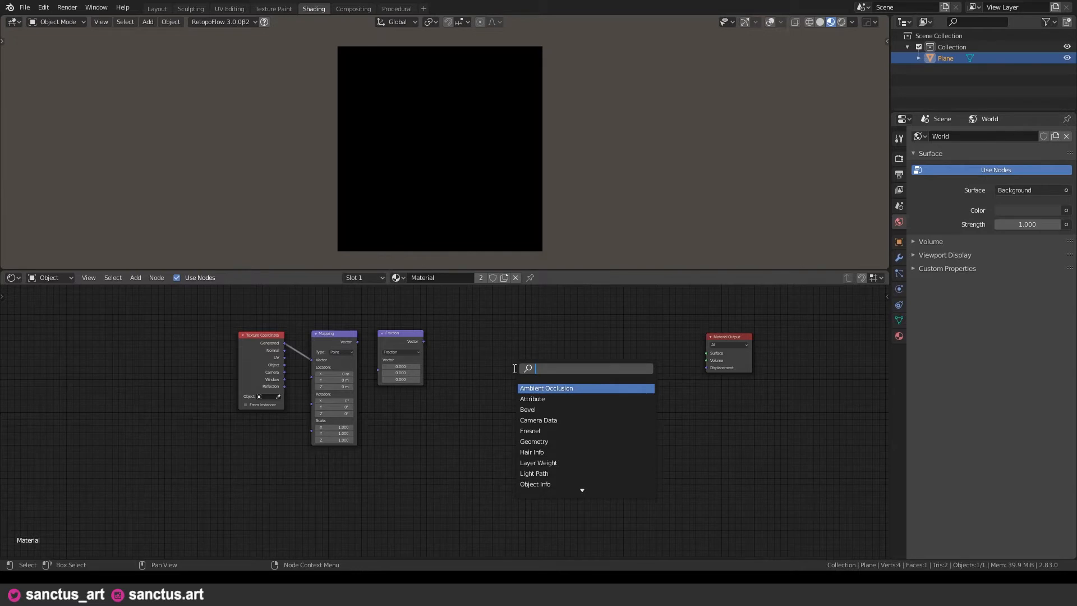
text(sepa)
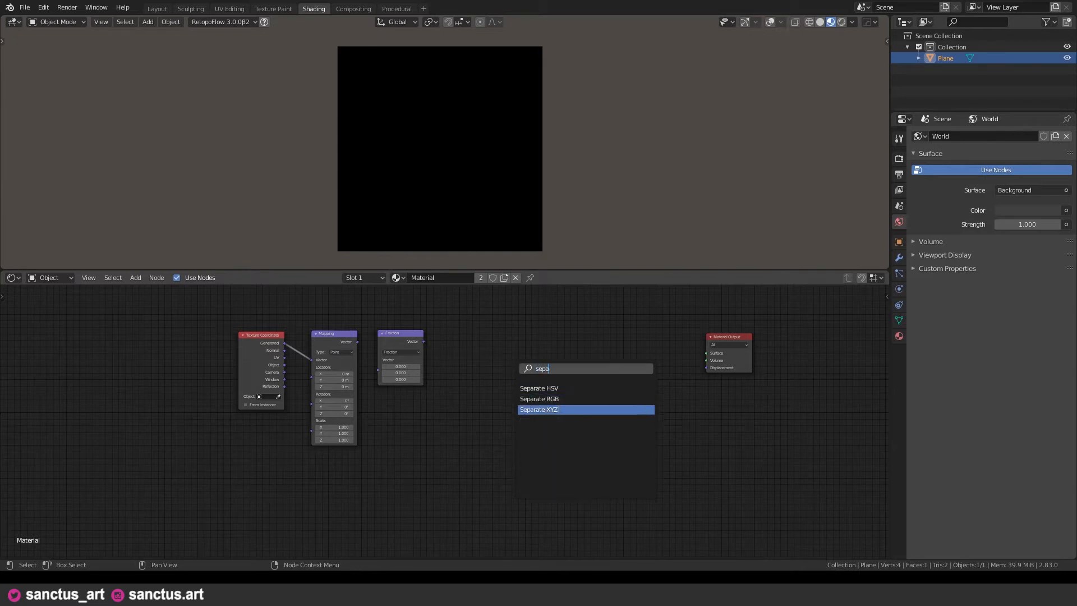
click(539, 409)
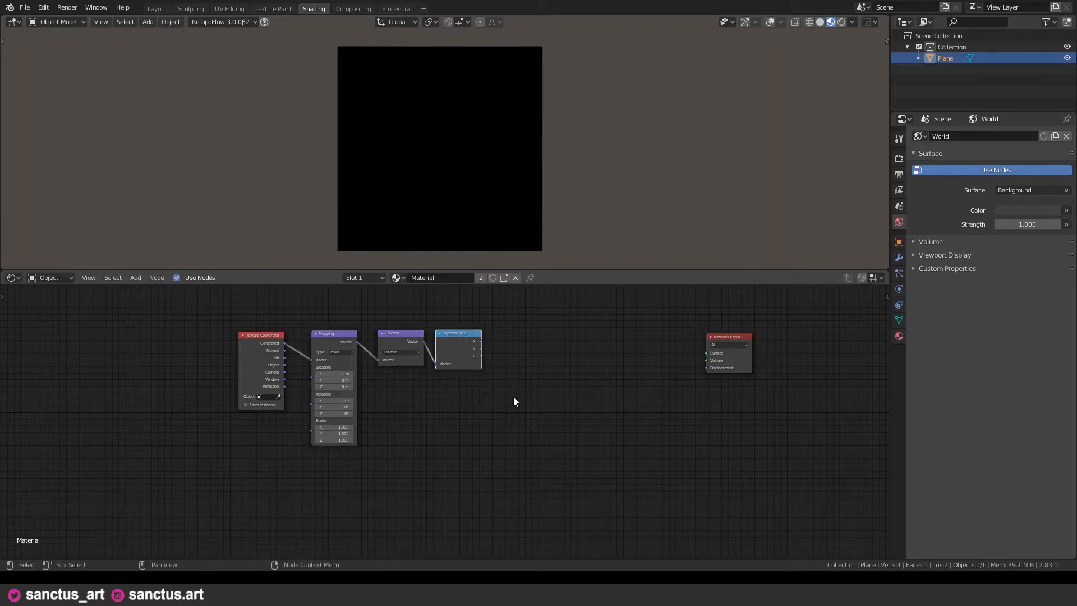
Add a Math node set to Compare fed from Separate XYZ
text(com)
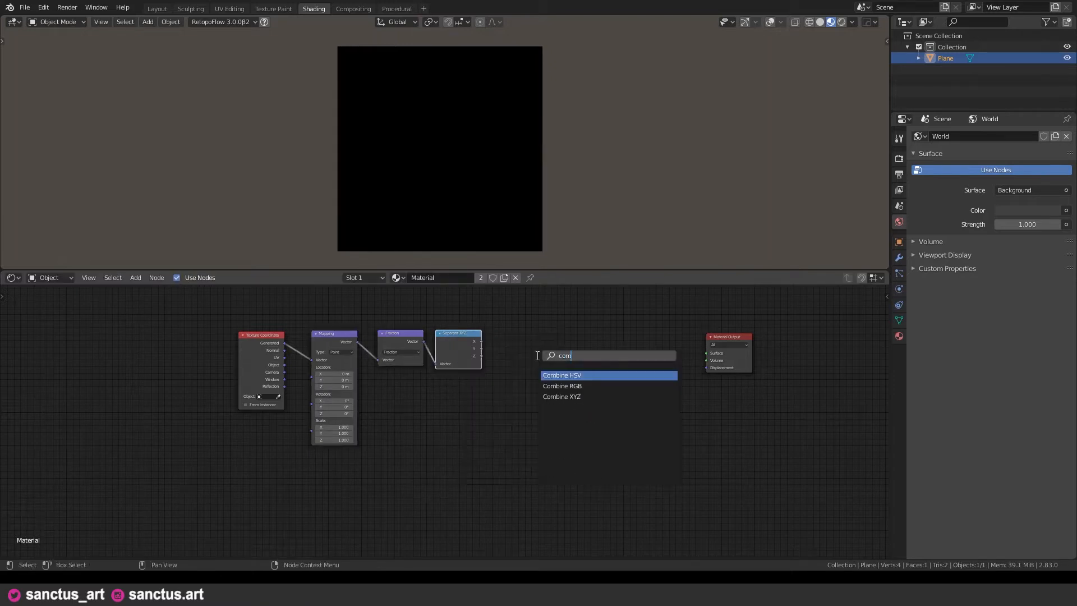
text(math)
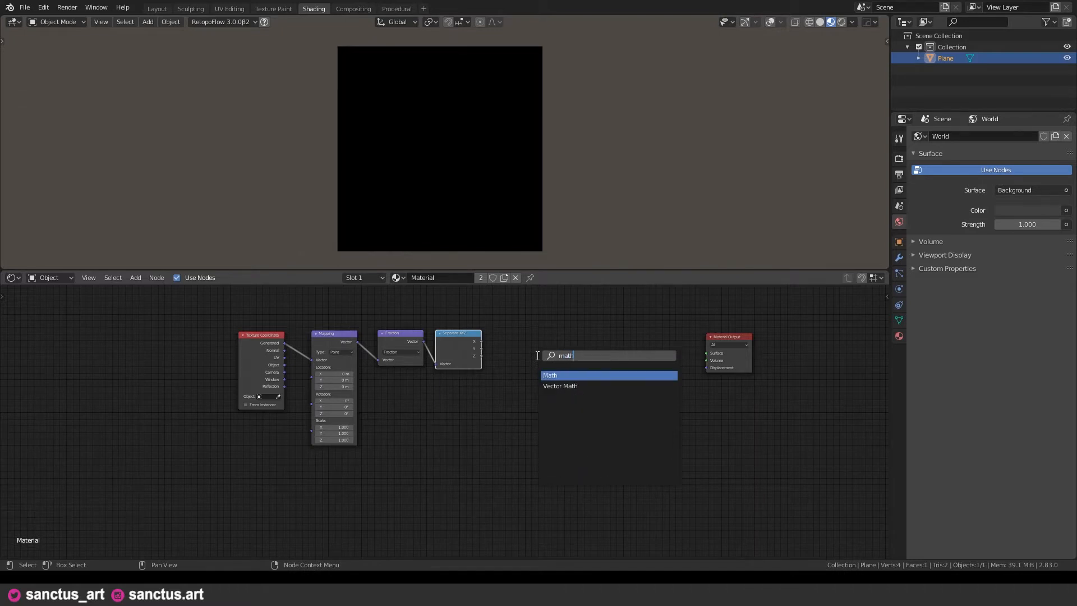
click(550, 375)
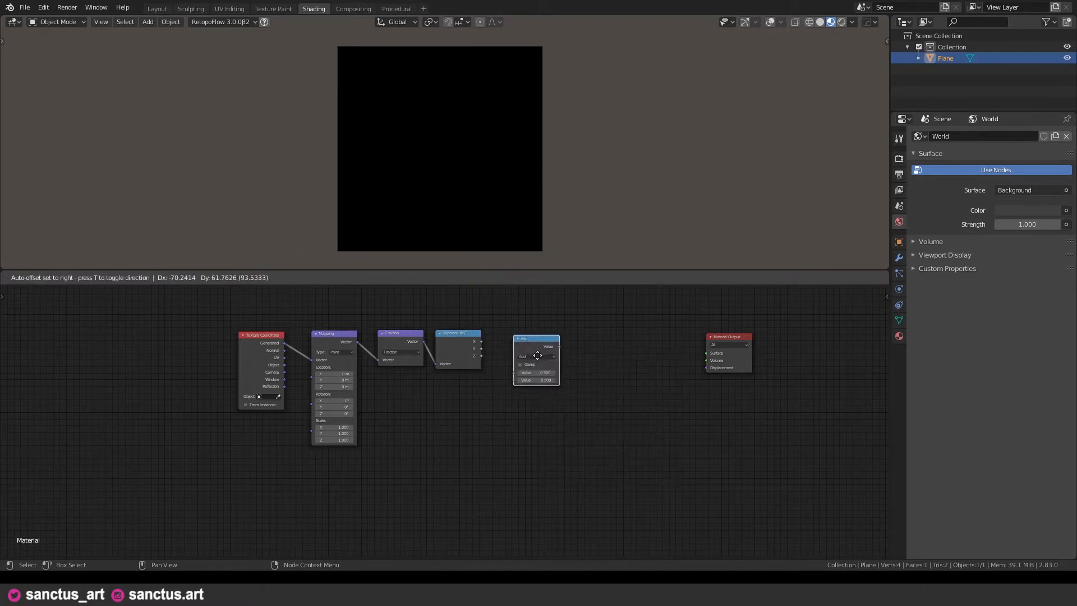
click(536, 356)
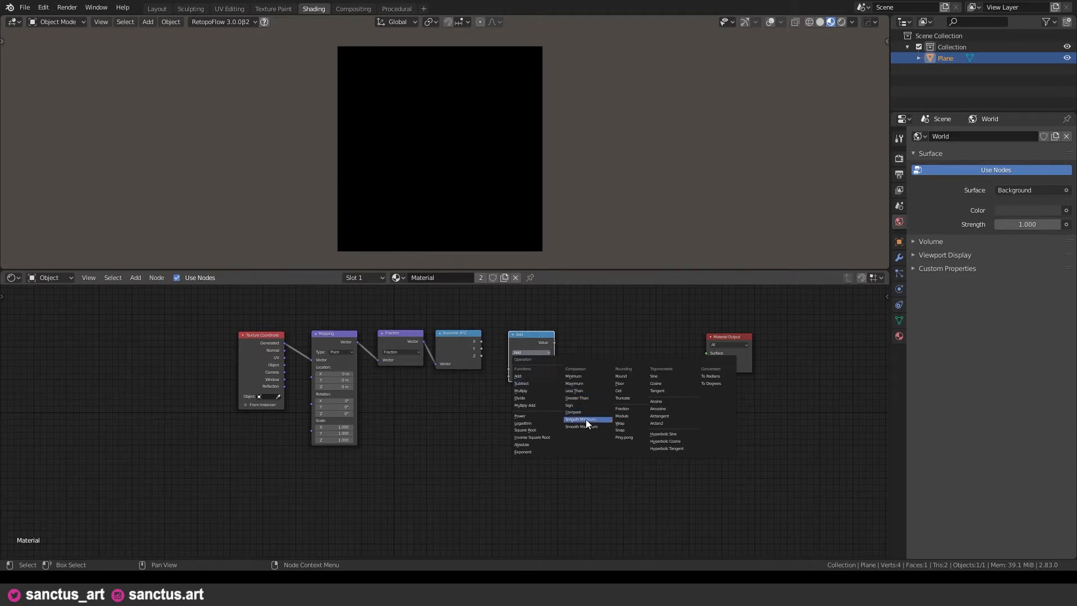
click(573, 412)
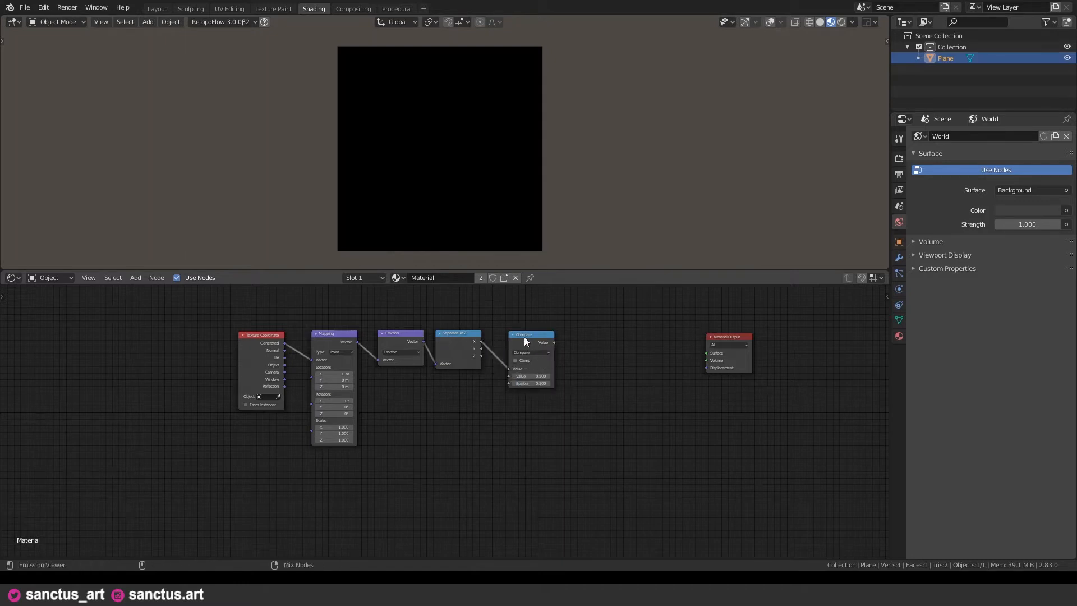
Lower the Compare node's Epsilon tolerance so the white stripe becomes narrow
click(530, 343)
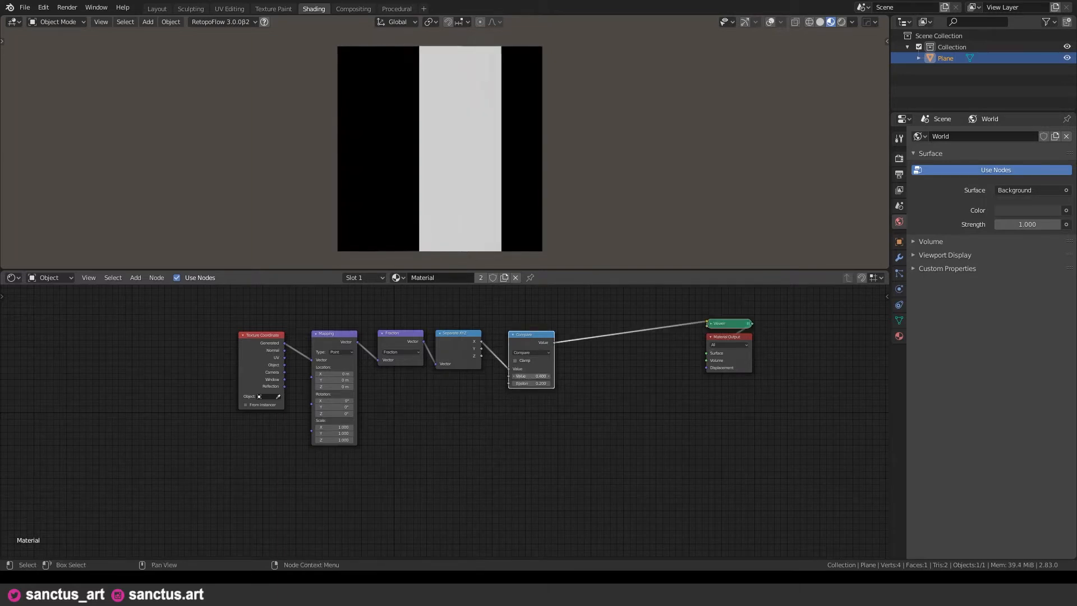
click(531, 376)
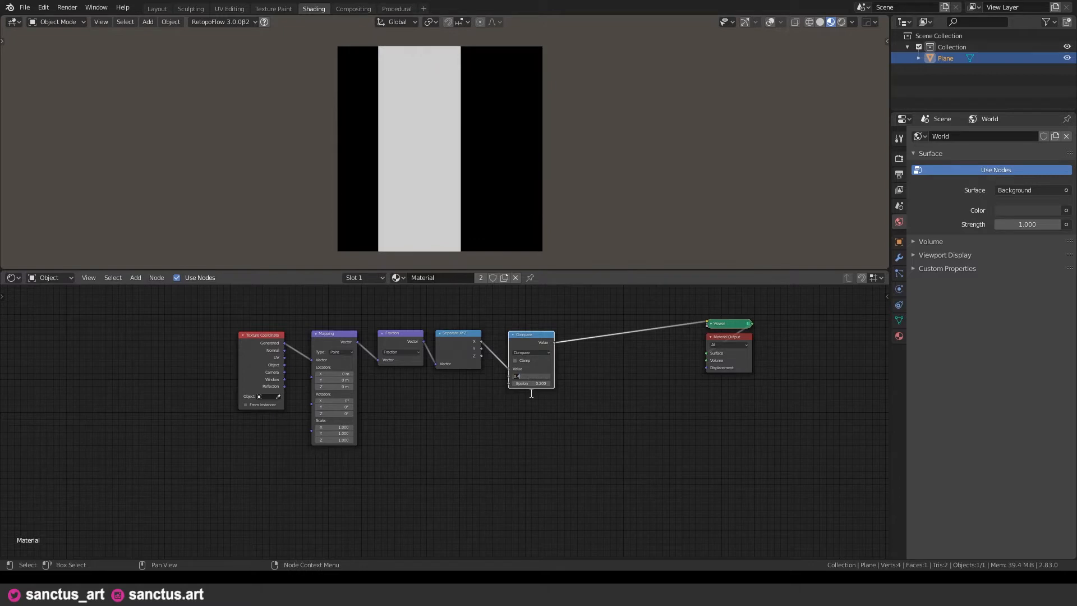
click(530, 376)
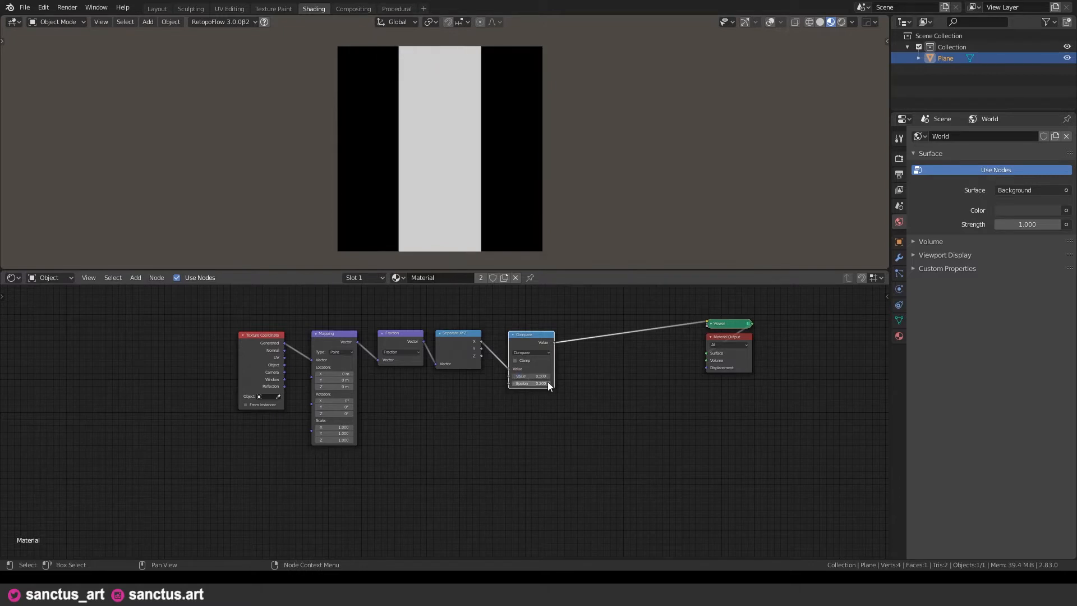
drag(531, 383, 529, 382)
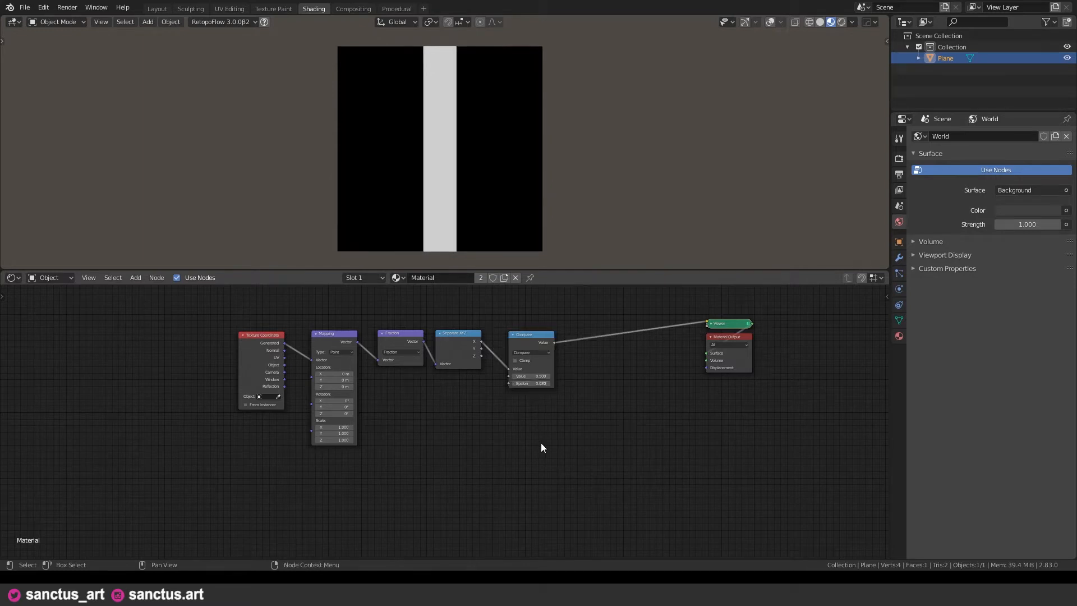
mouse_move(507, 412)
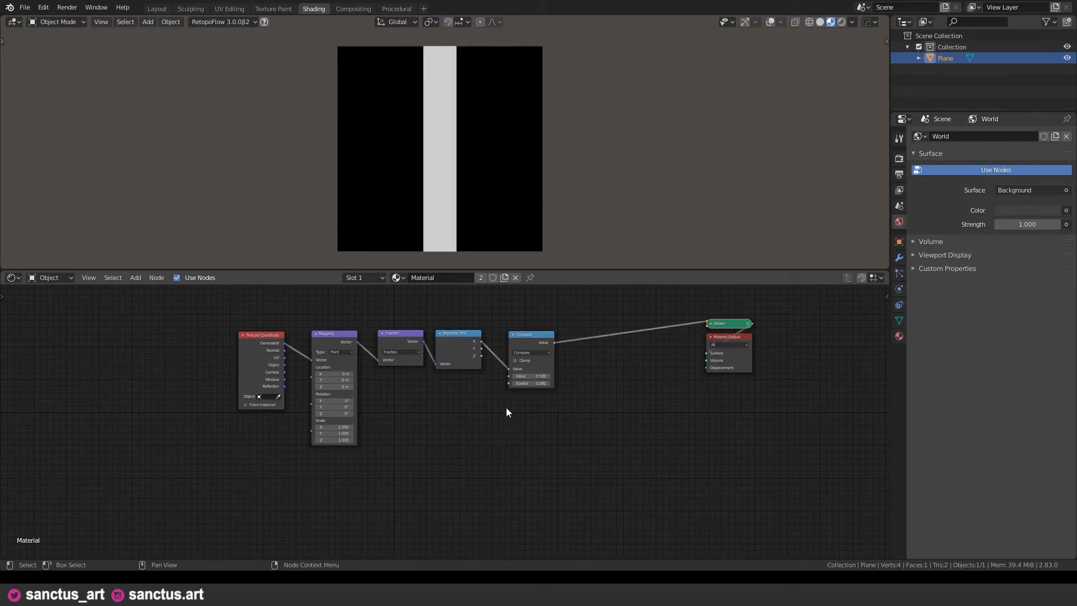
mouse_move(334, 259)
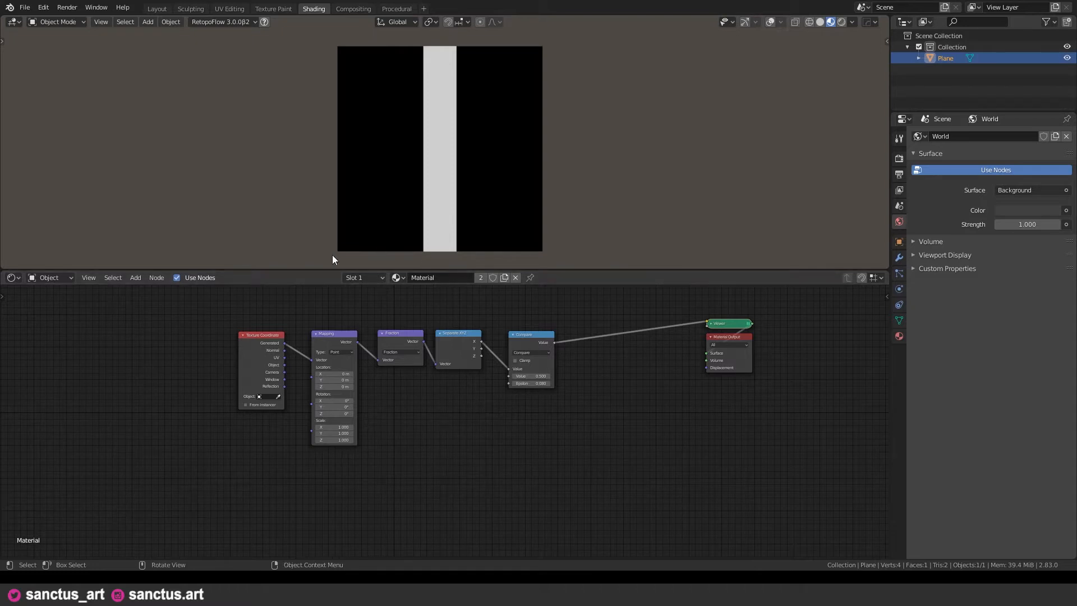
mouse_move(442, 79)
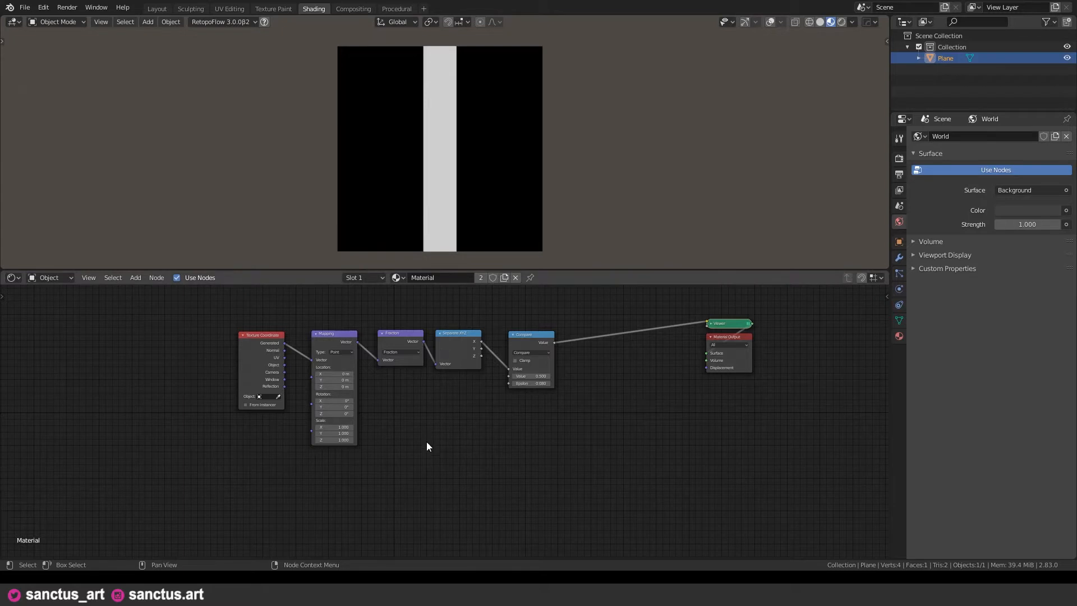
mouse_move(432, 249)
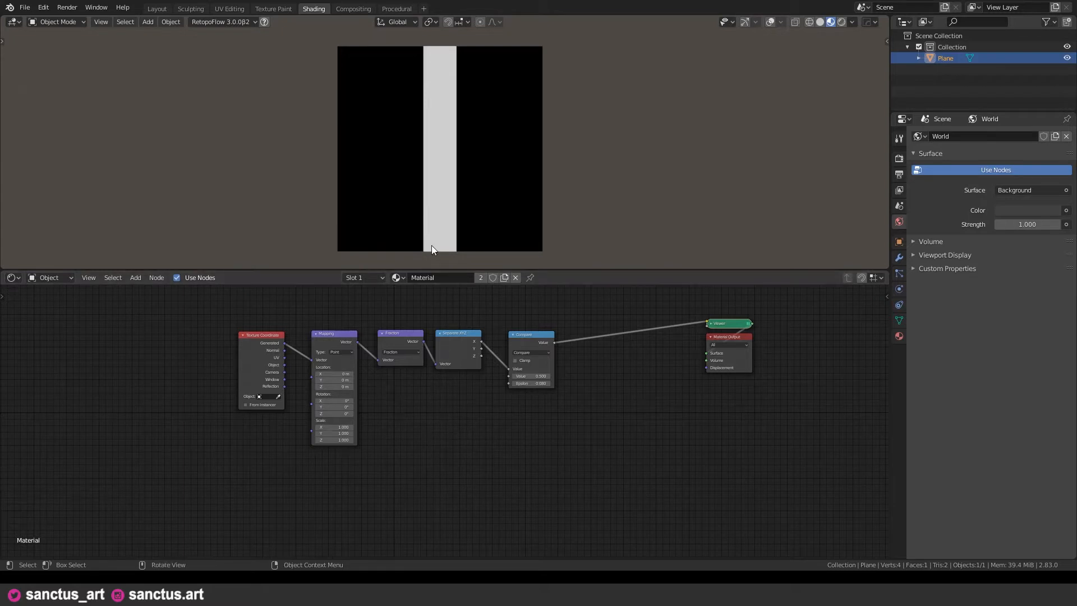
mouse_move(338, 263)
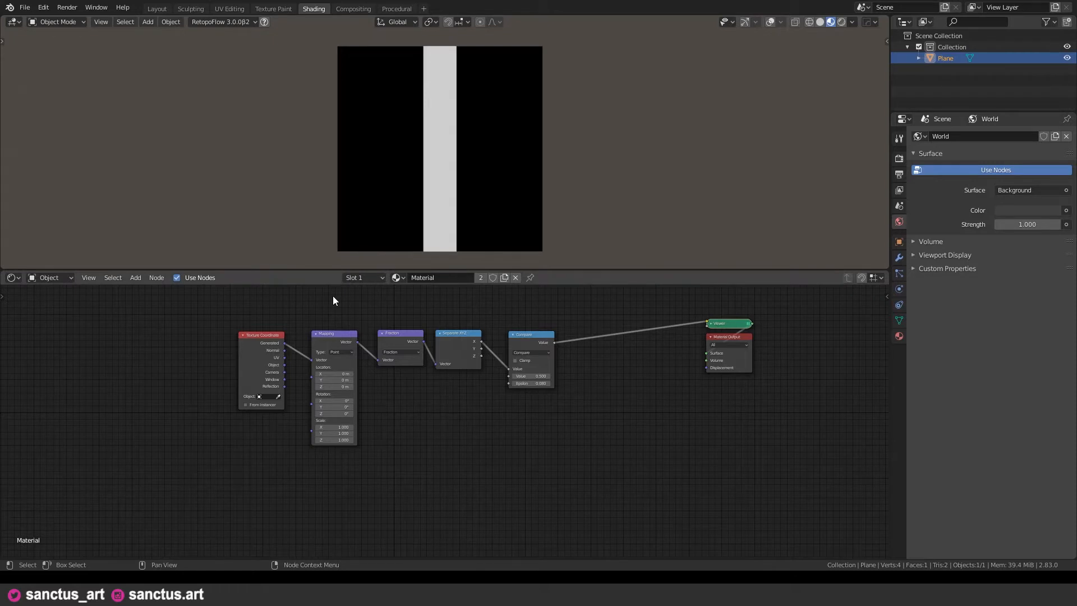
mouse_move(387, 431)
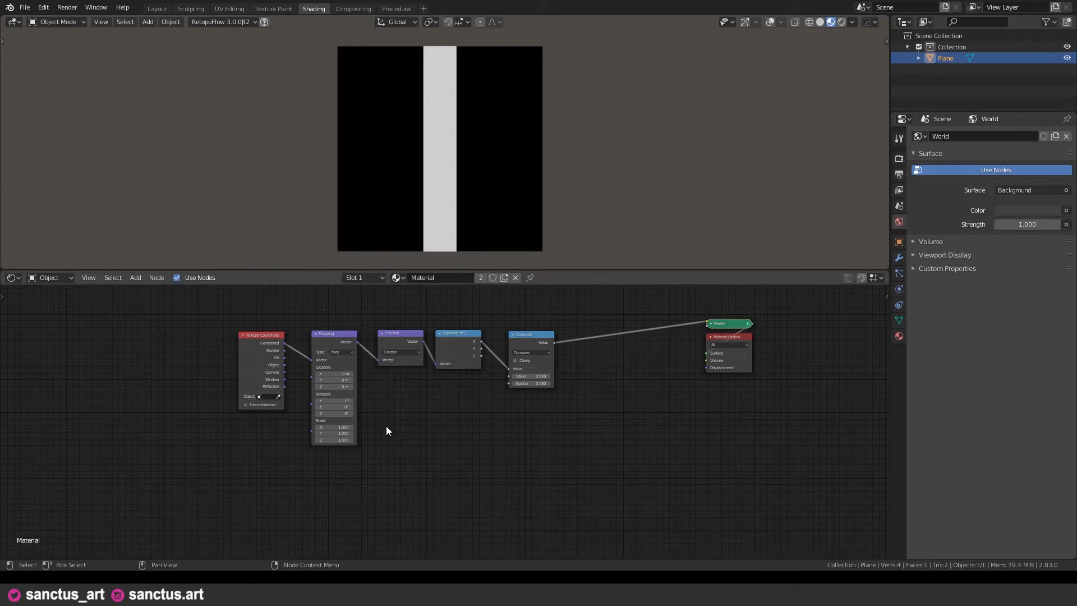
mouse_move(395, 339)
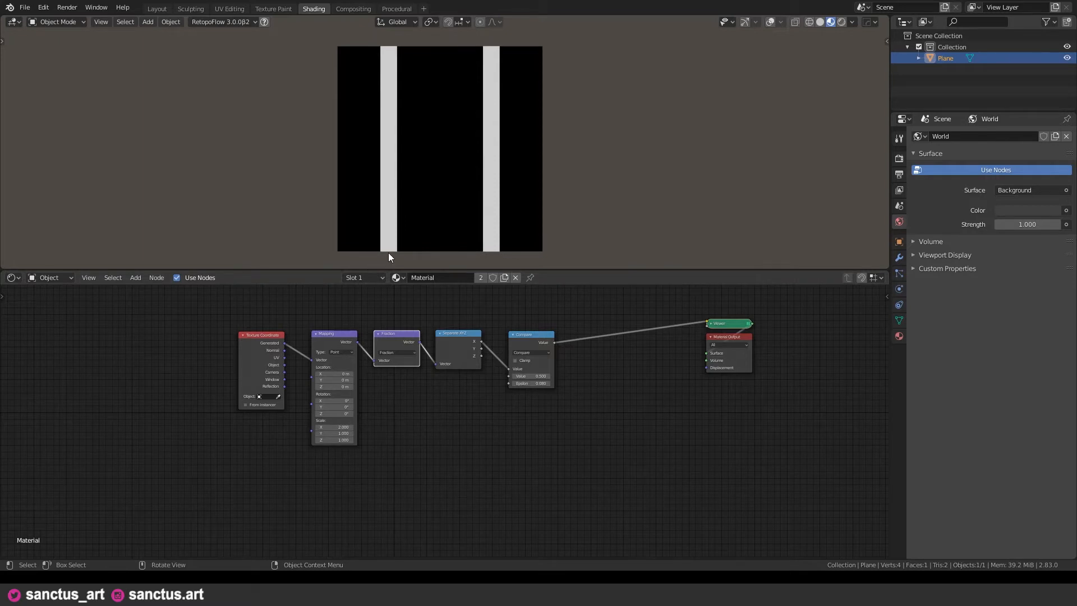
mouse_move(442, 260)
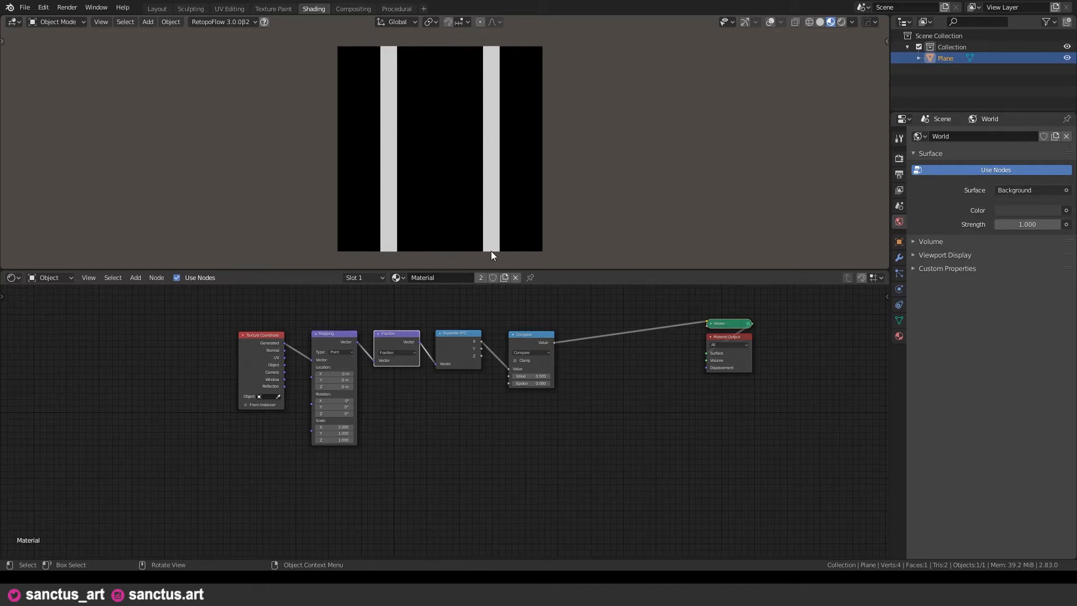
mouse_move(539, 256)
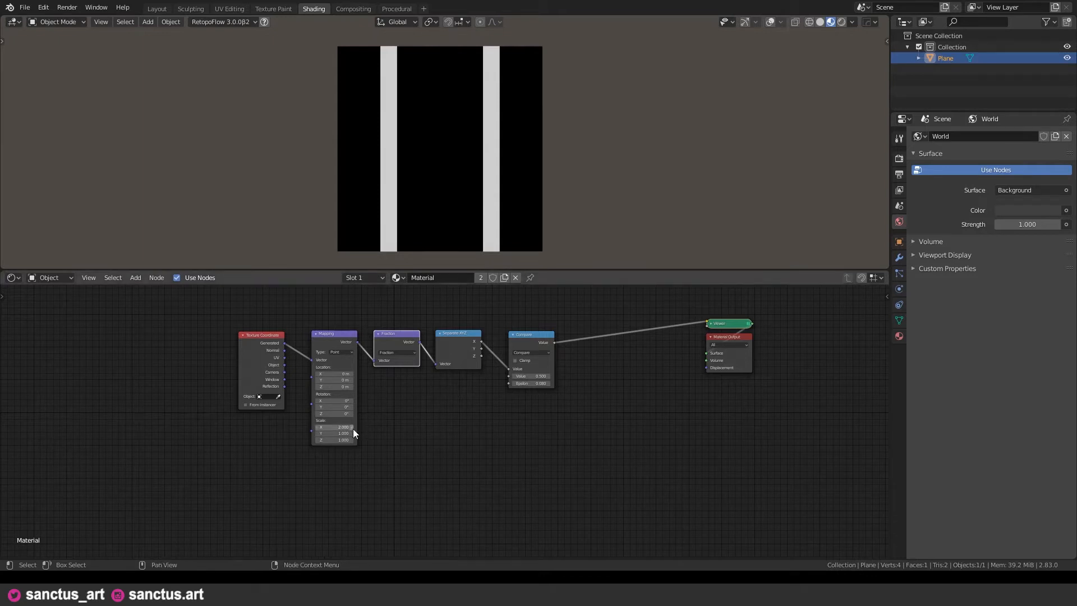
Adjust the Mapping X scale before duplicating the Compare node below the original
drag(336, 426, 350, 427)
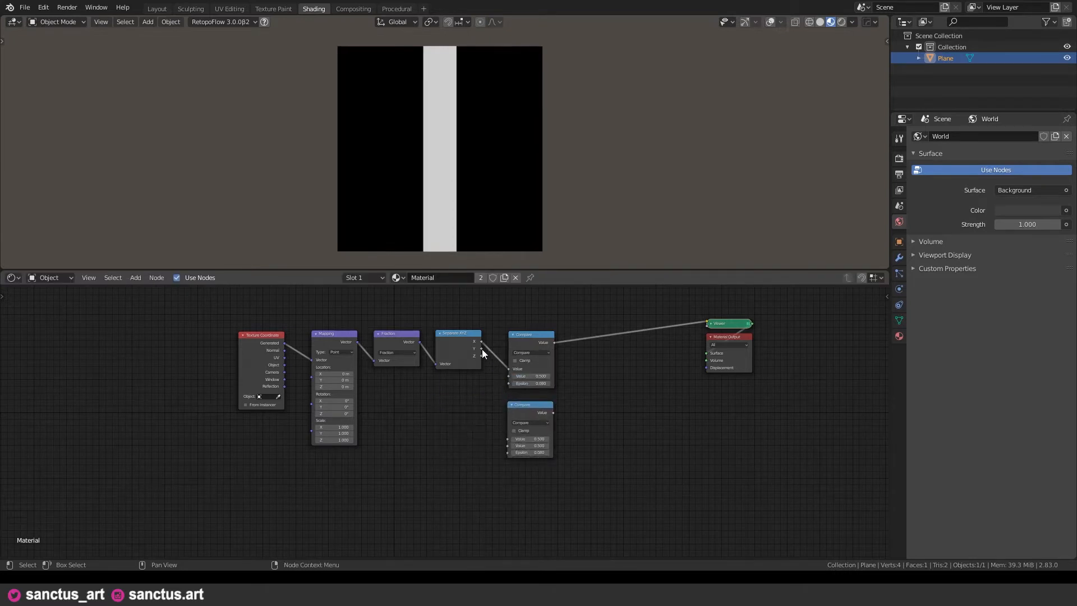
Feed Y into the second Compare and merge both through a Maximum math node into Emission
drag(481, 349, 511, 440)
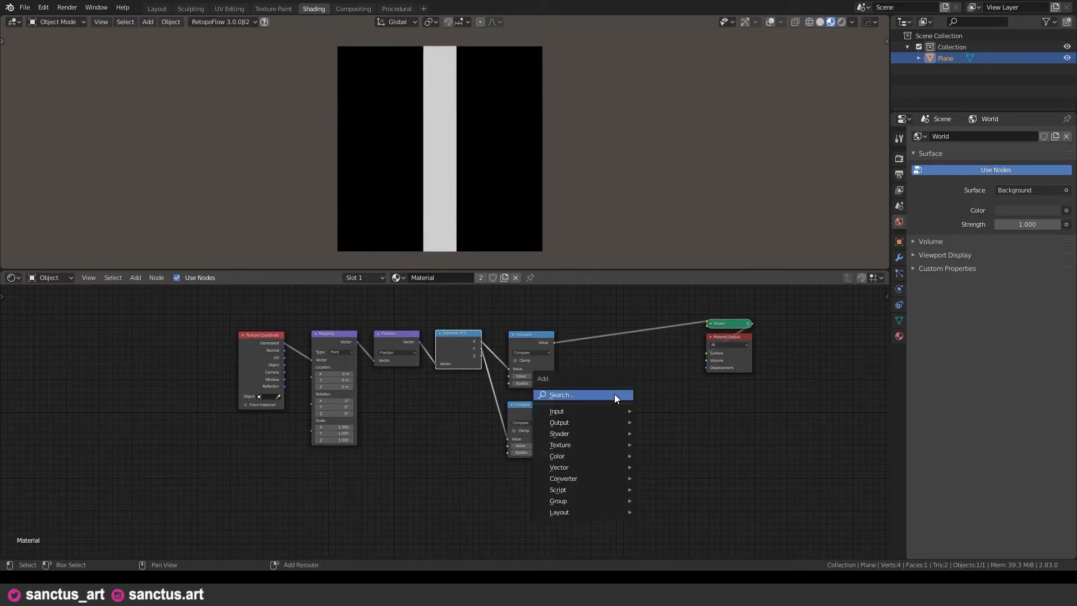
text(mathc)
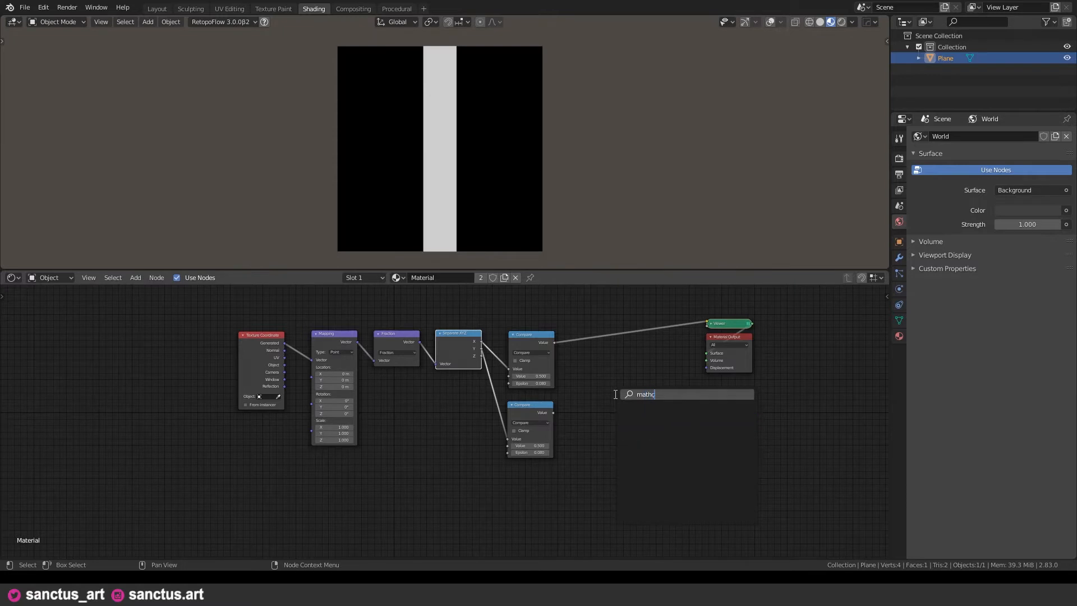
click(644, 393)
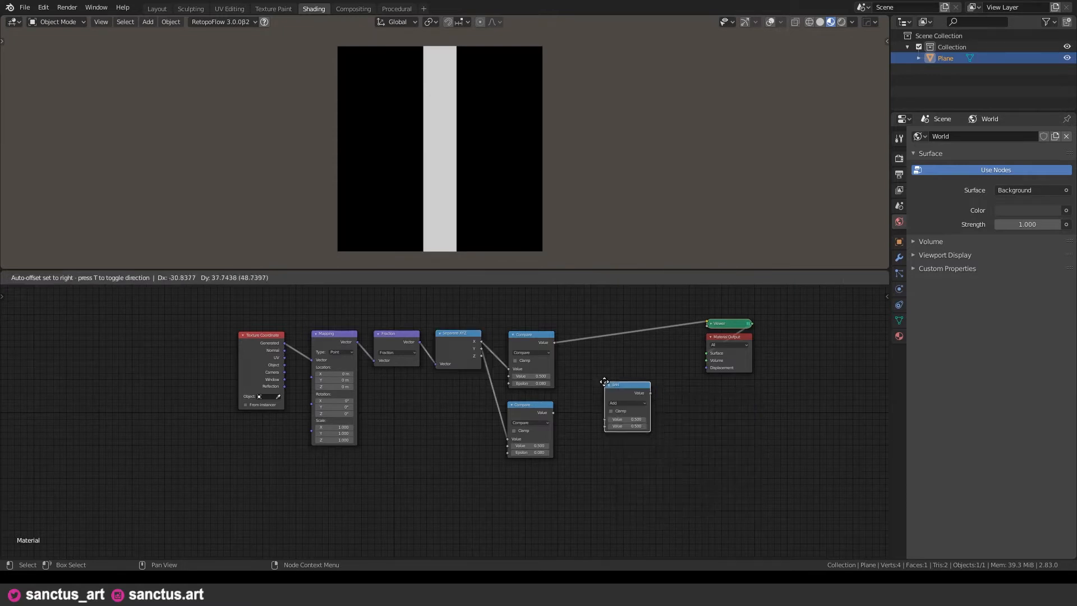
click(625, 384)
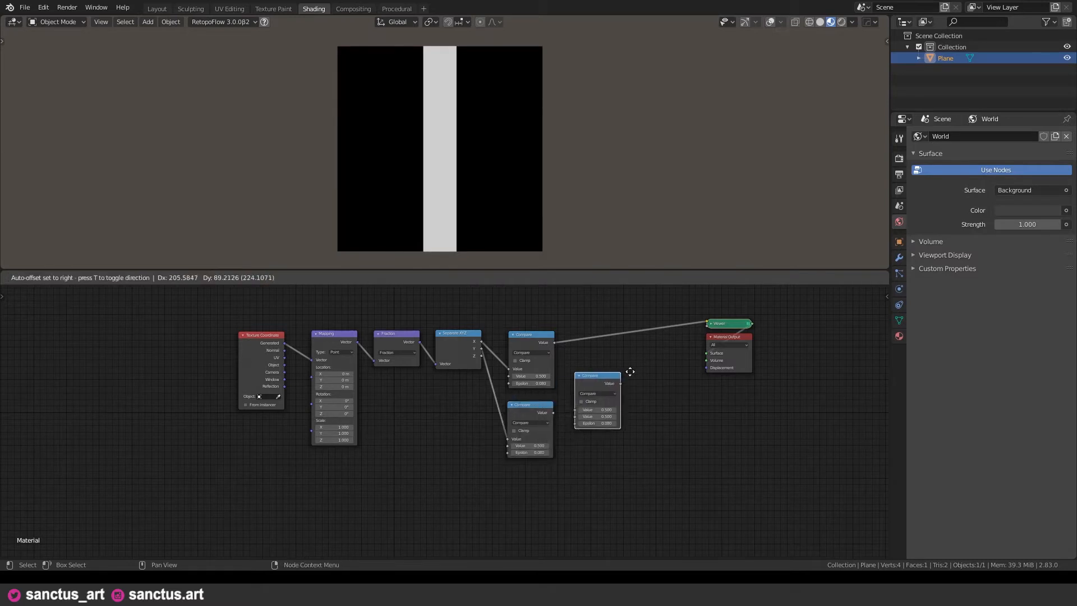
click(609, 382)
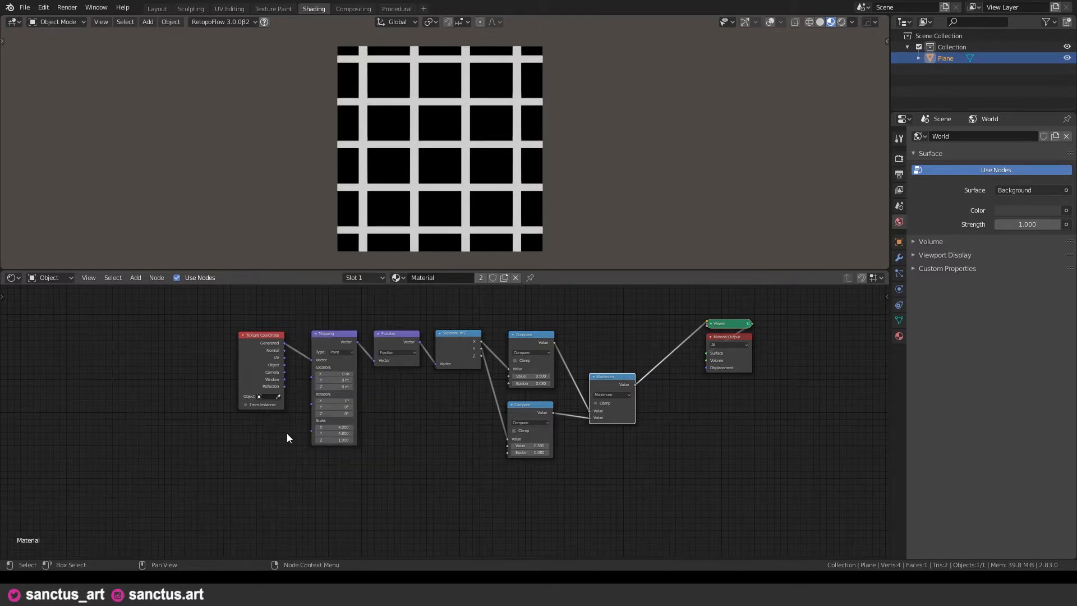
scroll(up, 3)
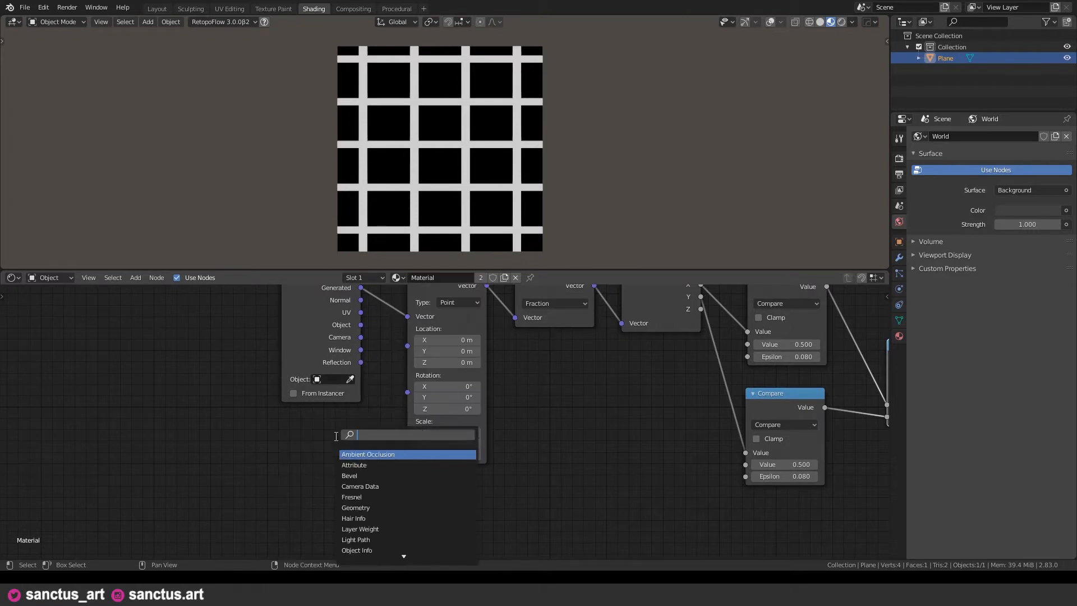
Add a Combine XYZ node driving the Mapping scale vector
text(comb)
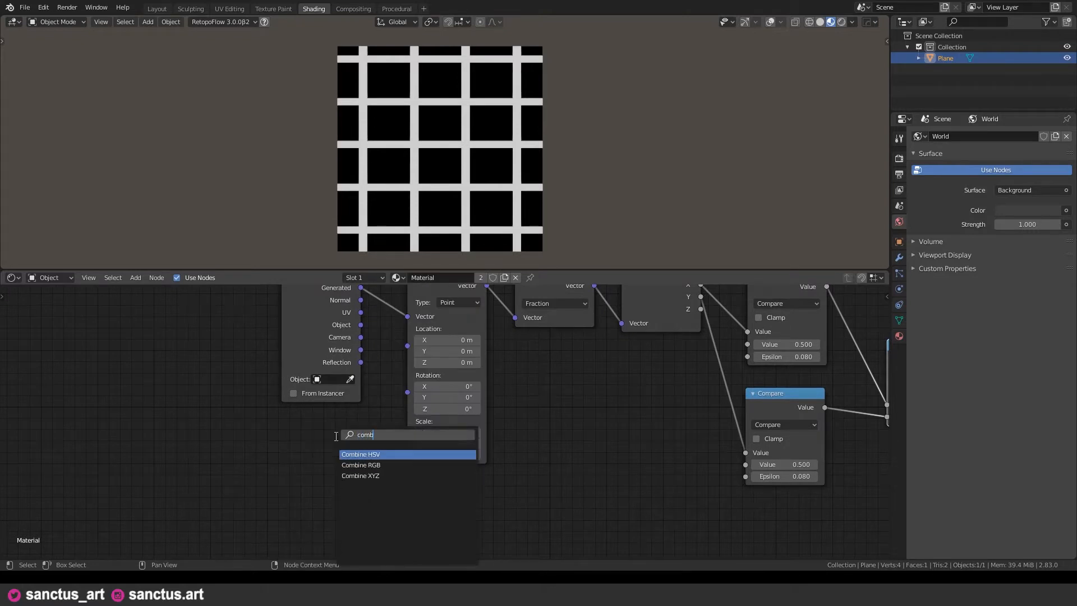
mouse_move(360, 476)
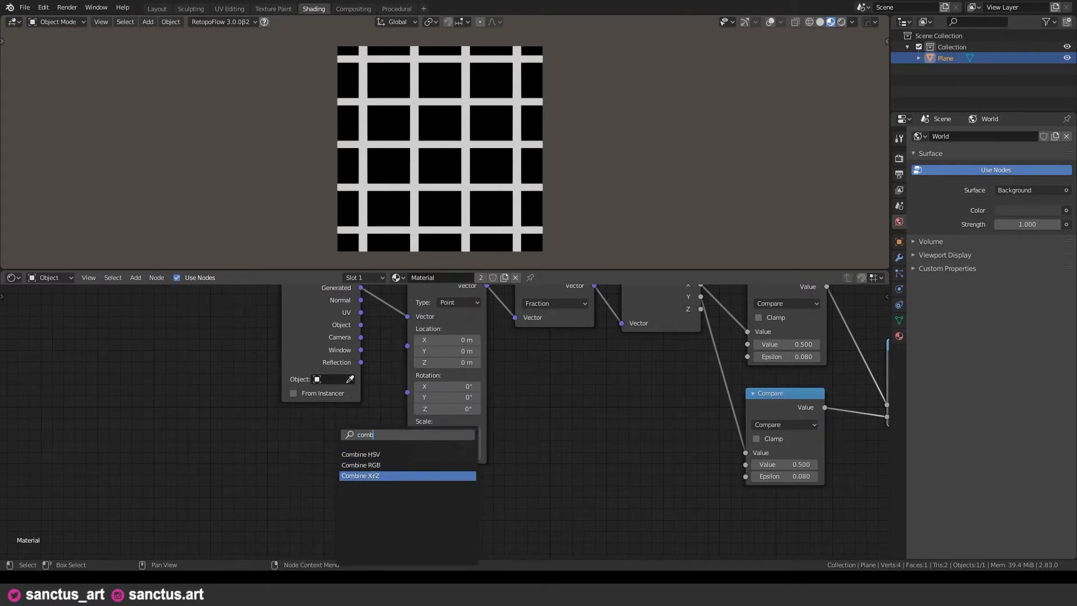
click(360, 476)
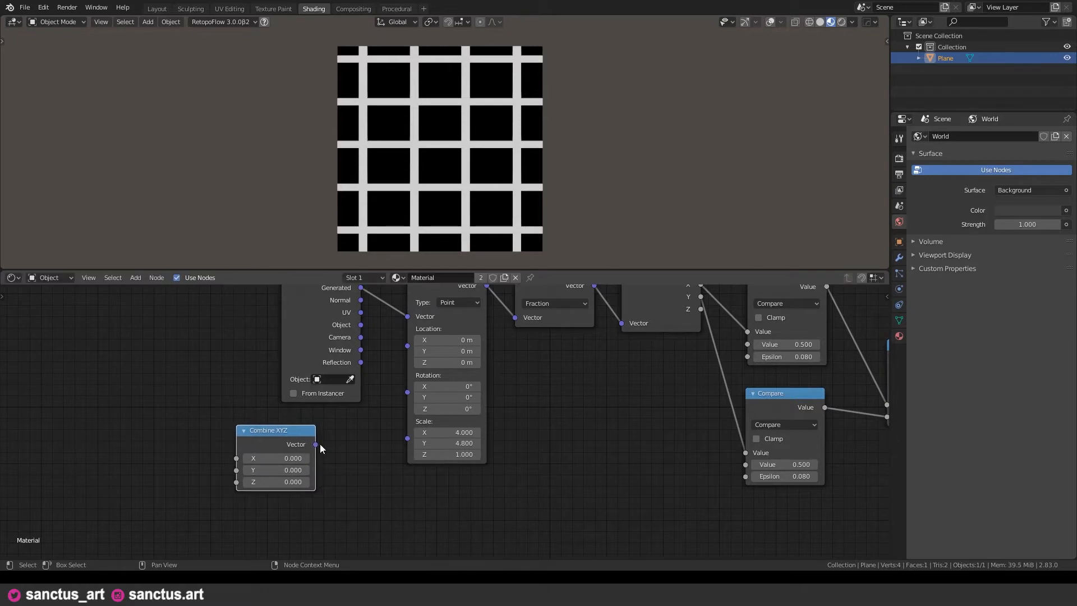
drag(315, 444, 385, 445)
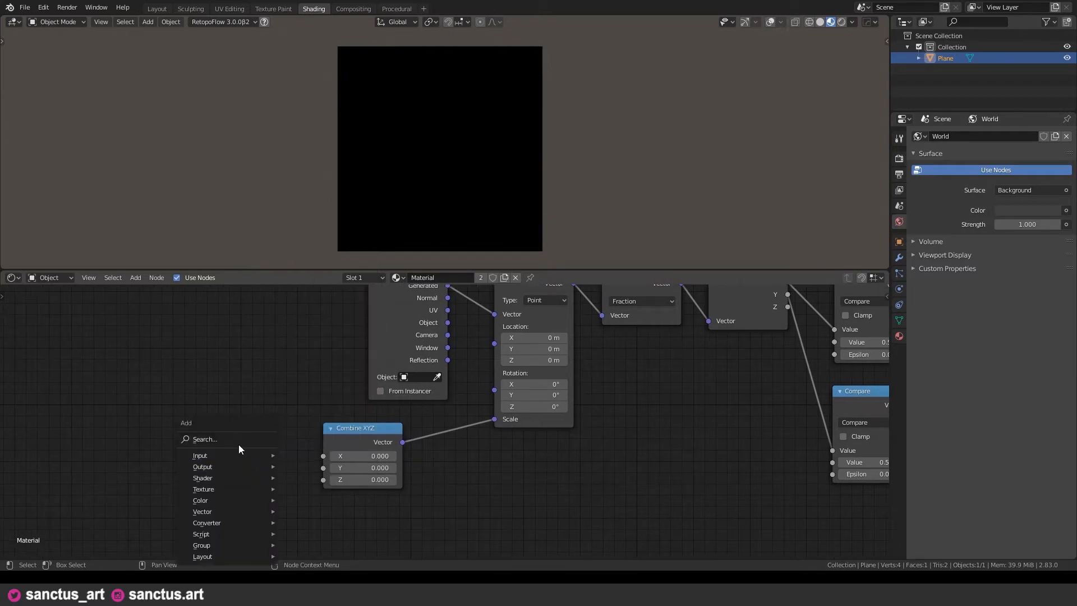
Add a Value node feeding the X and Y scale, test 0.600, then remove it
click(200, 454)
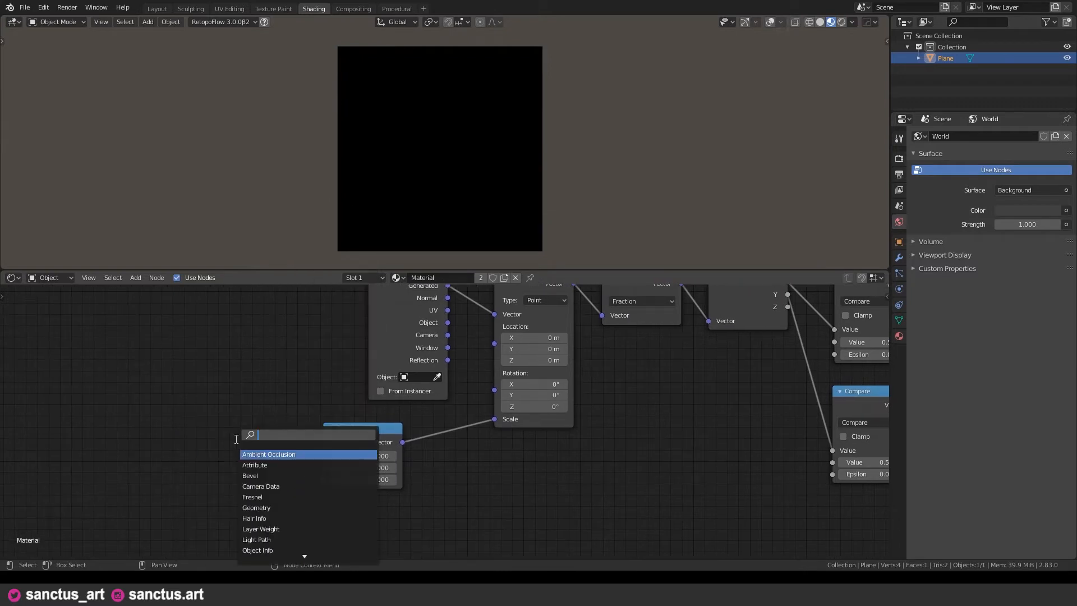
text(value)
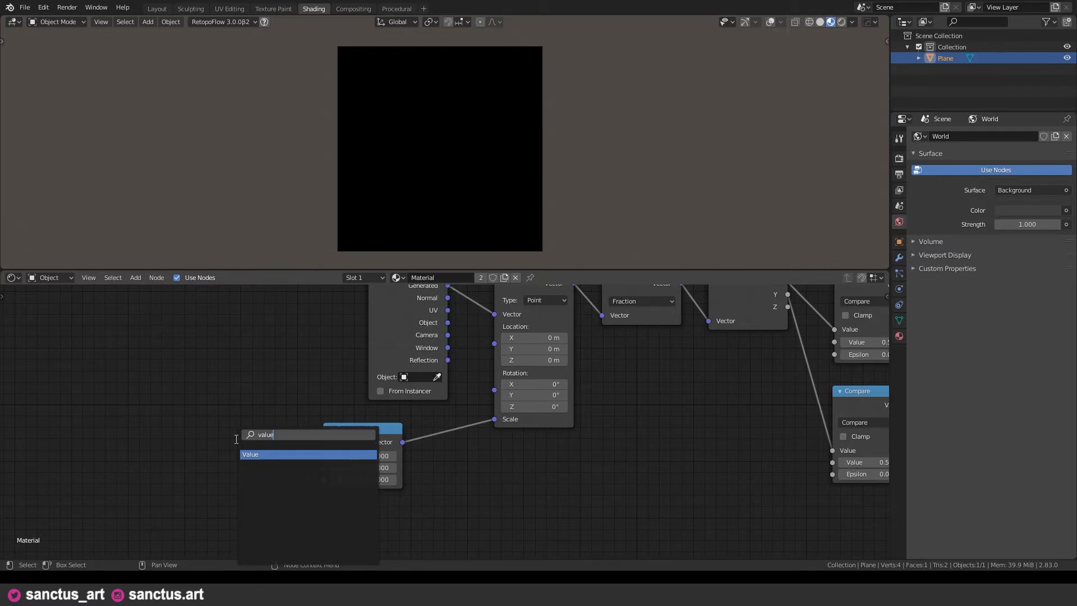
click(250, 455)
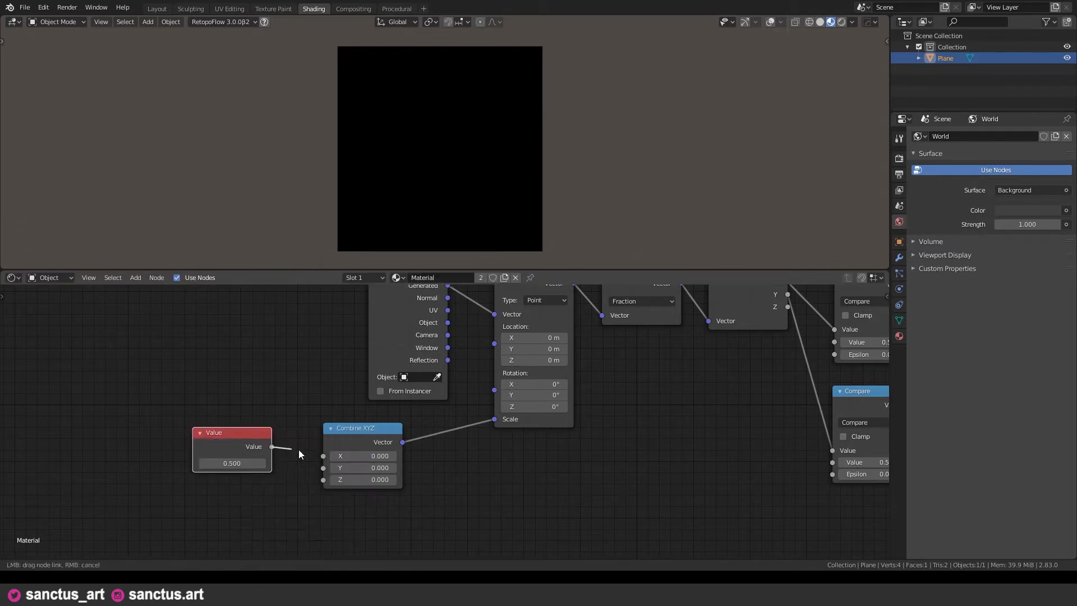
drag(272, 446, 323, 455)
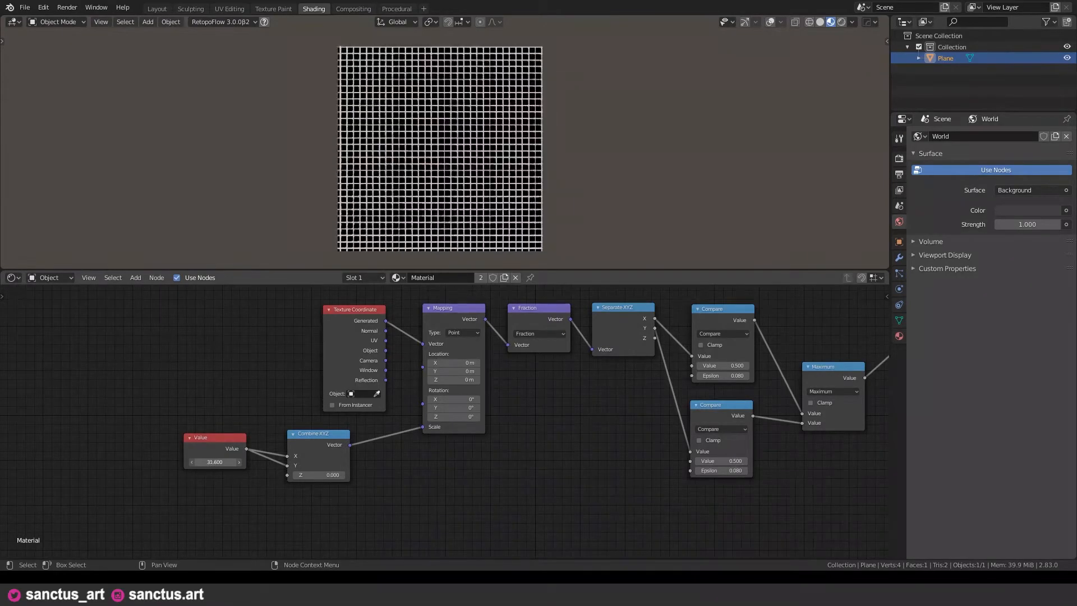
text(0.600)
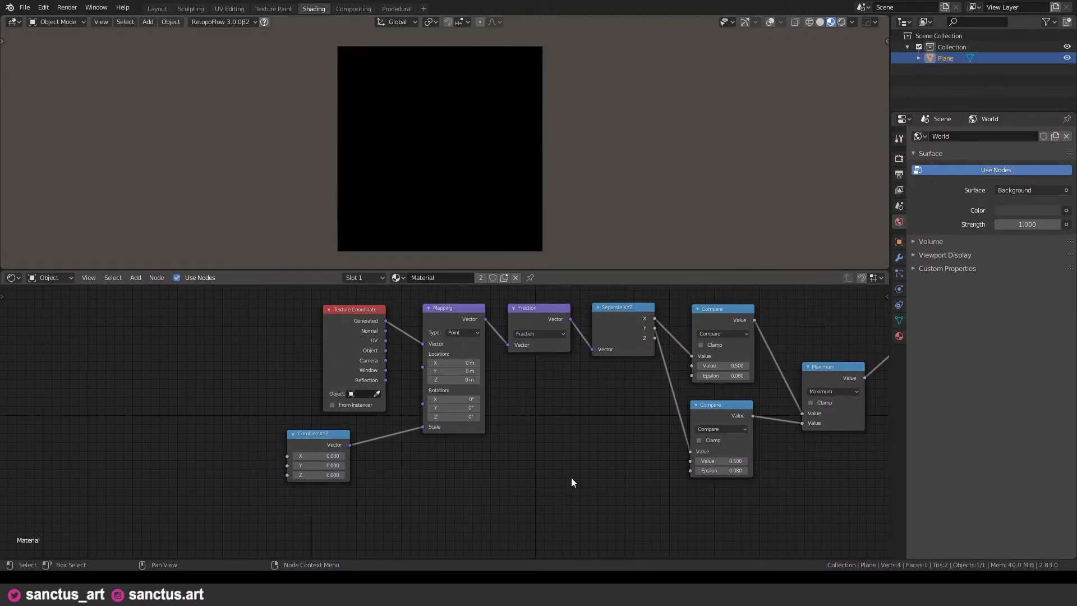
Drive X and Y scale with a Snap math node and raise it from 2.3 to about 40 tiles
click(721, 405)
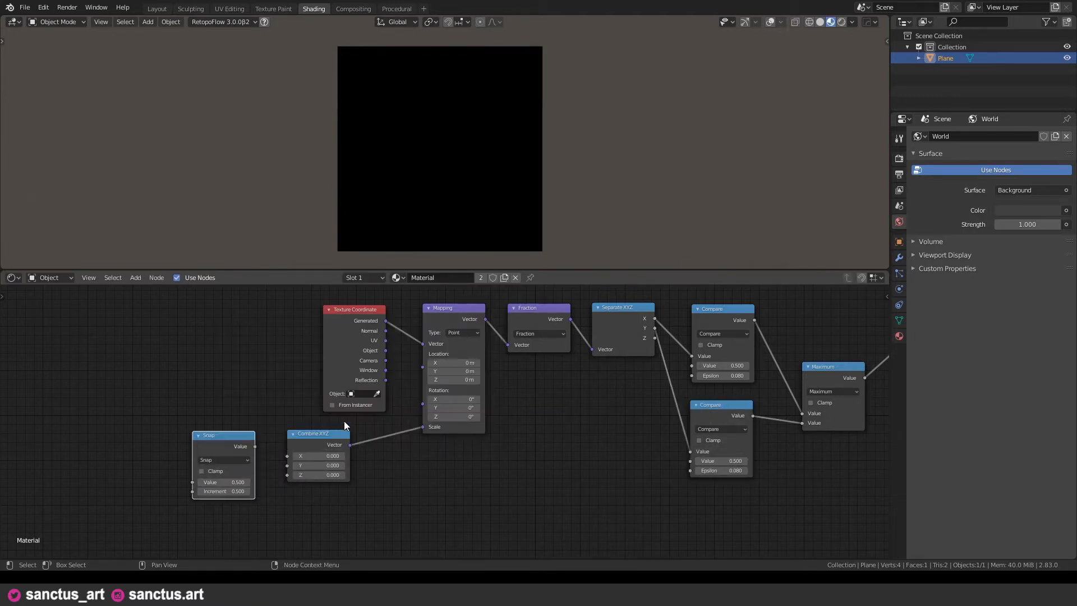
mouse_move(223, 491)
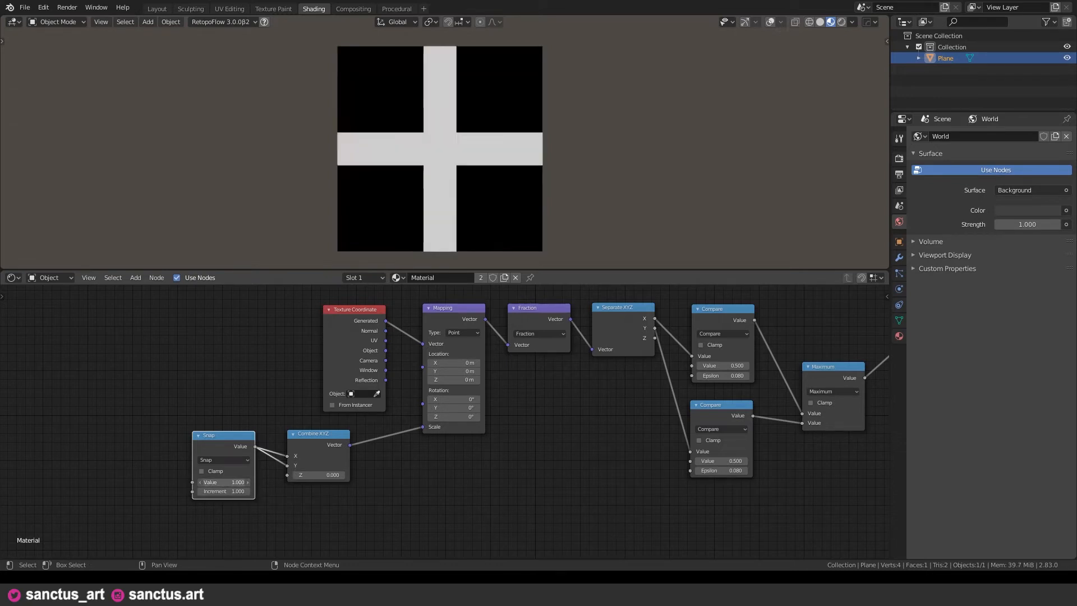
text(2.300)
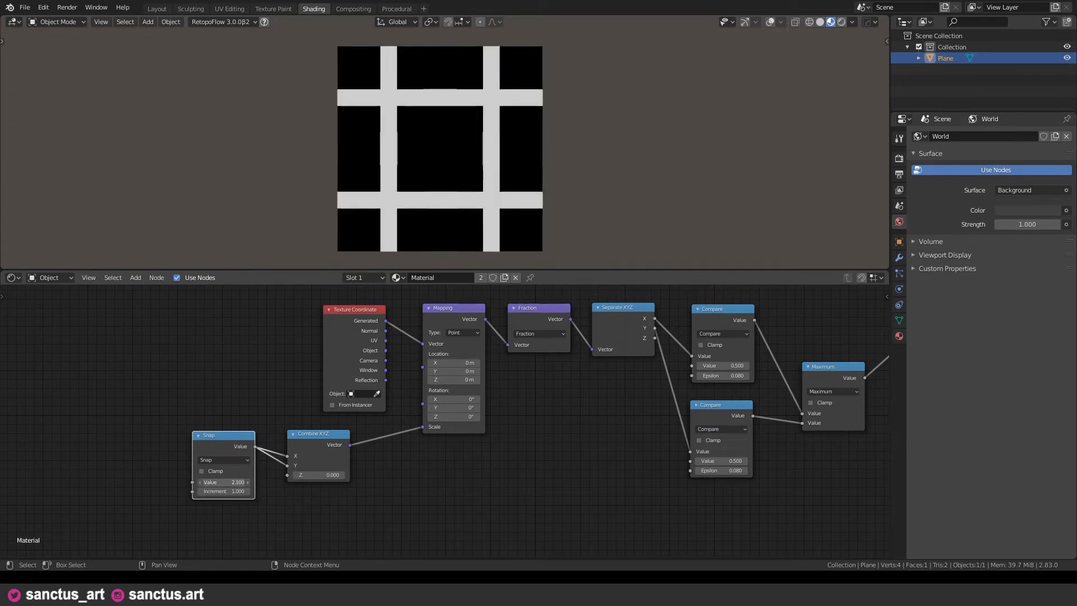
click(237, 481)
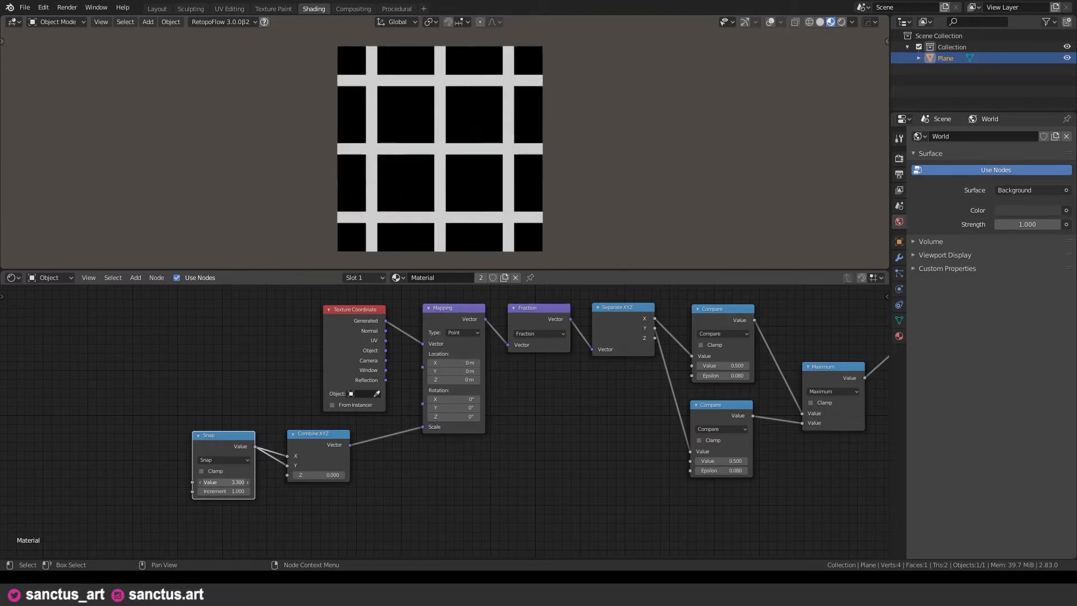
drag(223, 481, 236, 481)
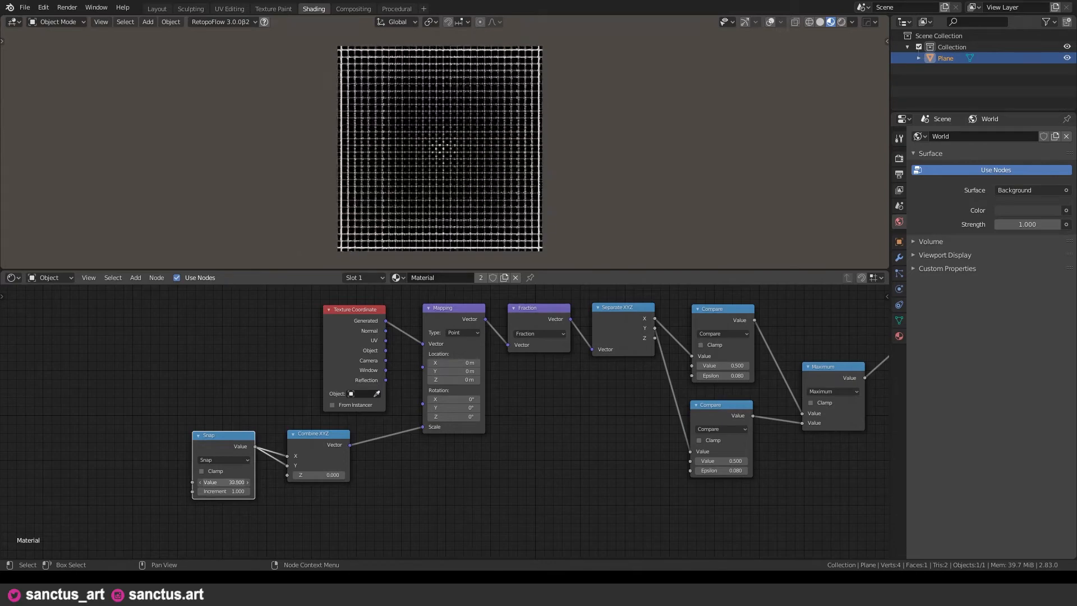
drag(223, 482, 247, 481)
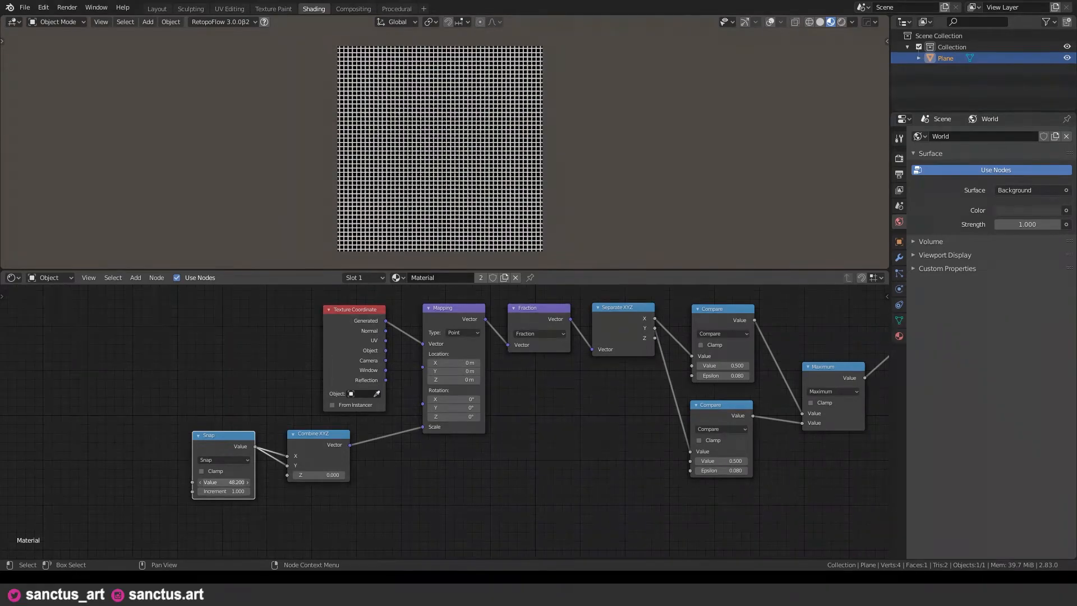
mouse_move(167, 399)
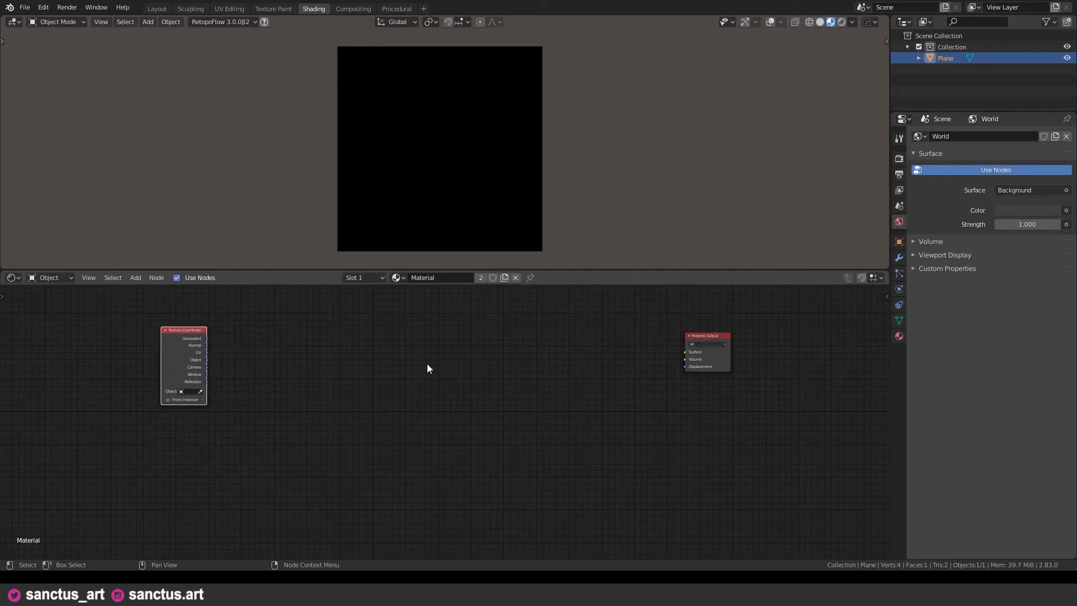
In the cleared tree, add a Separate XYZ node fed by the Object texture coordinates
drag(427, 367, 378, 406)
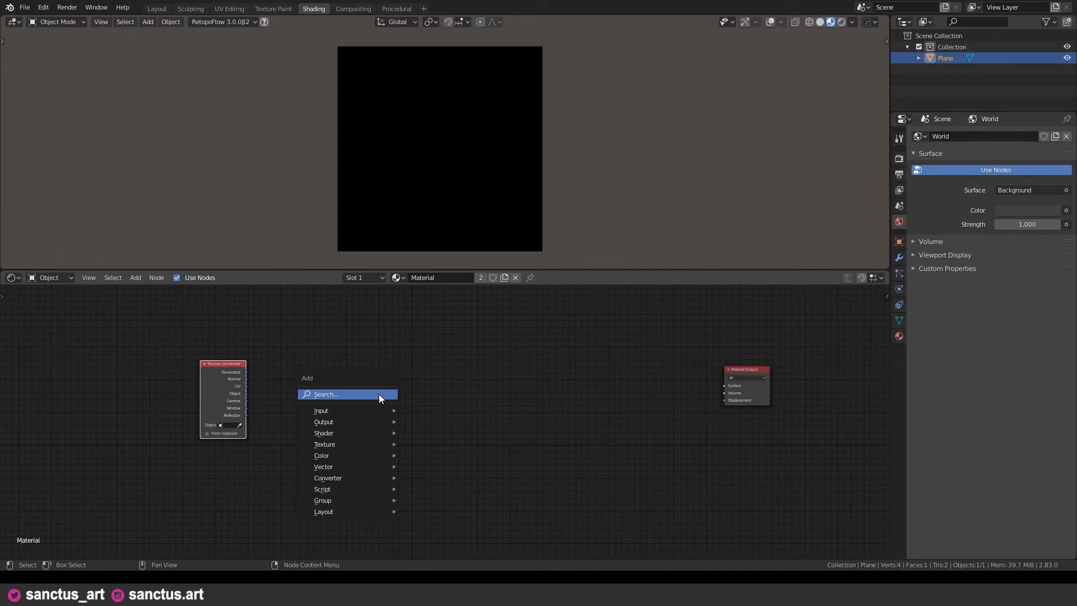
text(separa)
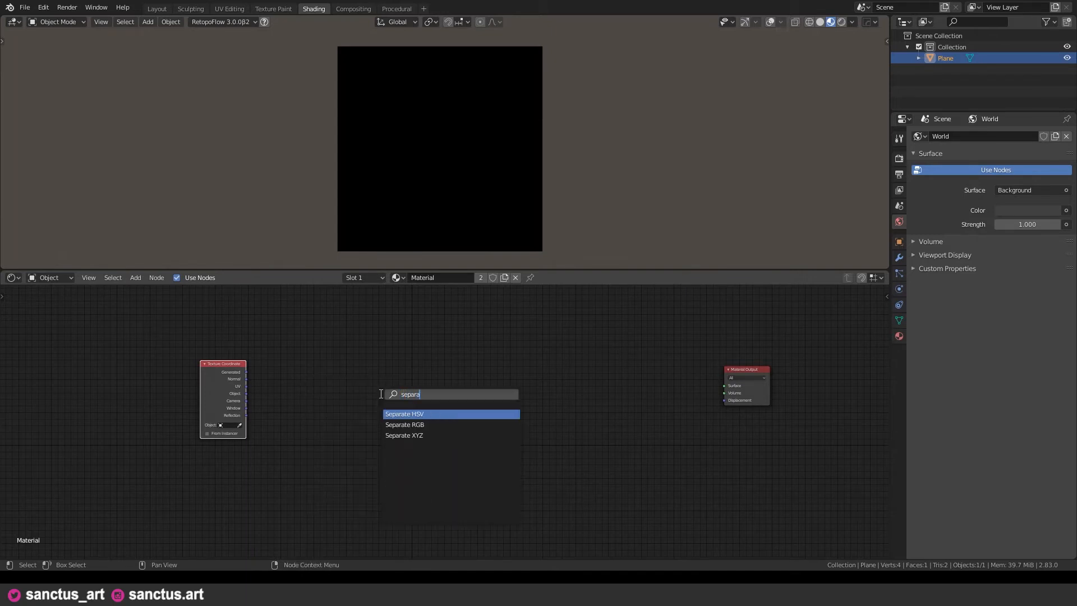
mouse_move(404, 435)
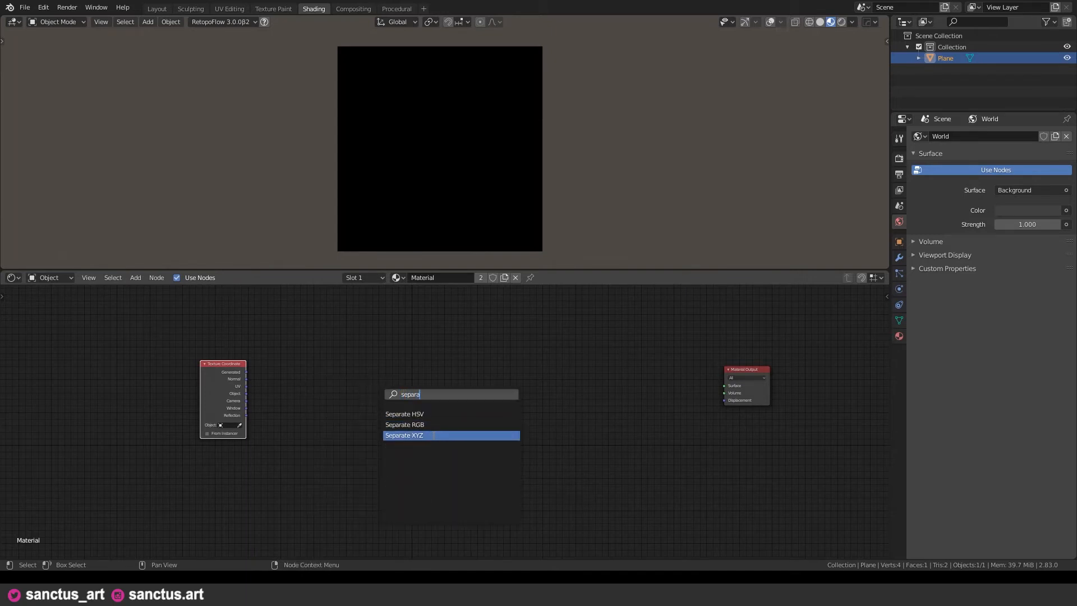
click(404, 435)
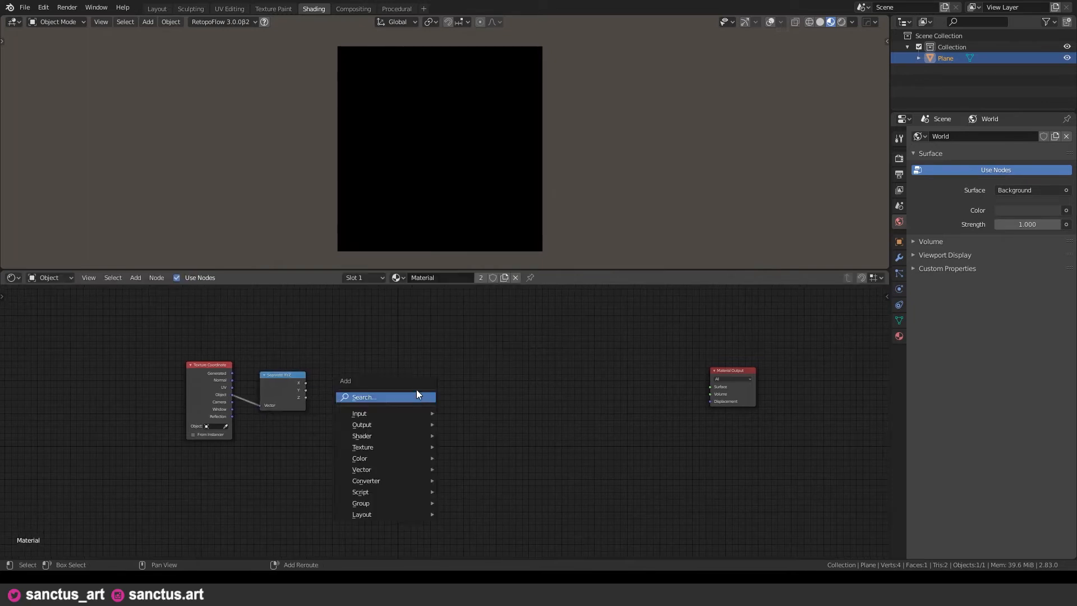
Add a Math node beside Separate XYZ and choose Arctan2 as its operation
click(364, 397)
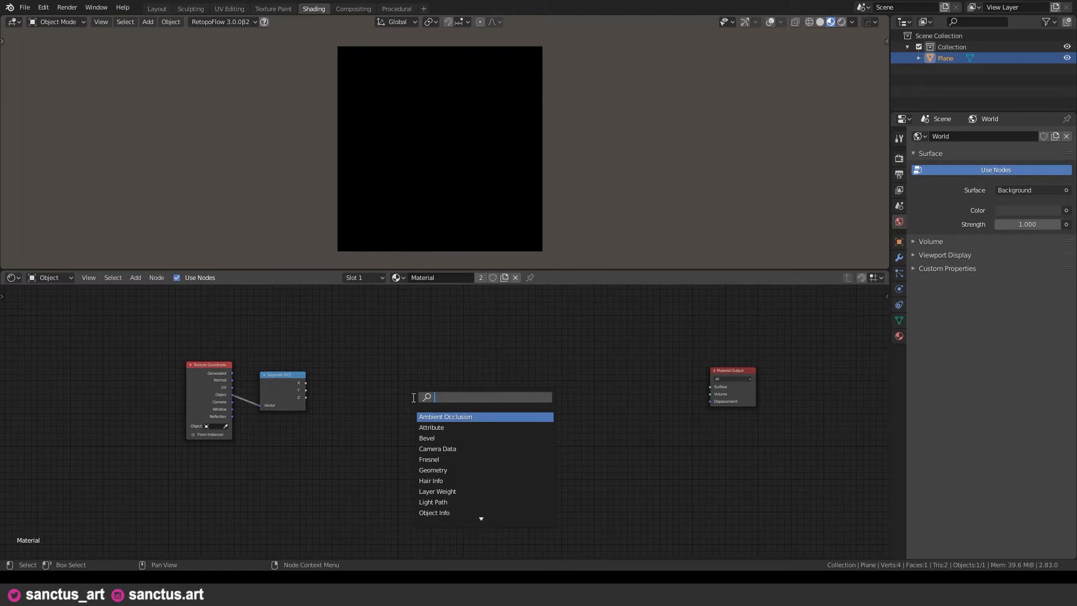
click(445, 416)
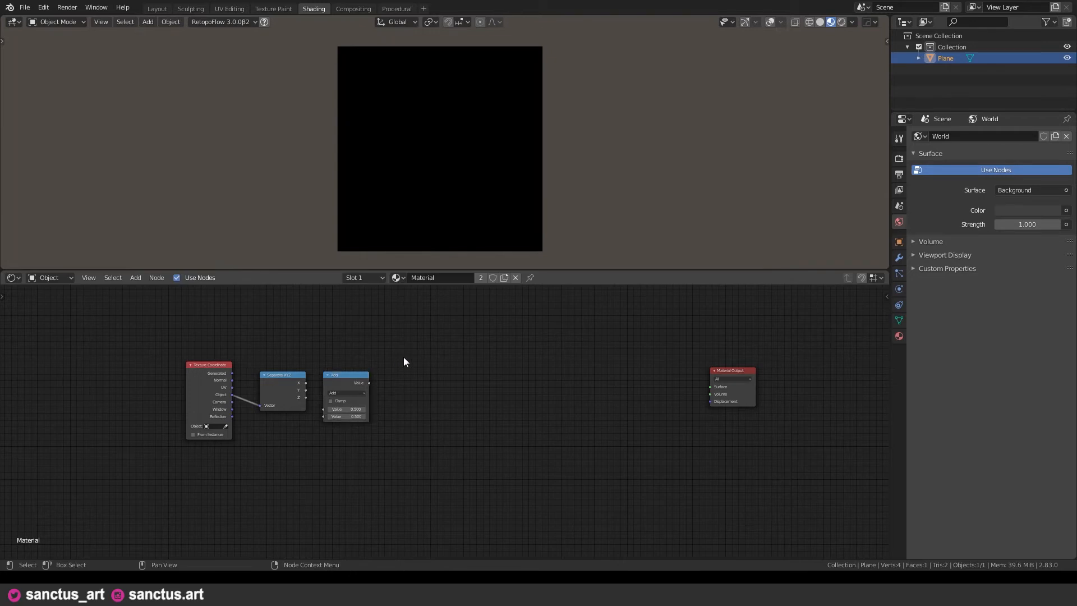
mouse_move(421, 384)
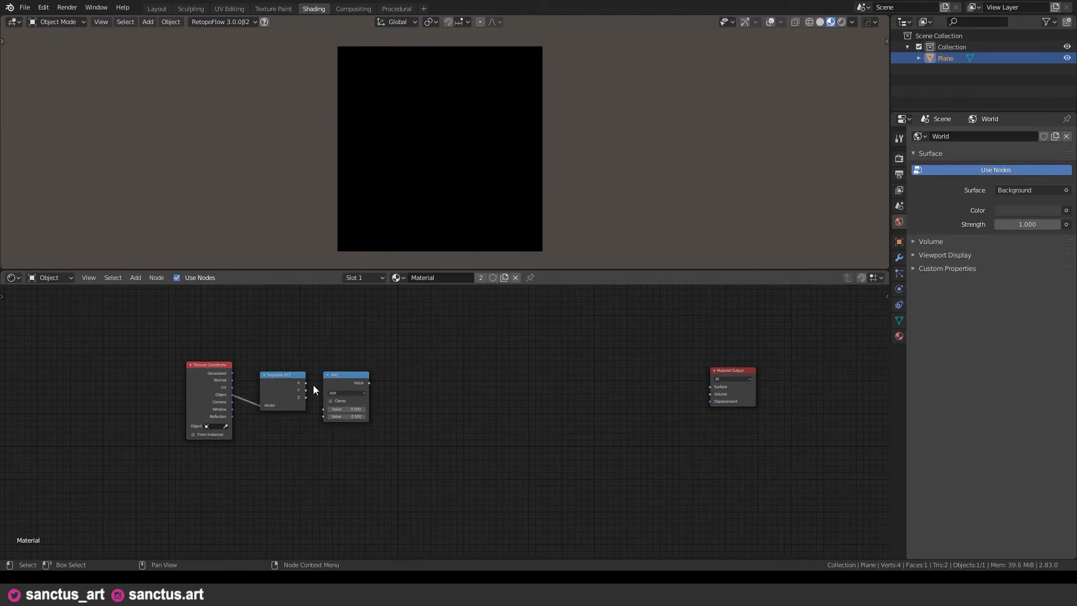
click(345, 393)
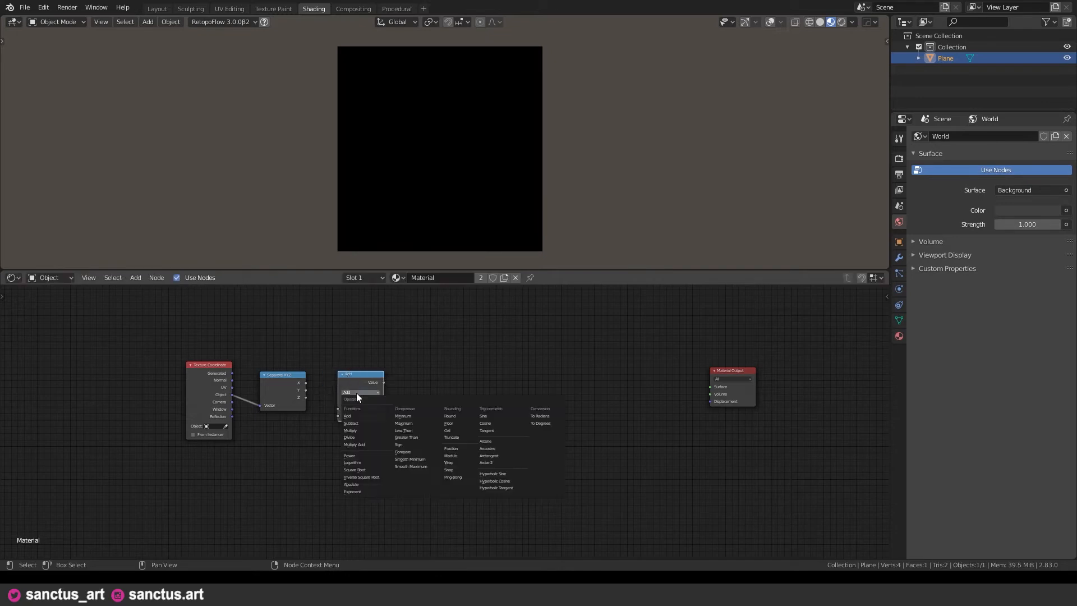
mouse_move(500, 431)
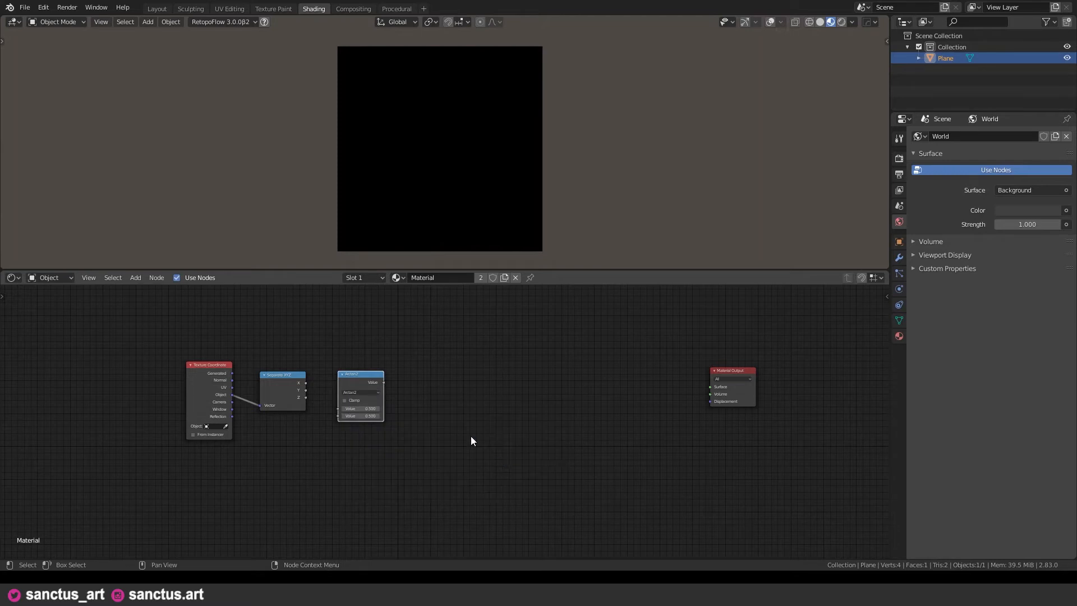
mouse_move(356, 395)
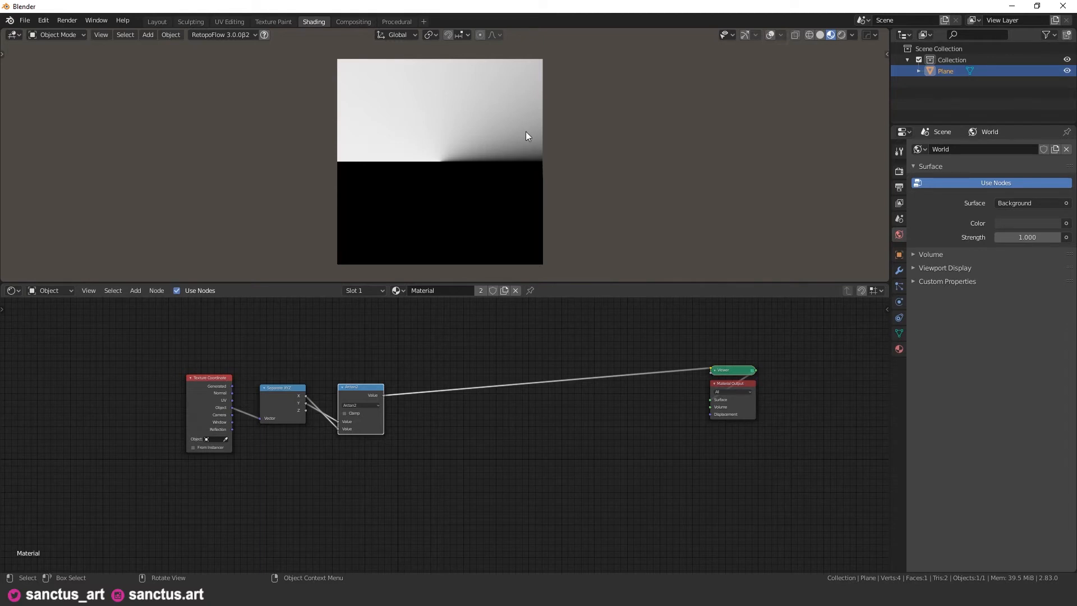
mouse_move(381, 120)
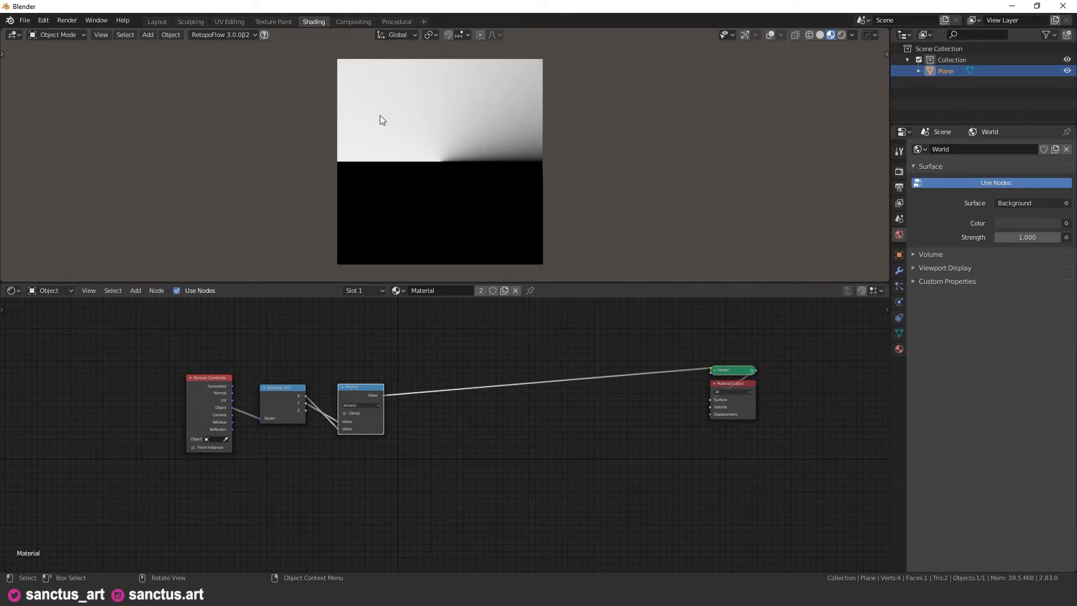
mouse_move(356, 164)
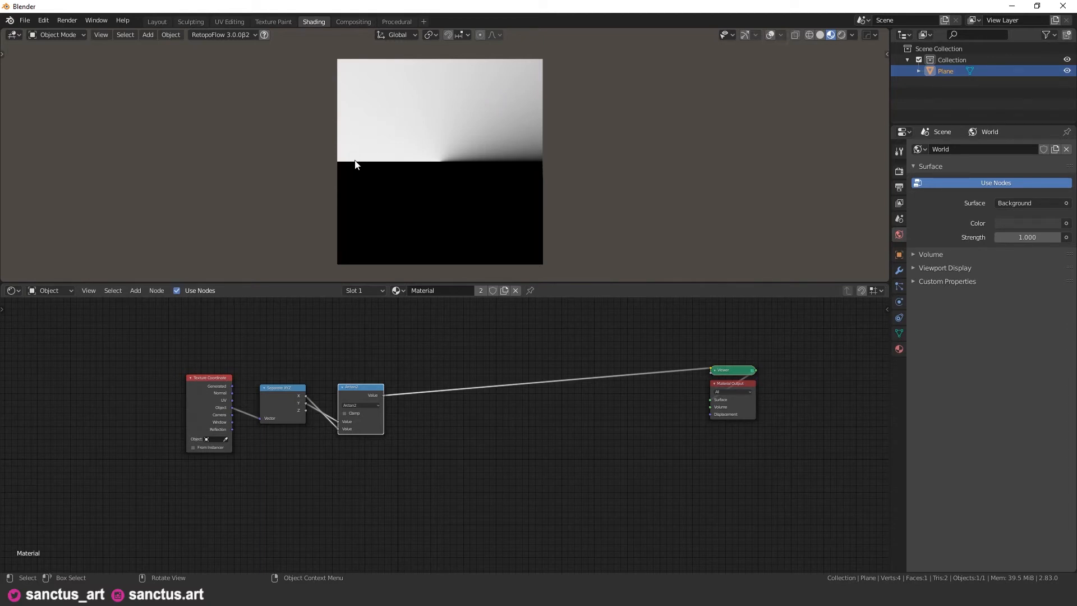
mouse_move(511, 171)
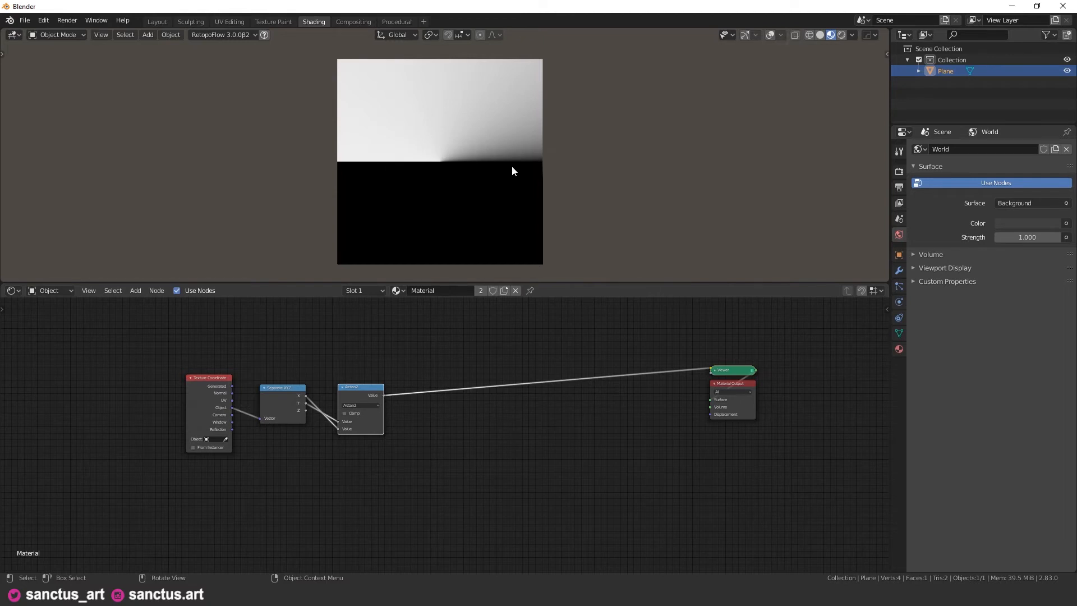
mouse_move(406, 214)
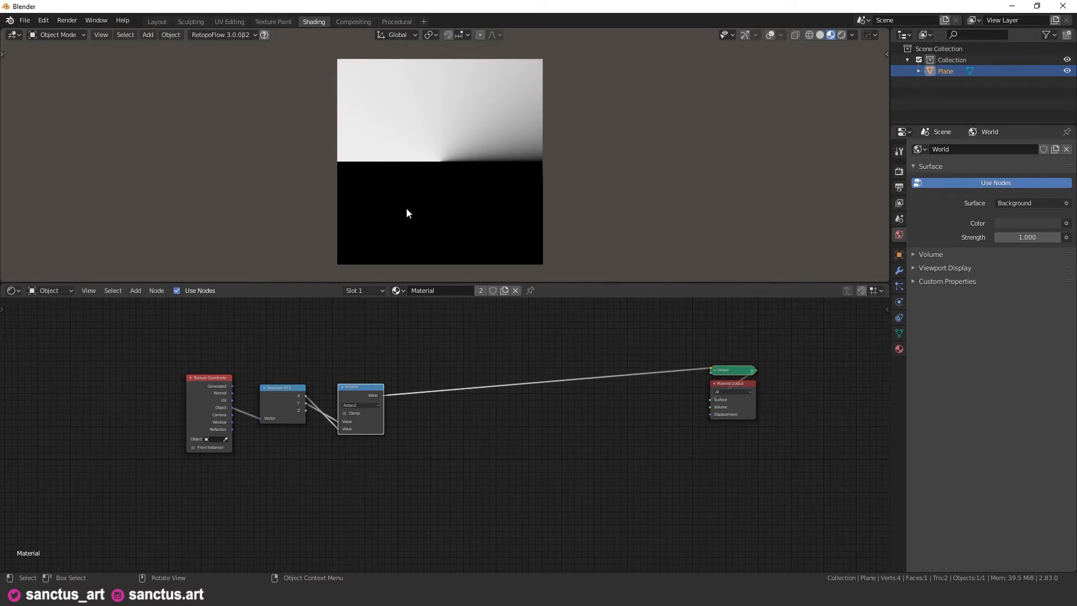
mouse_move(371, 166)
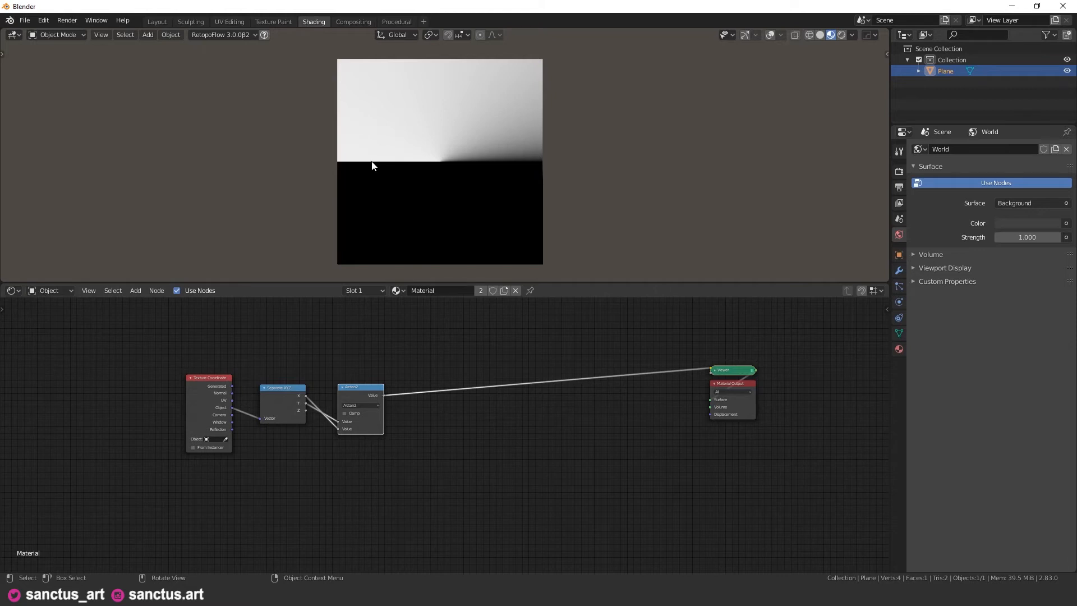
mouse_move(374, 313)
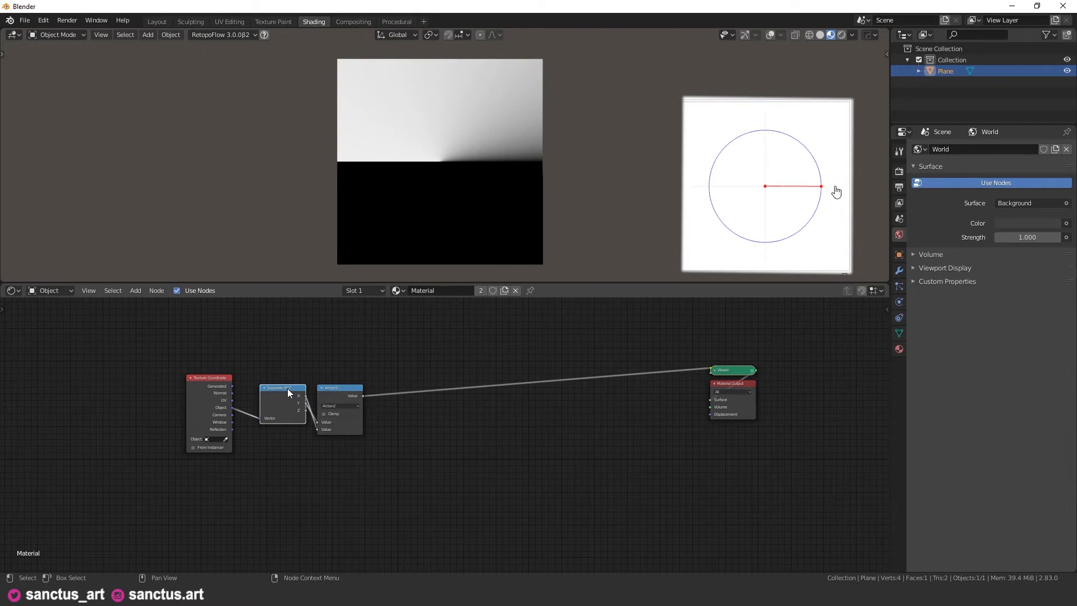
Drag the angle reference diagram overlay out of the way of the node tree
drag(821, 186, 821, 130)
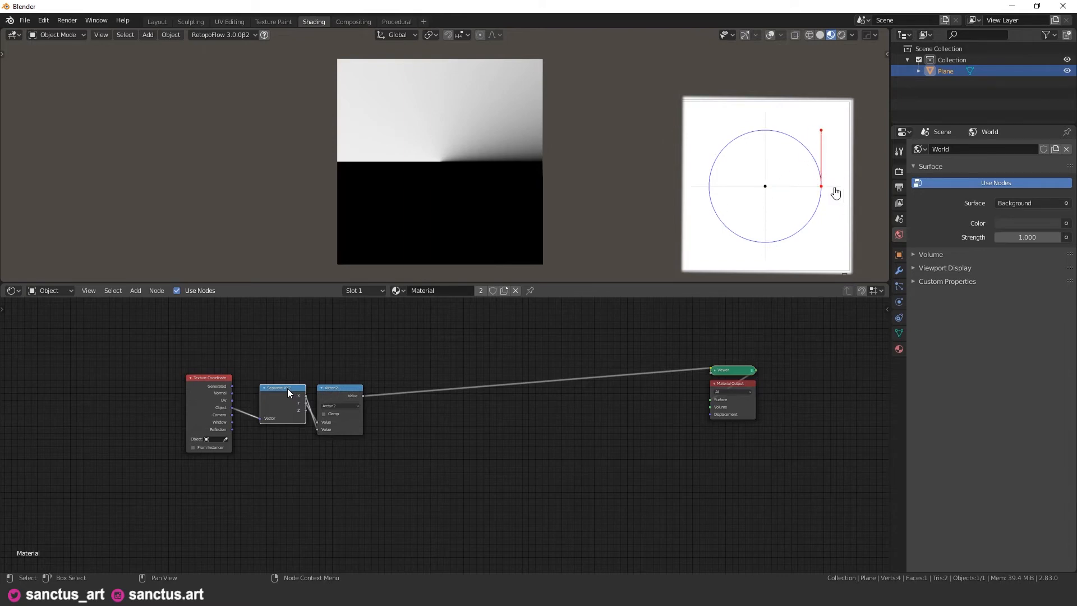
drag(819, 130, 791, 141)
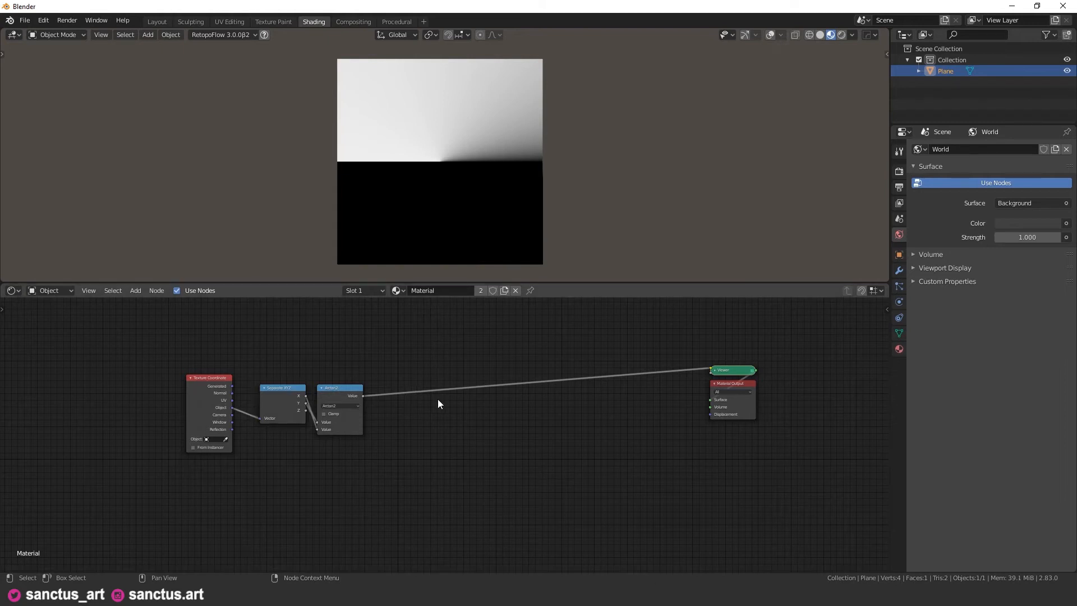
Insert a Math node on the Arctan2 link and set it to Greater Than
text(gr)
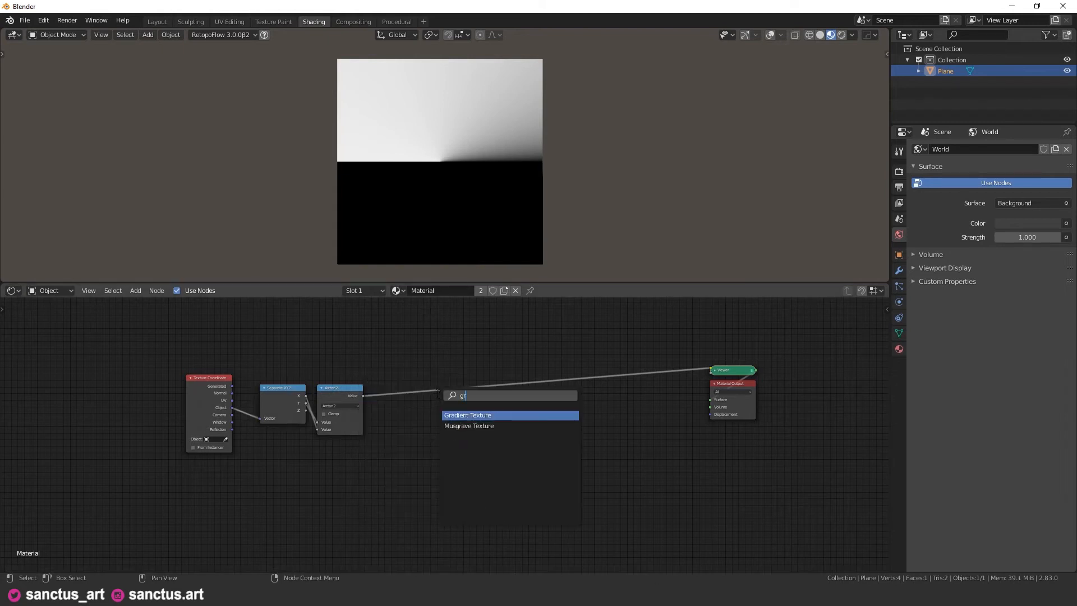
text(math)
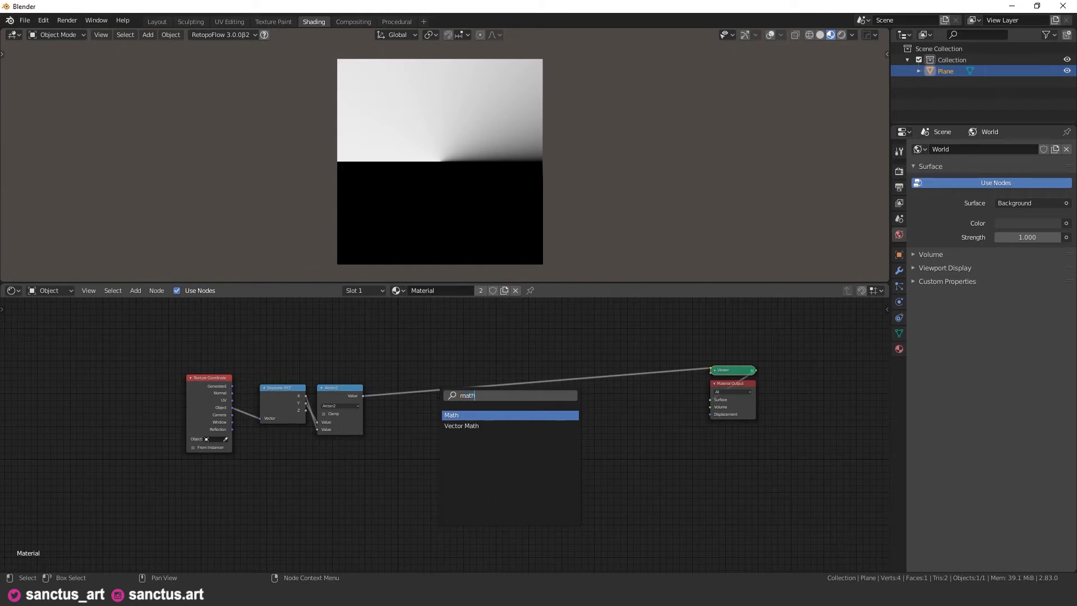
click(451, 415)
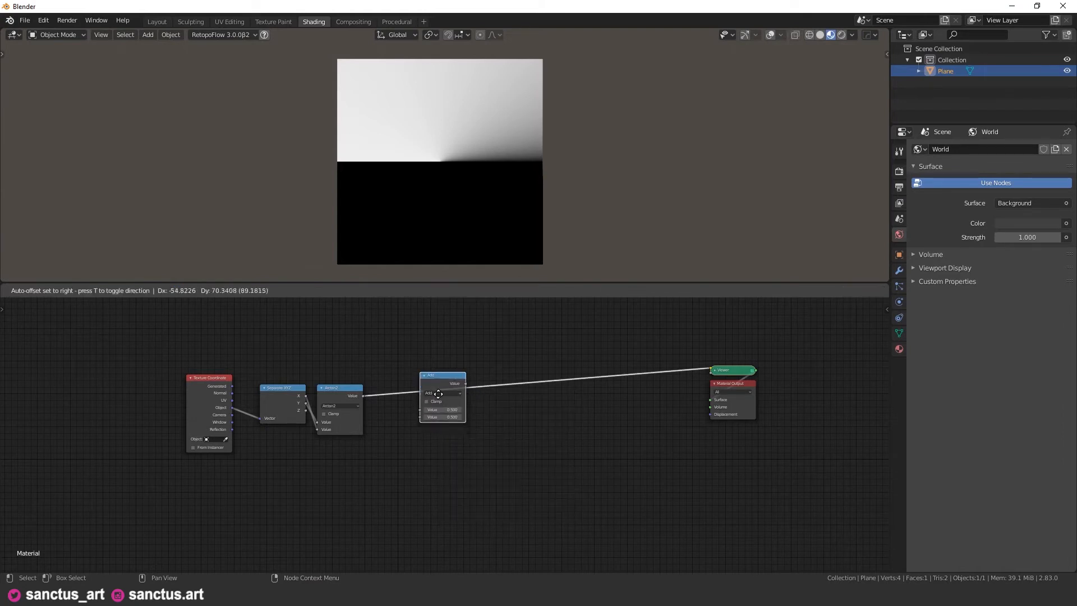
click(442, 392)
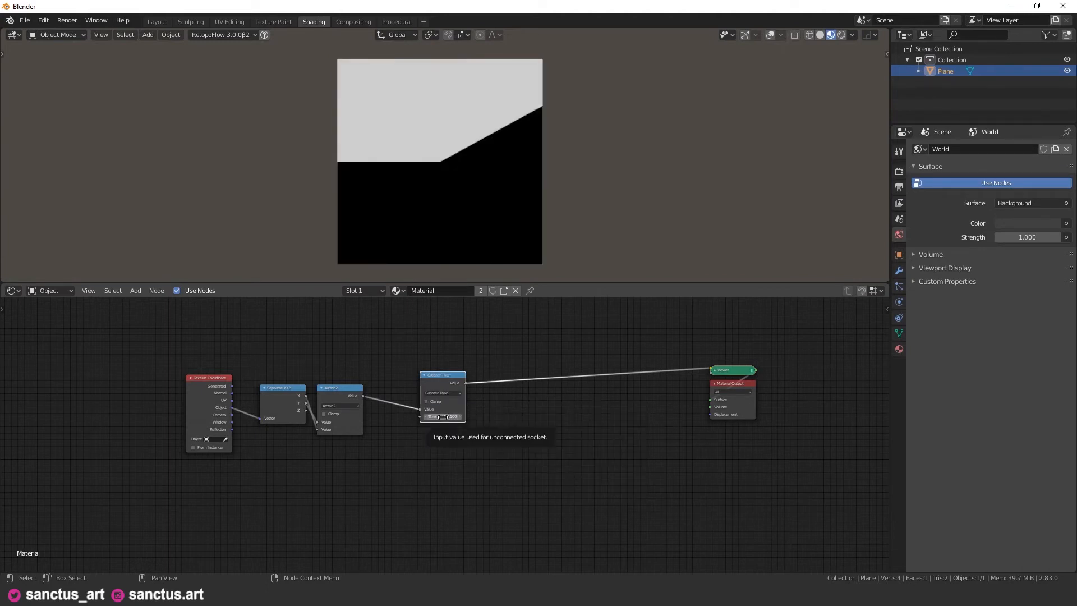
Sweep the Greater Than threshold from a thin wedge down toward -3.1, then remove the test
click(442, 416)
text(3.142)
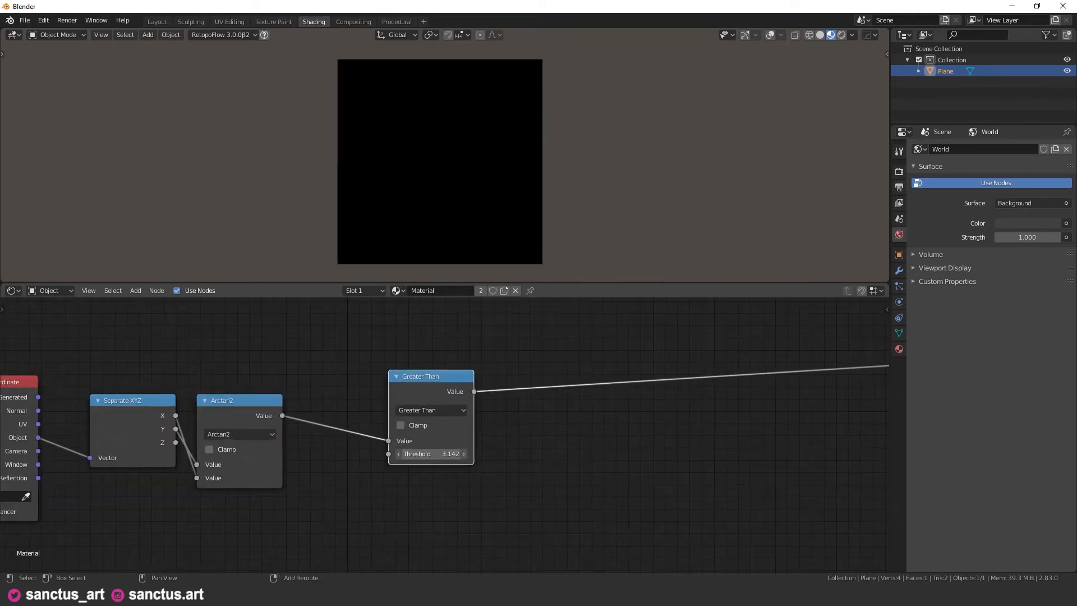
drag(453, 453, 429, 453)
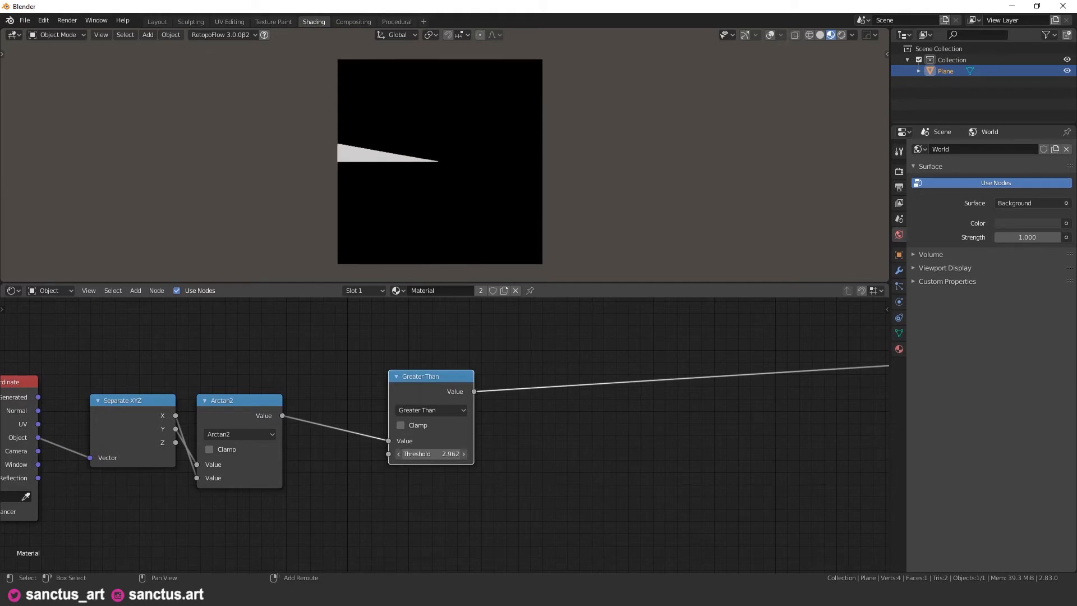
drag(453, 453, 411, 453)
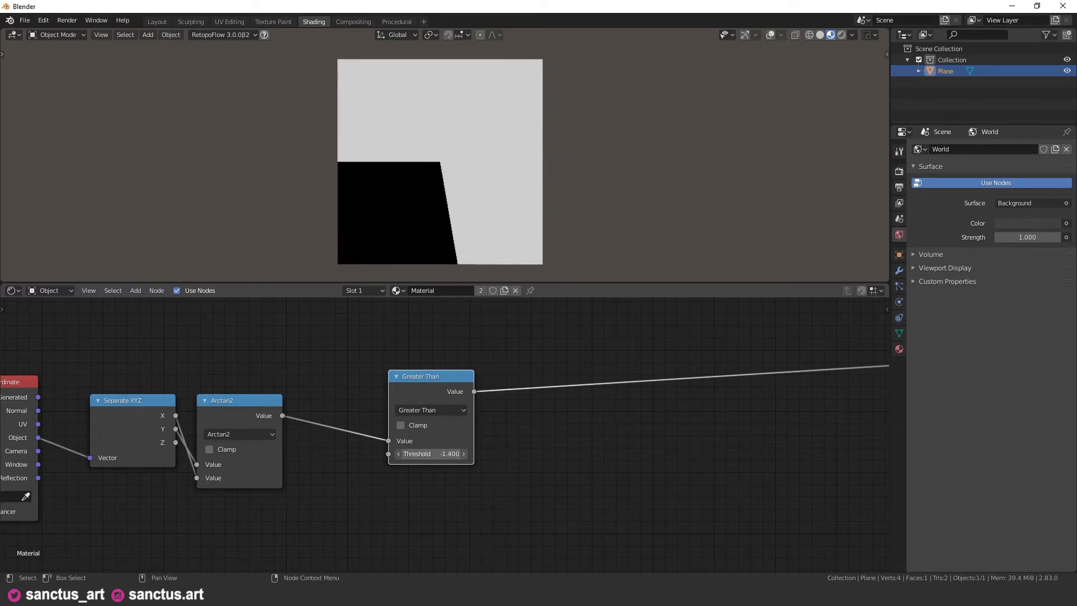
drag(430, 453, 398, 453)
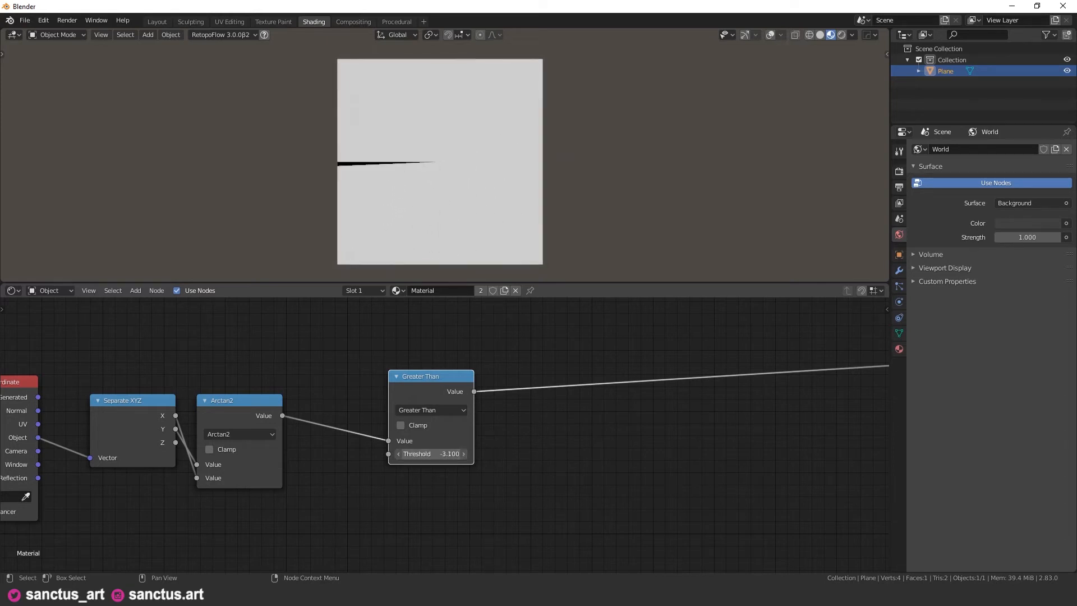
drag(473, 453, 426, 453)
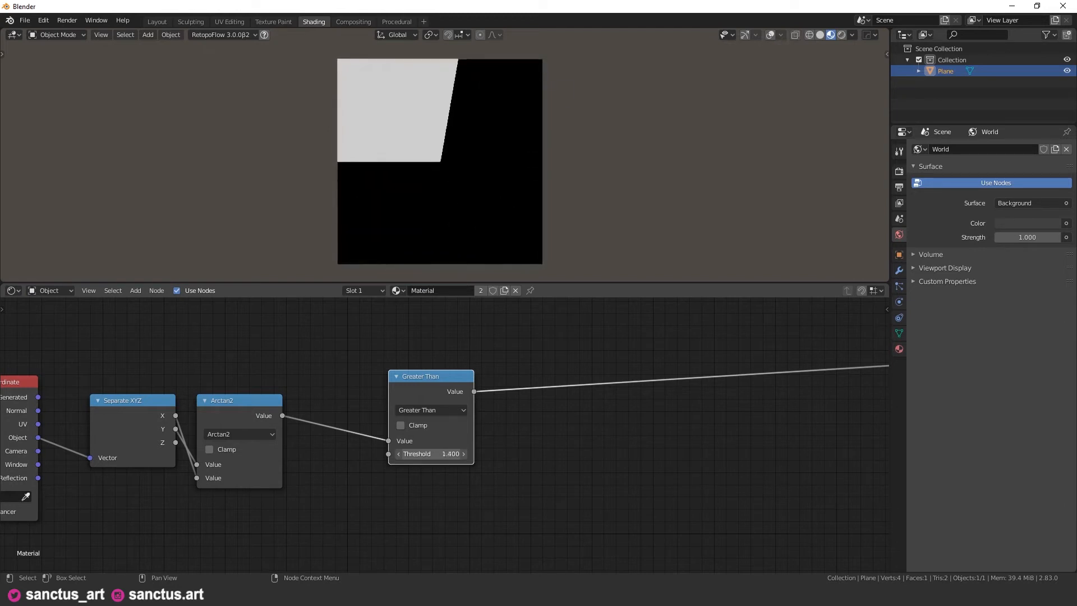
click(431, 453)
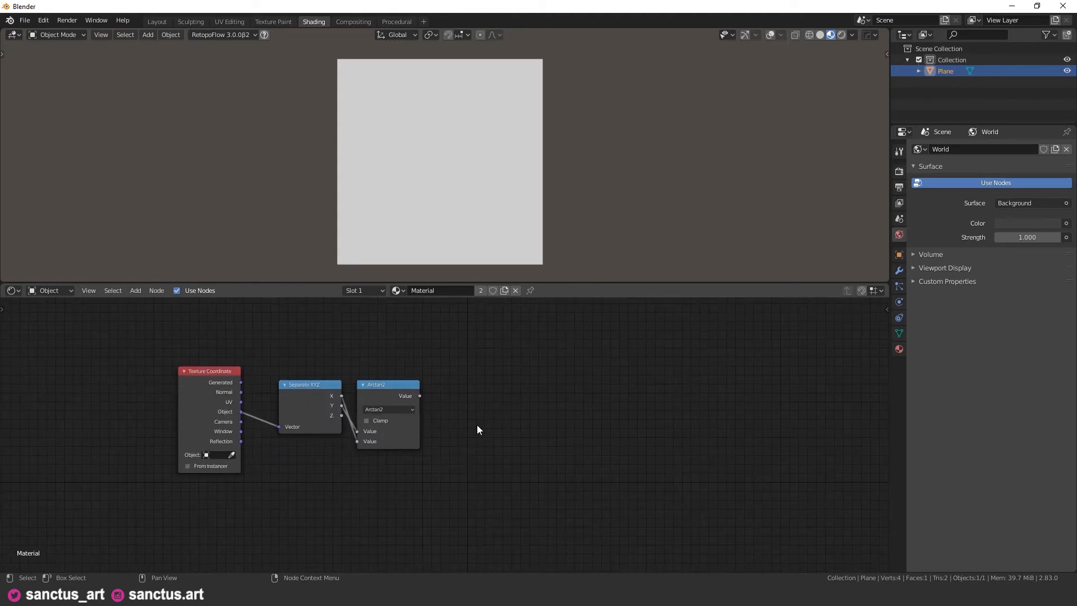
Add a Math node after Arctan2 set to To Degrees
click(478, 430)
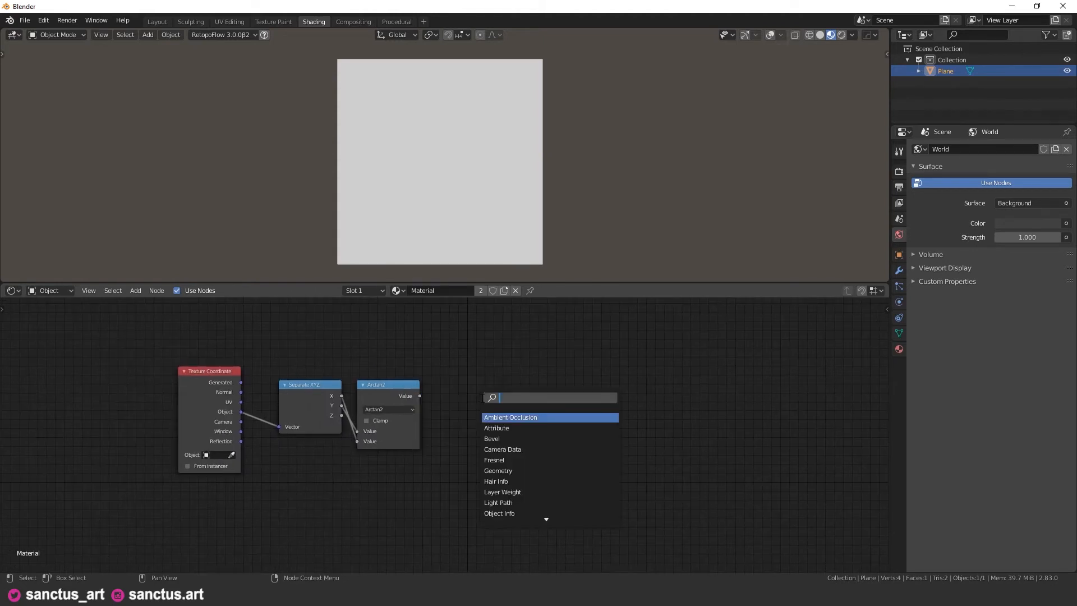
text(math)
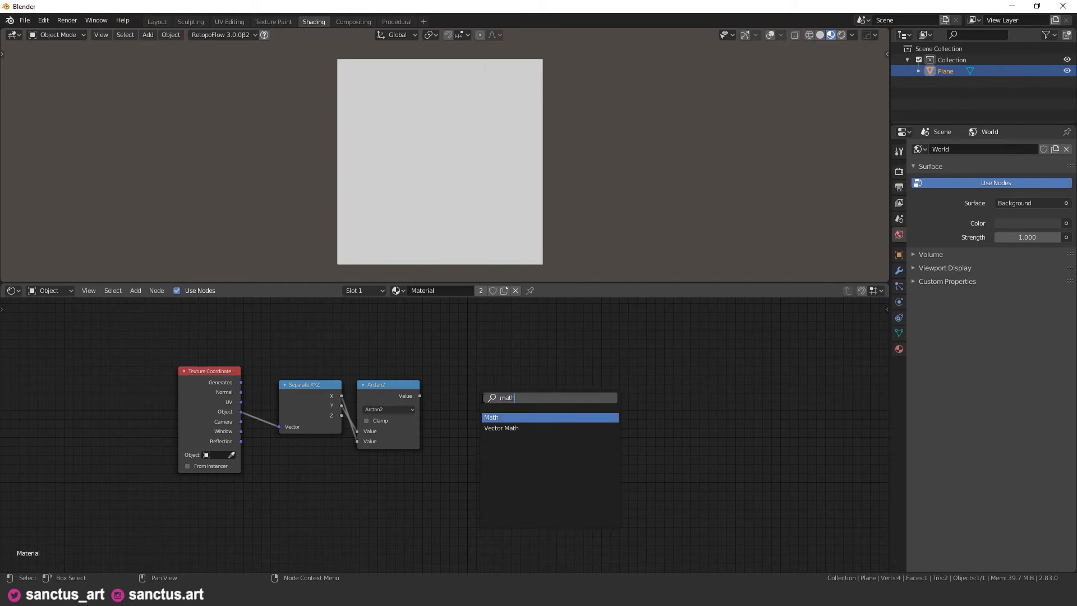
click(491, 417)
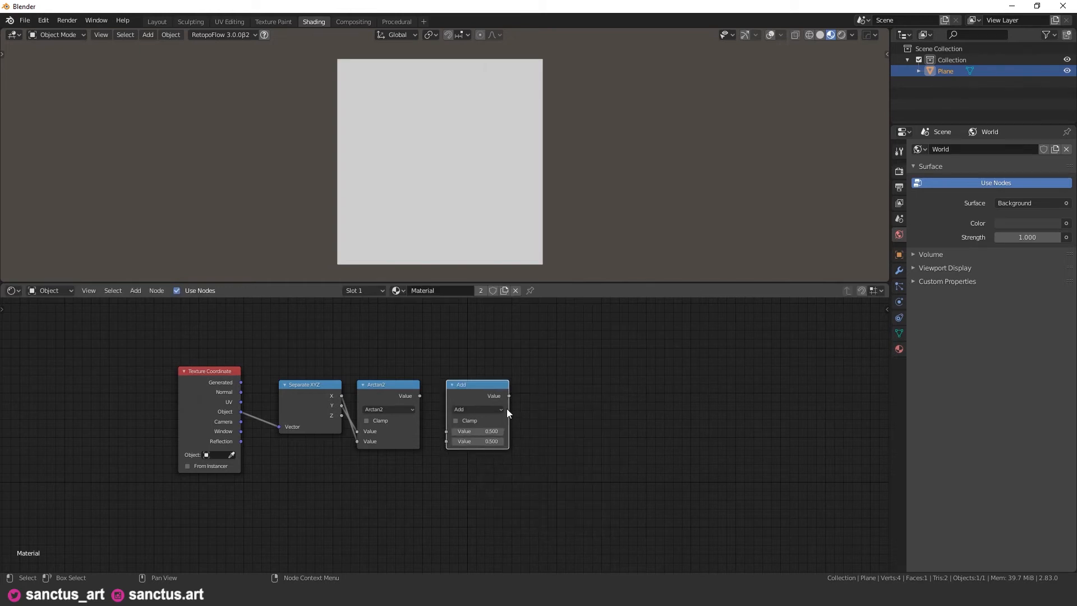
click(478, 408)
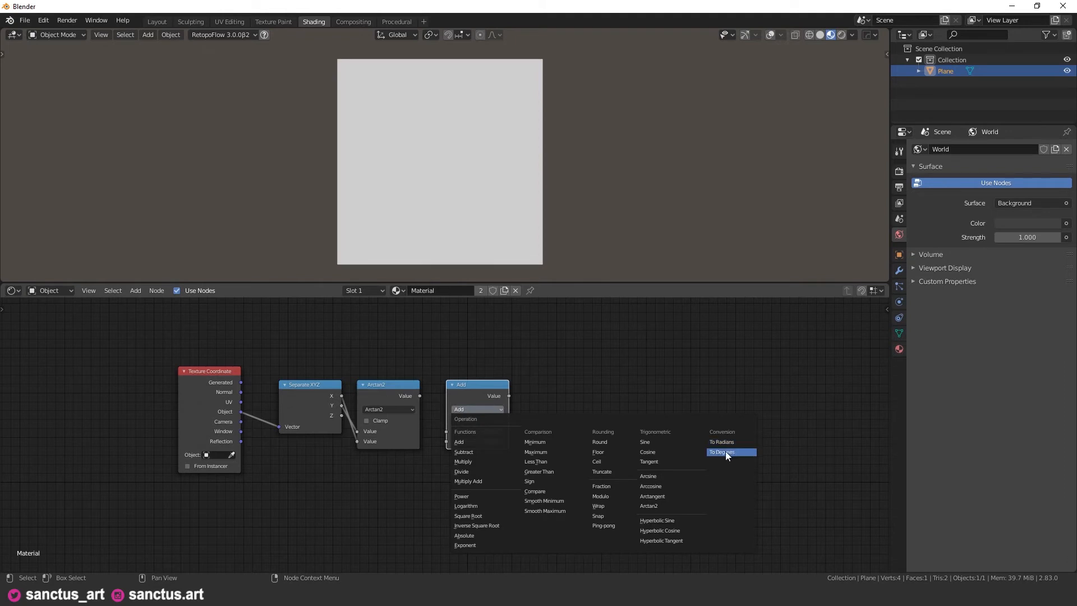
click(721, 452)
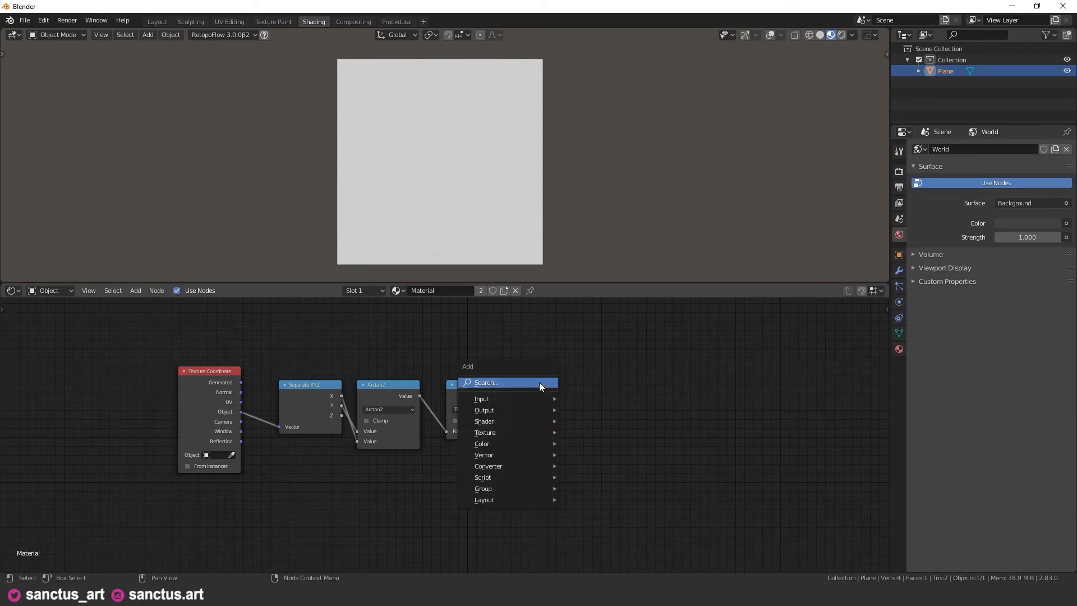
Chain a second Math node after To Degrees and pick its operation
text(g)
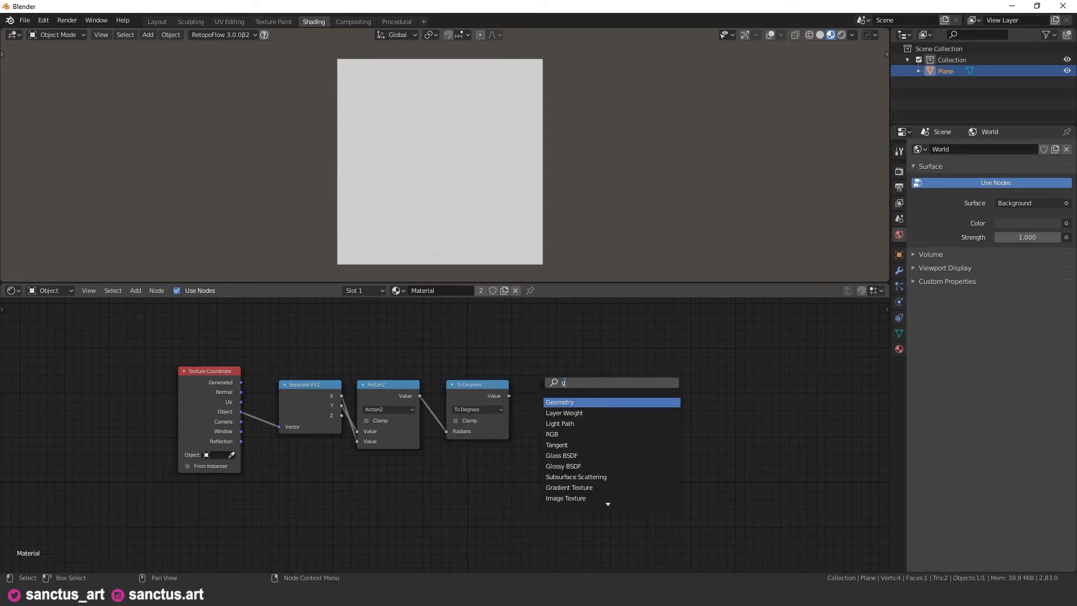
click(561, 401)
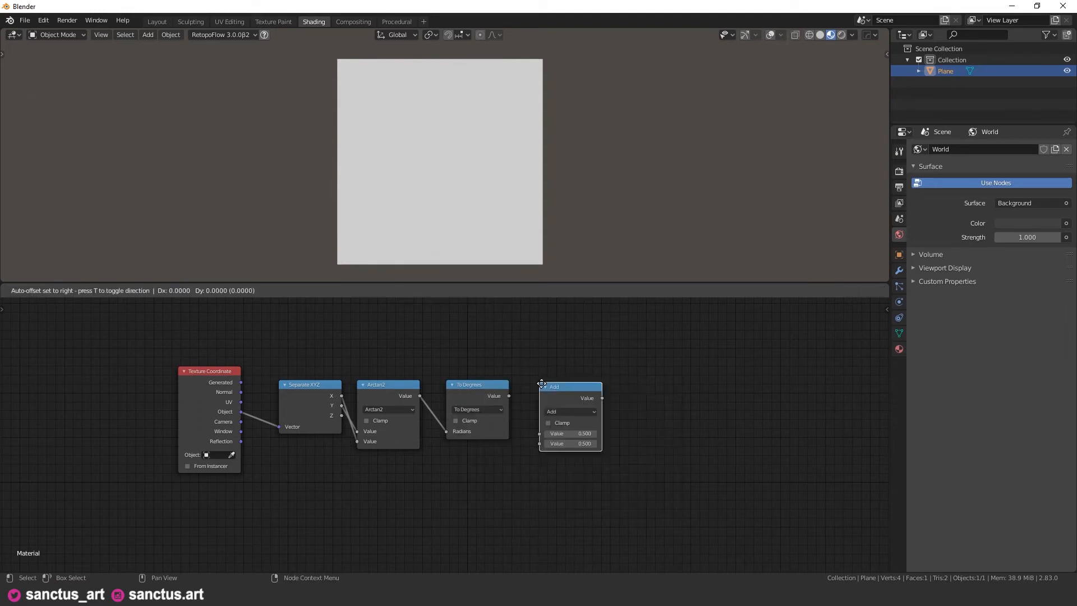
click(570, 411)
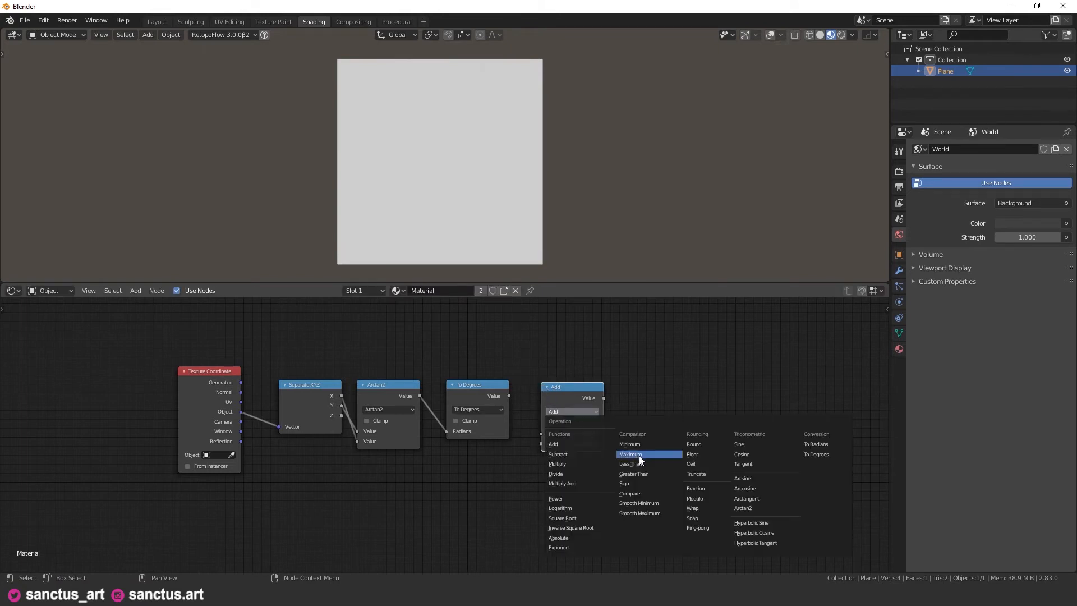
click(633, 473)
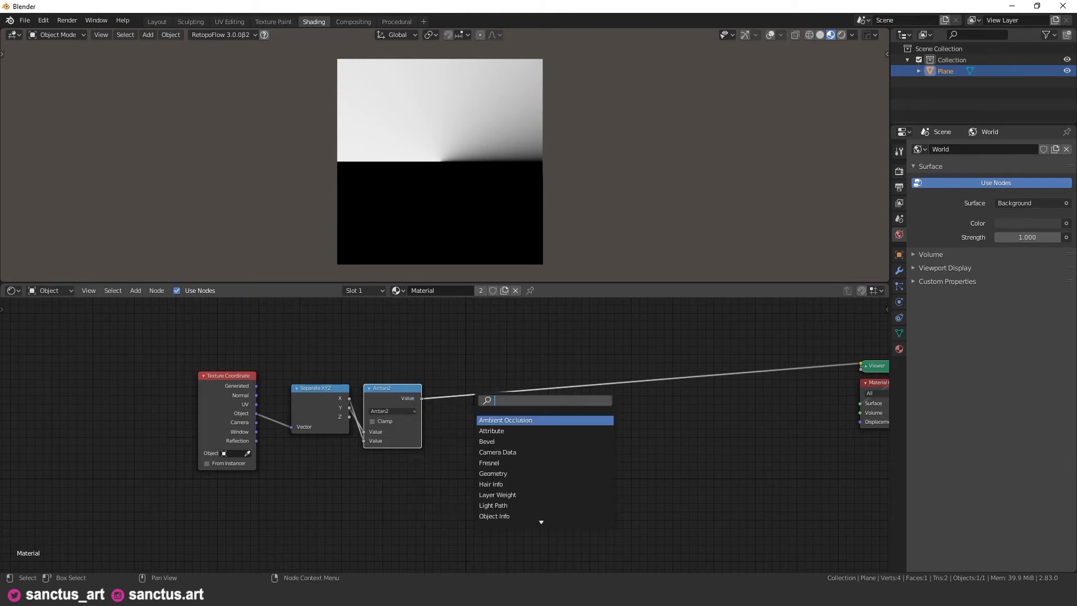
Add a Map Range node after Arctan2 remapping -3.142…3.142 into 0–1 for the viewer
text(ran)
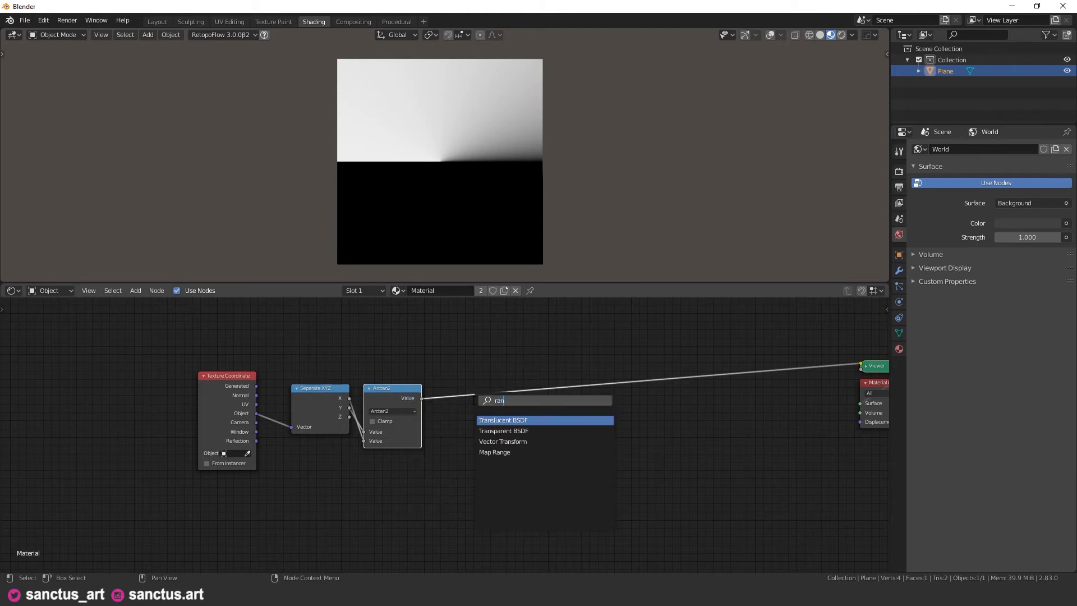
text(g)
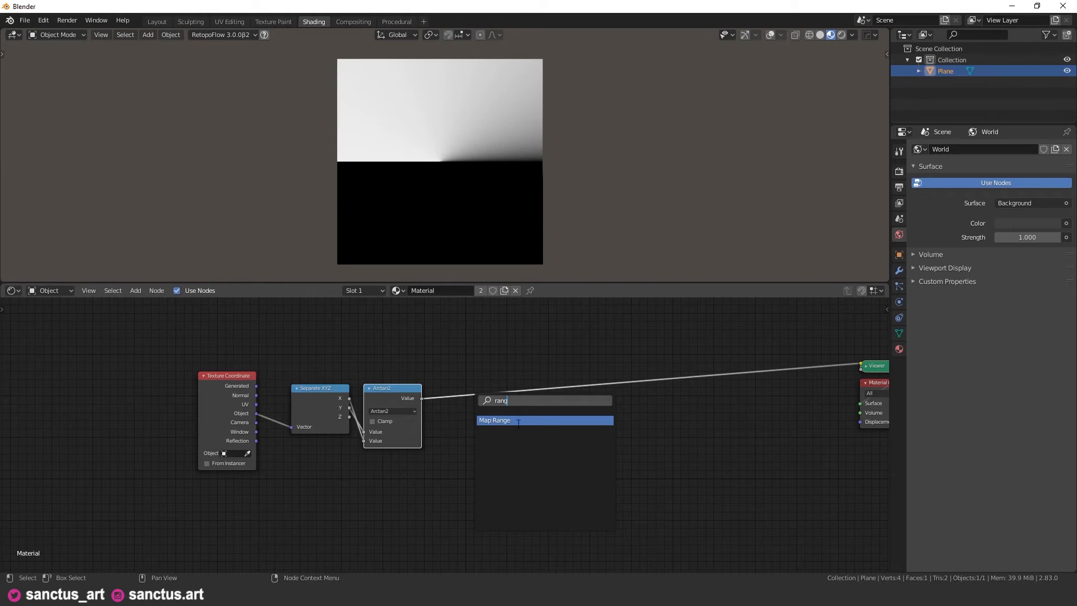
click(499, 420)
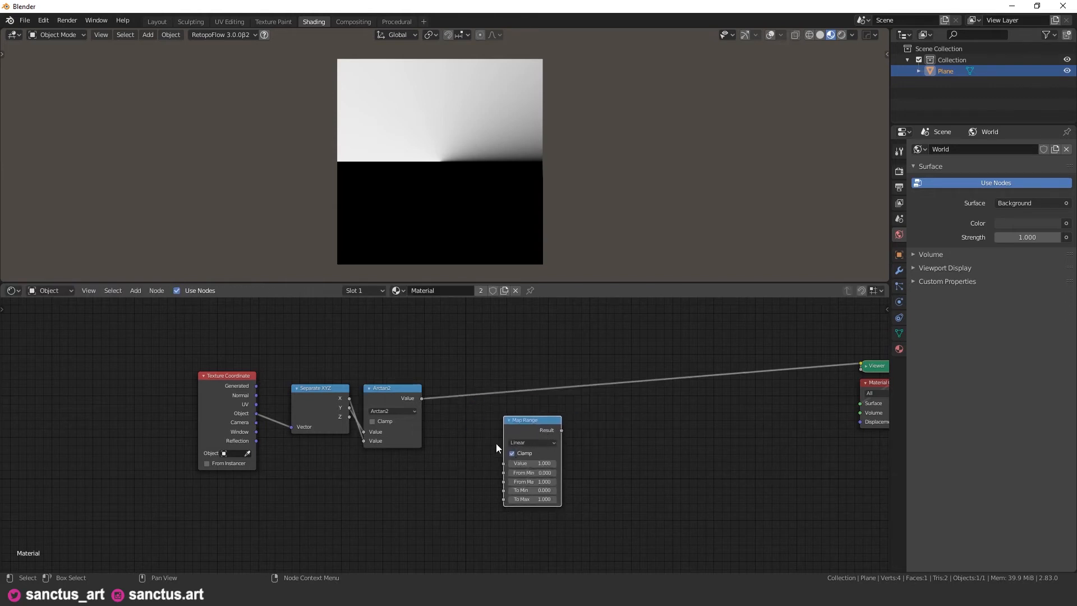
drag(532, 420, 502, 409)
text(-3.142)
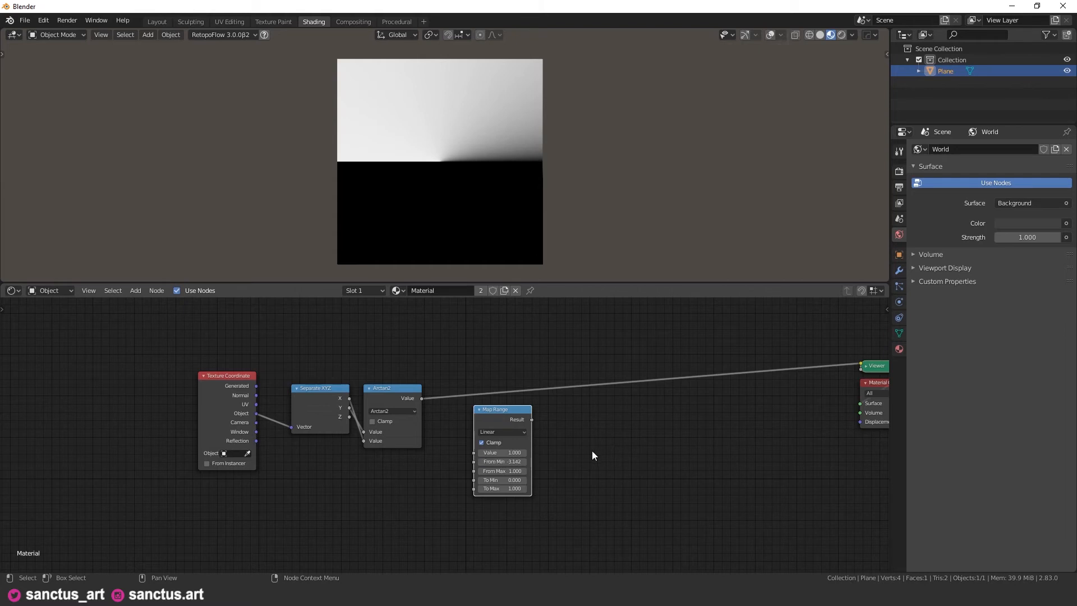
double_click(503, 470)
text(3.142)
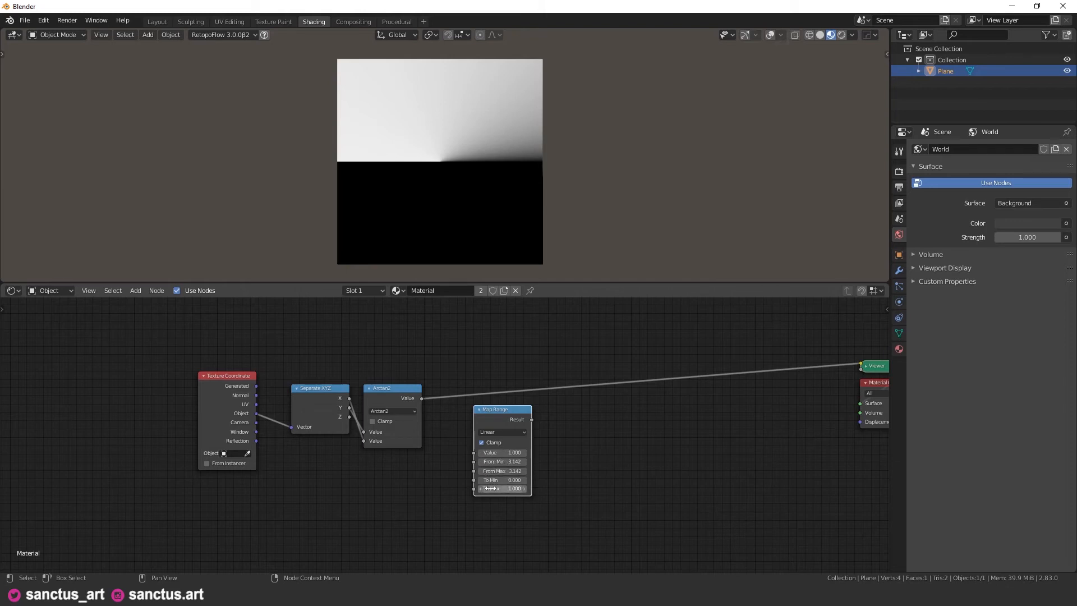
drag(501, 408, 481, 378)
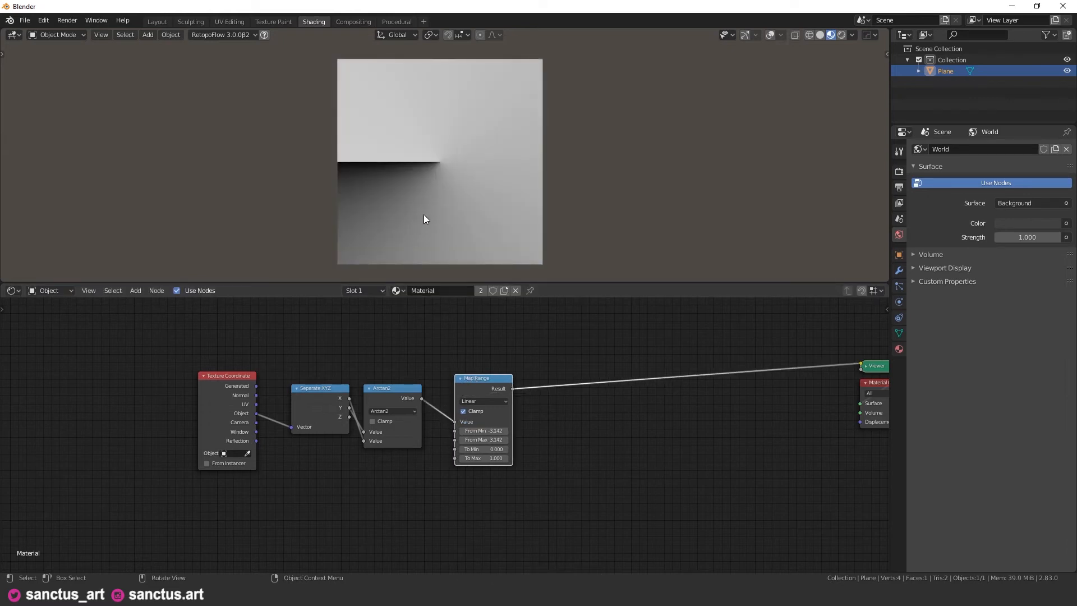
mouse_move(375, 179)
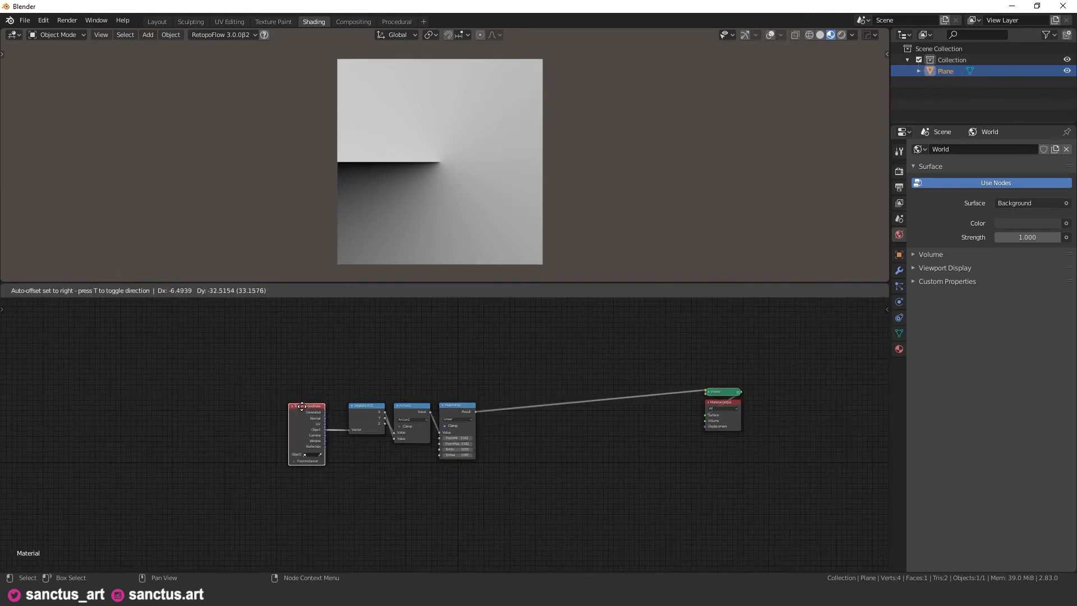
Spread the node chain apart and search for a Combine XYZ node to add
drag(305, 405, 257, 405)
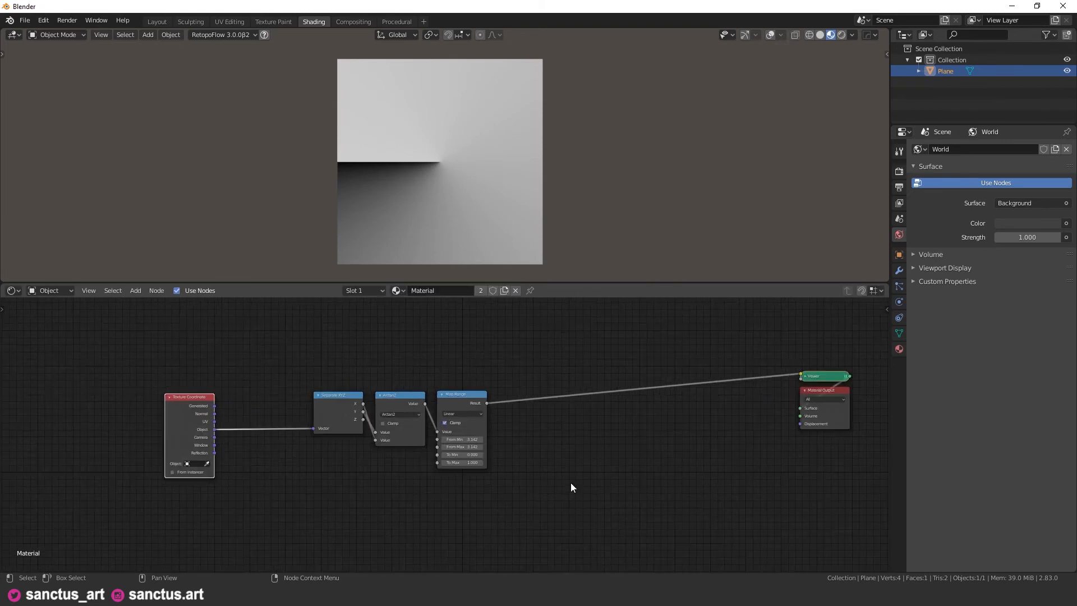
text(co)
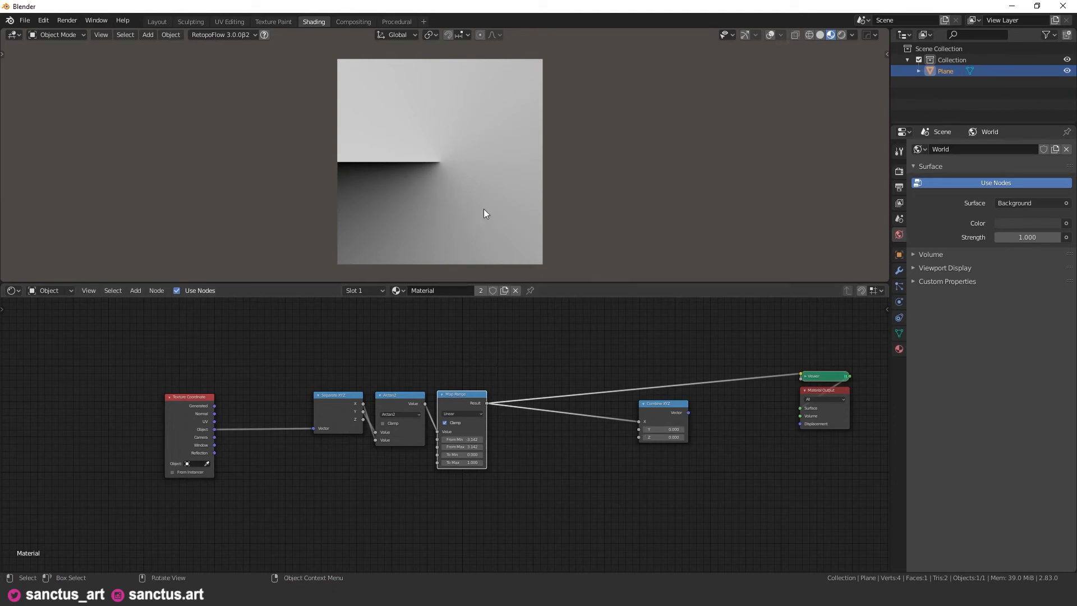
mouse_move(464, 195)
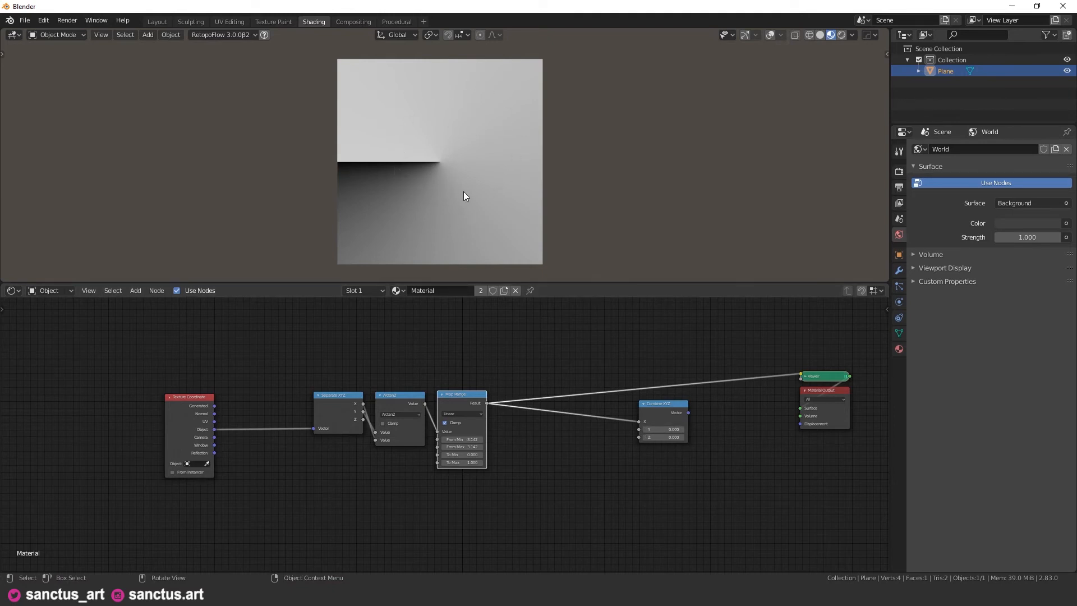
mouse_move(460, 175)
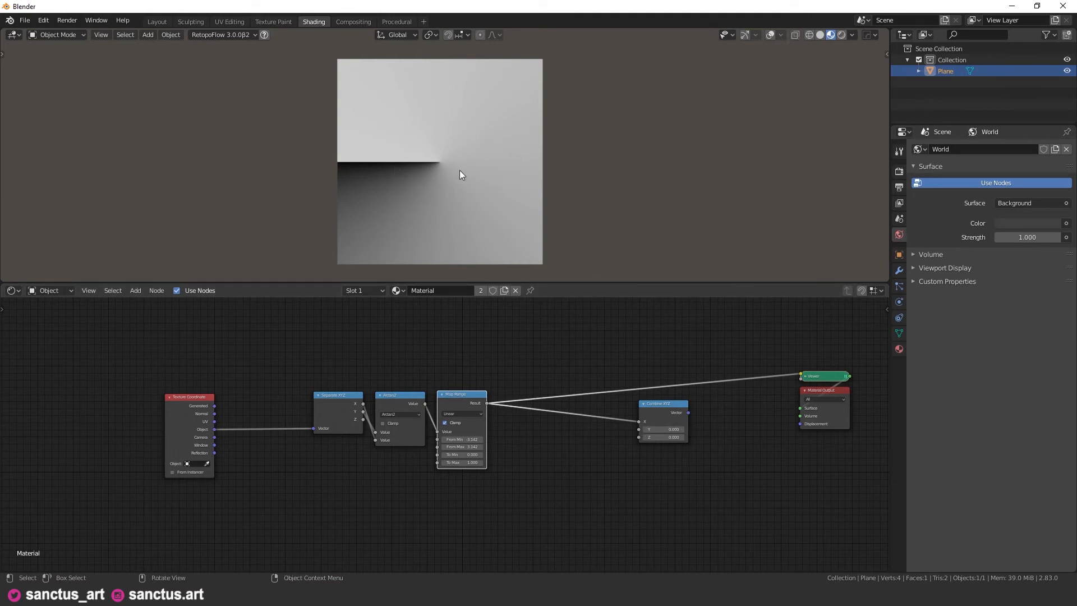
mouse_move(467, 168)
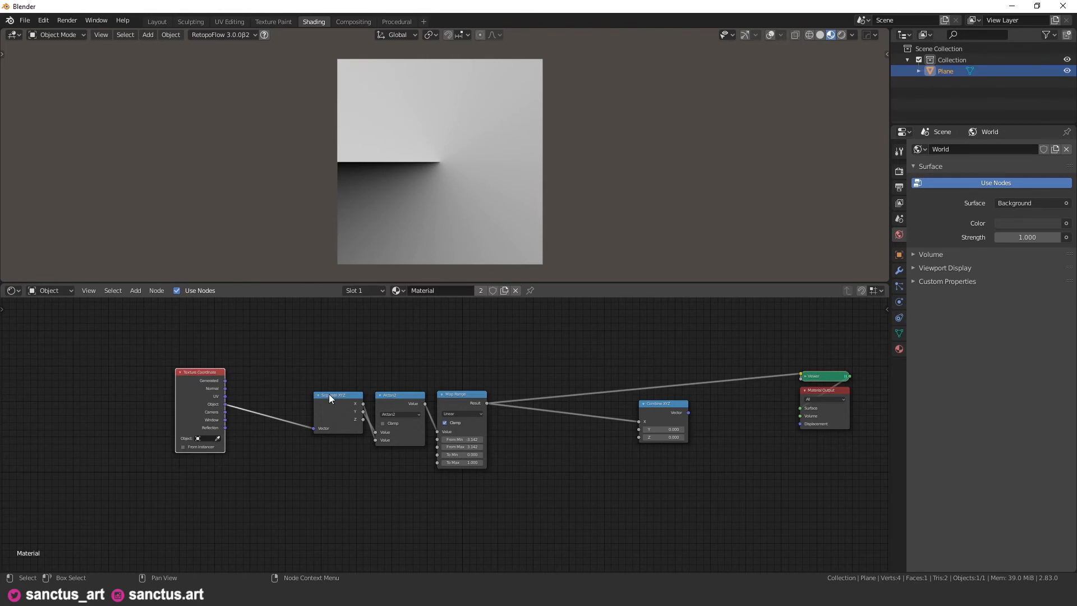
Add a Vector Math node set to Distance on the coordinates and feed it into Combine XYZ Y
drag(337, 395, 310, 397)
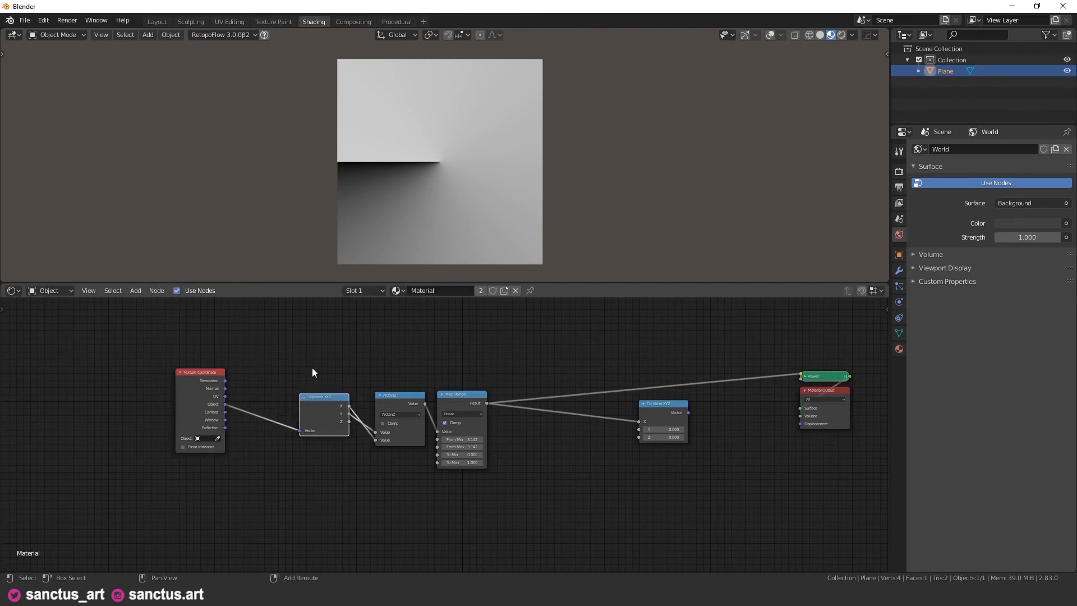
text(vect)
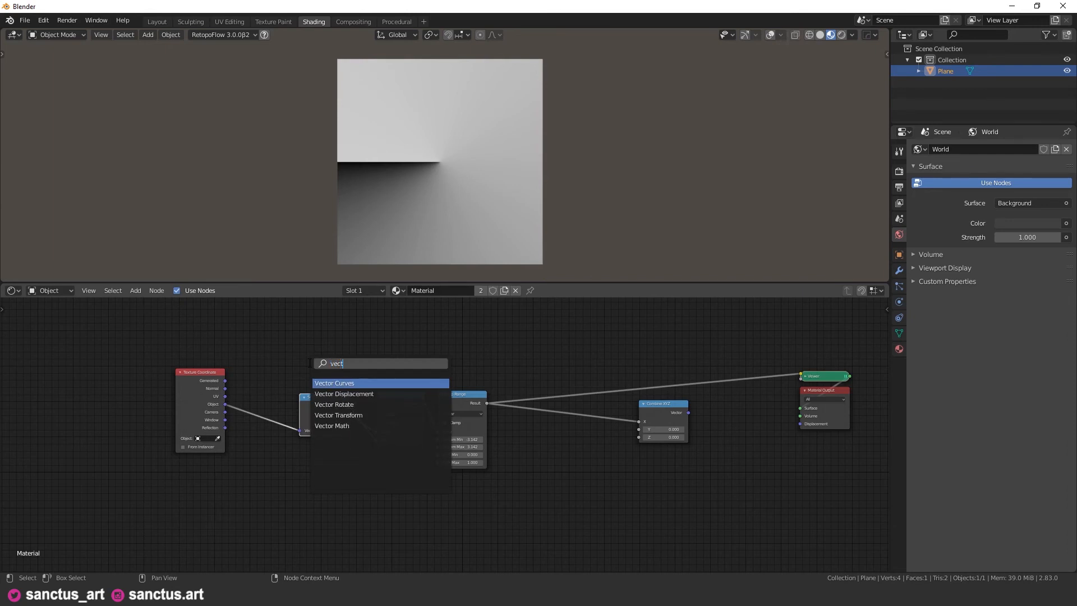
text(or)
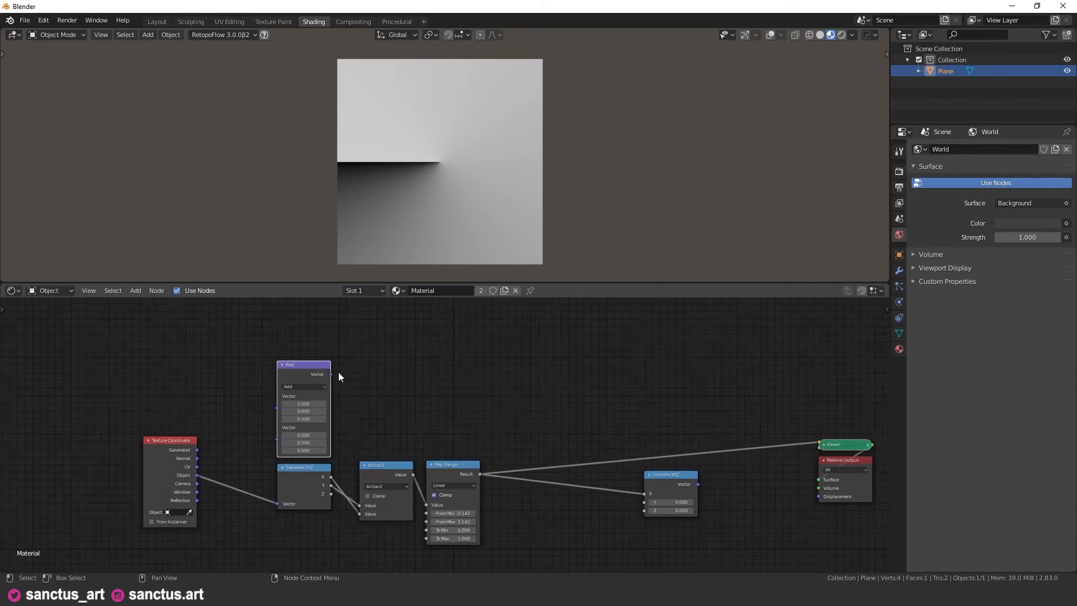
click(304, 386)
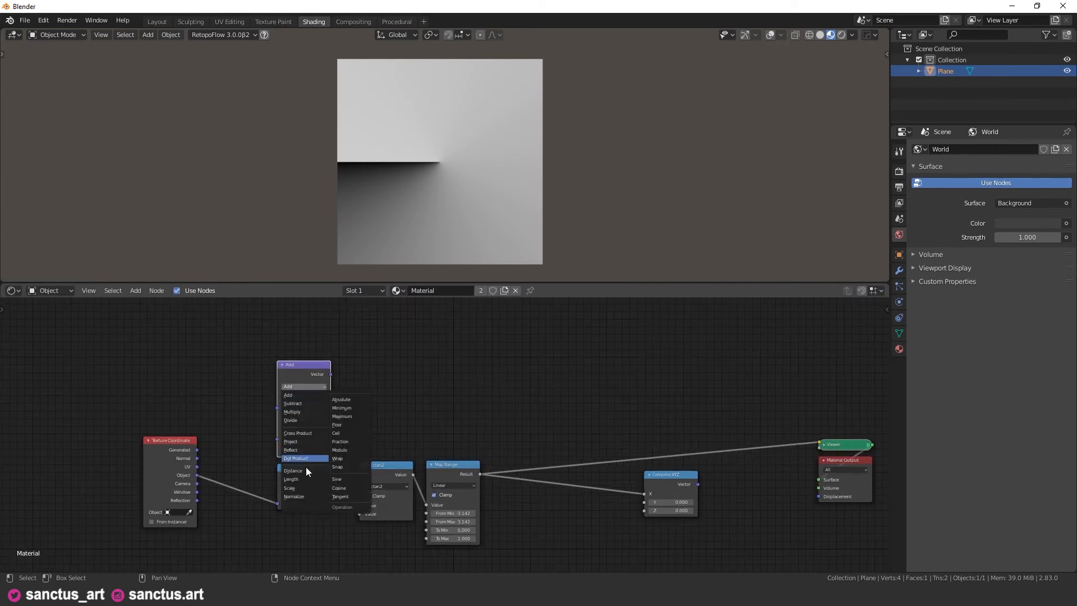
click(293, 470)
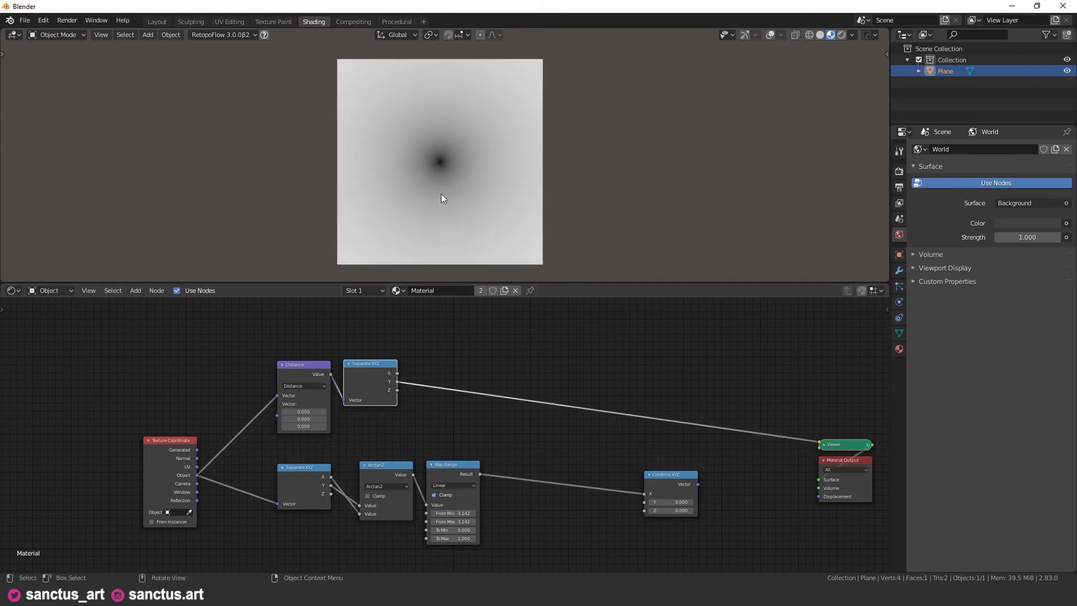
mouse_move(481, 111)
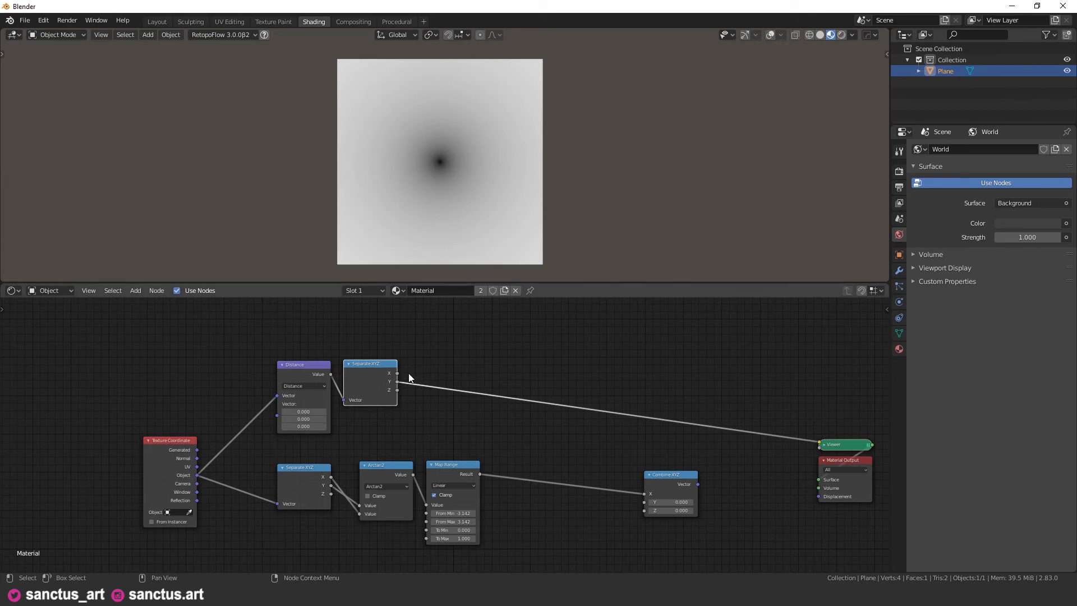
drag(397, 382, 631, 503)
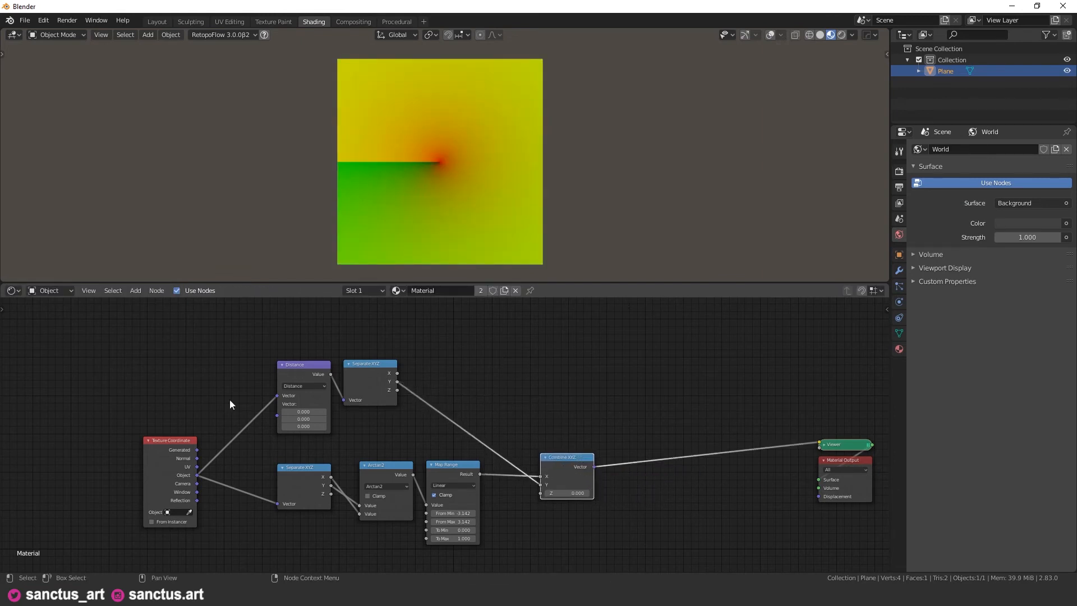
mouse_move(154, 377)
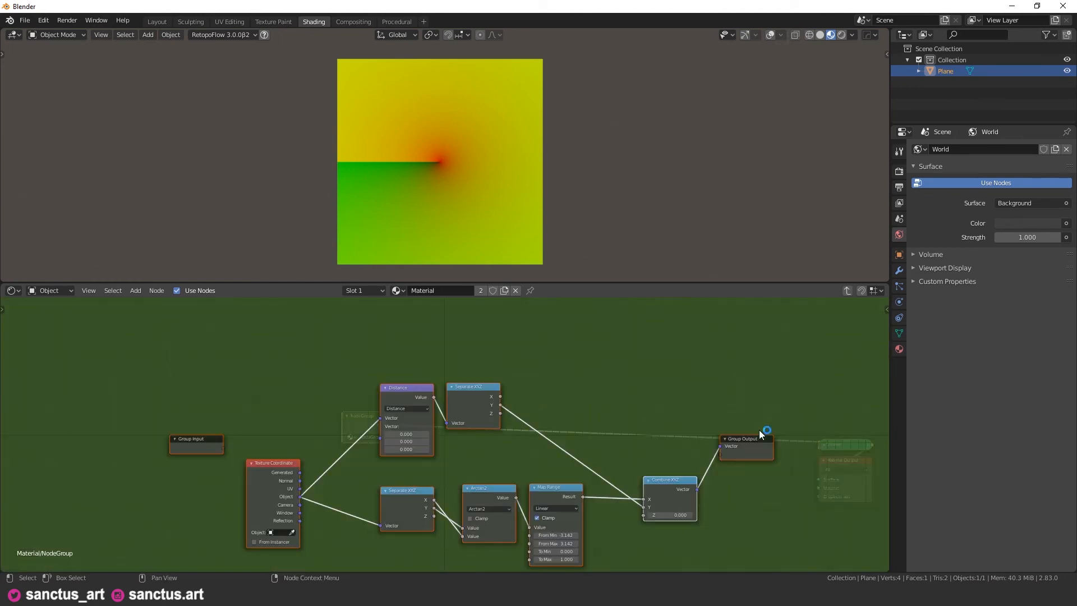
mouse_move(847, 290)
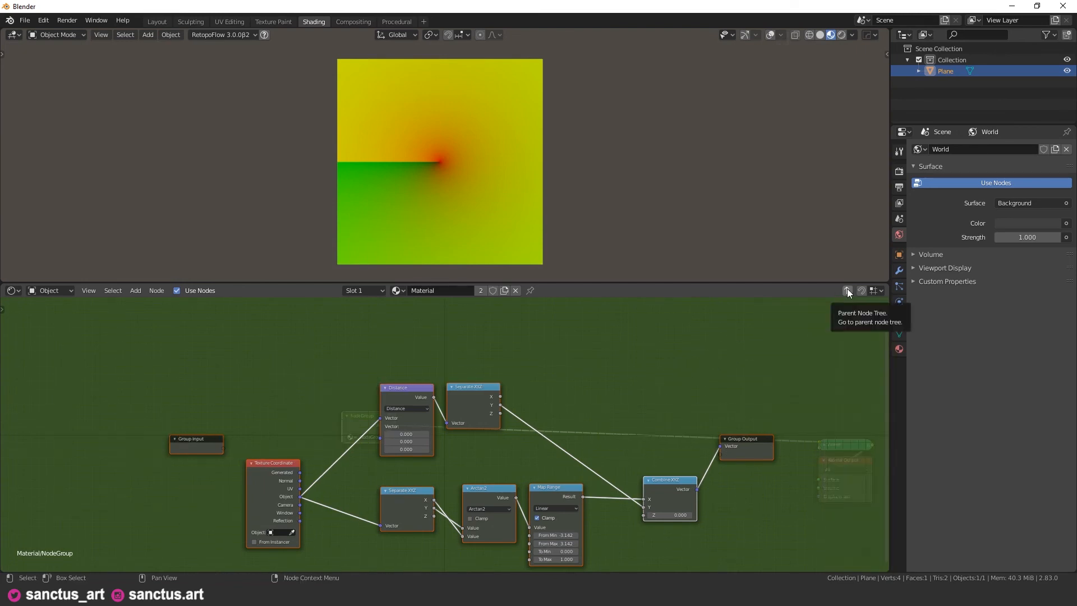
Exit the new node group to the material tree and start renaming it Radial Coord
click(847, 289)
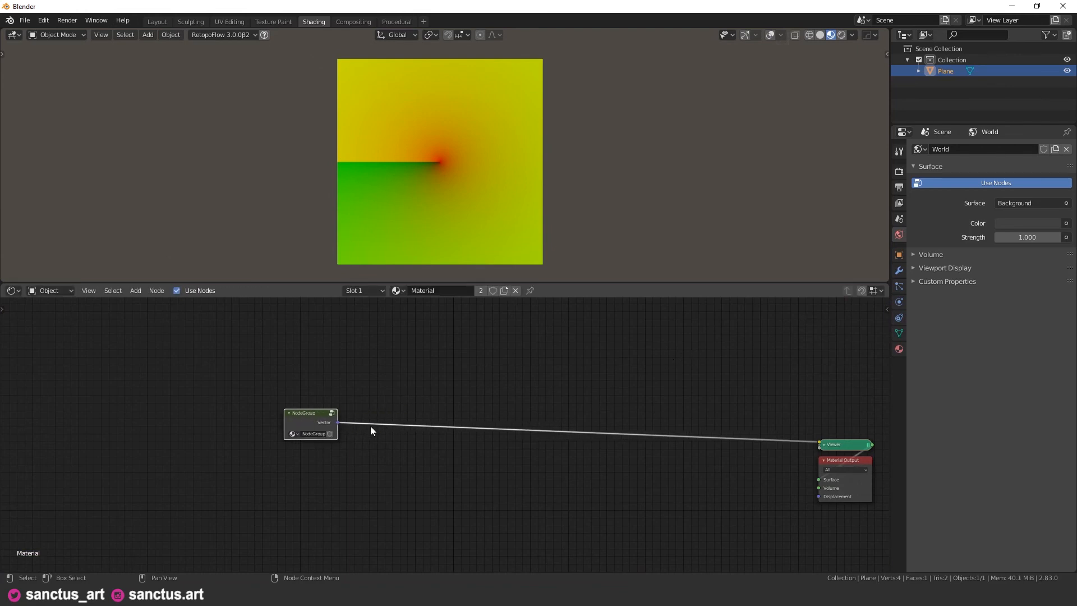
double_click(314, 433)
text(Radial Coord)
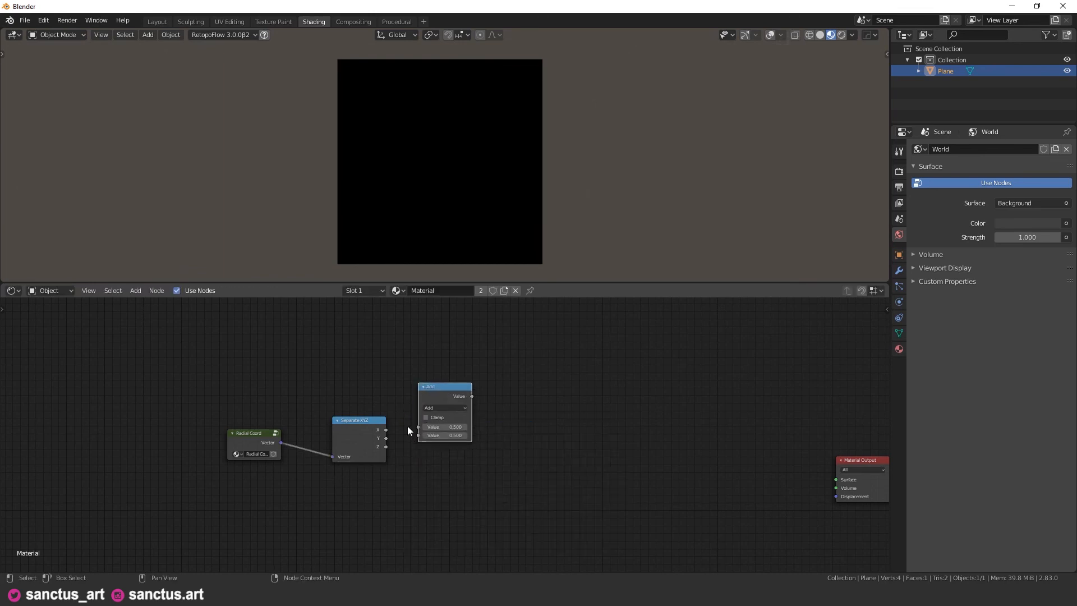
Set the Math nodes after Separate XYZ to Multiply and wire them toward the Add node
click(446, 408)
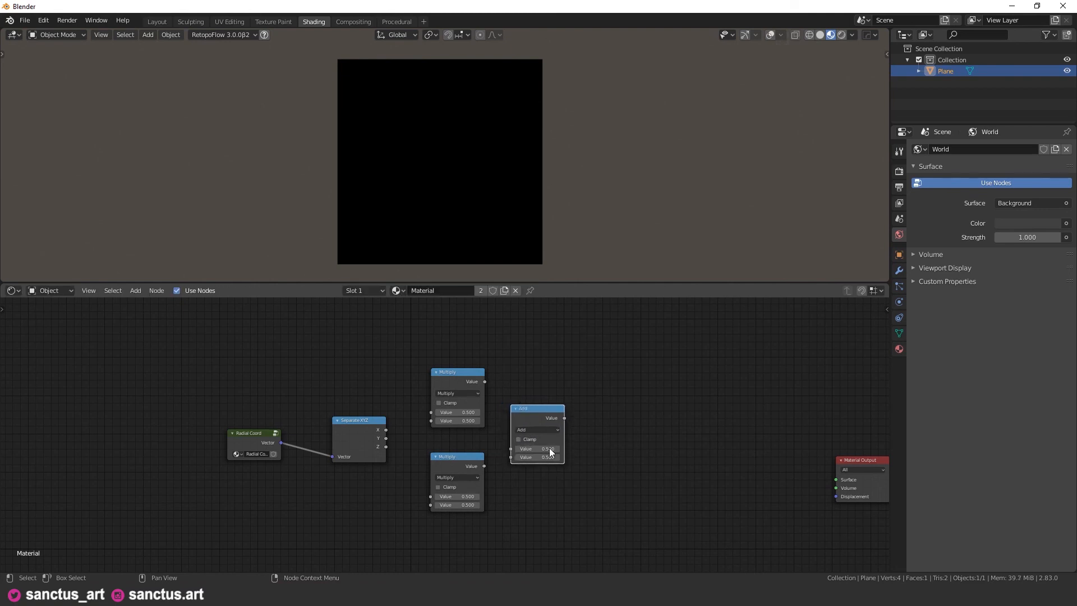
click(456, 504)
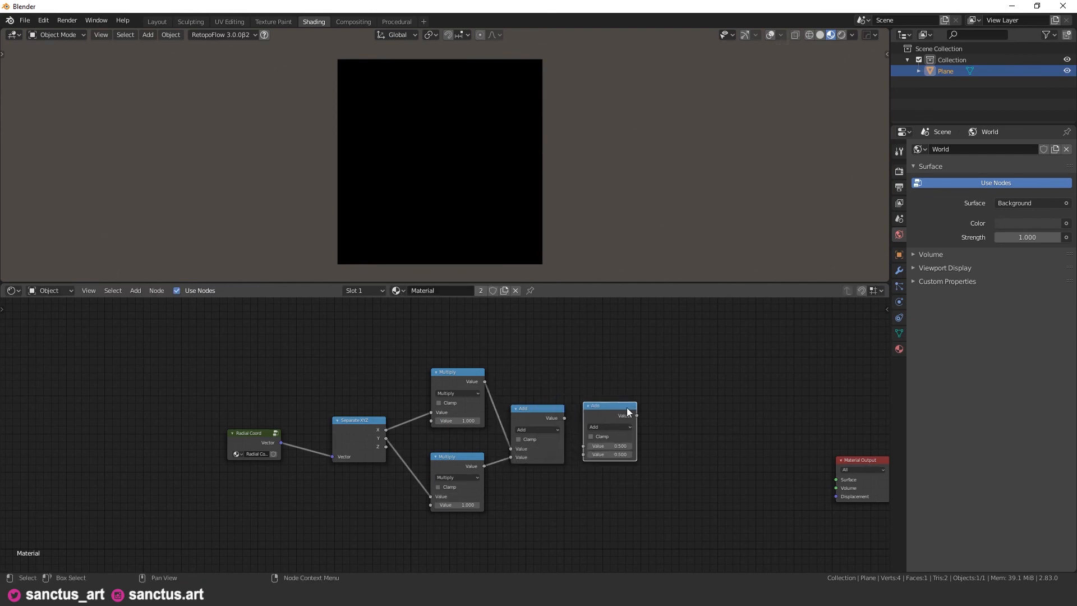
click(607, 426)
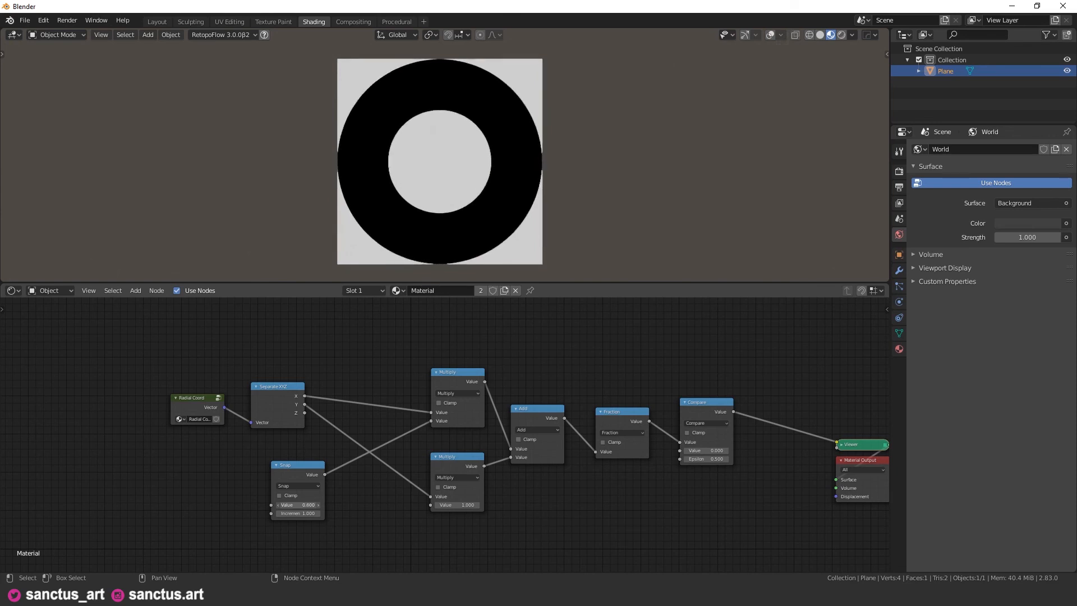
Reposition Snap and tune the Multiply values from loose arms to many thin spiral bands
drag(302, 504, 310, 504)
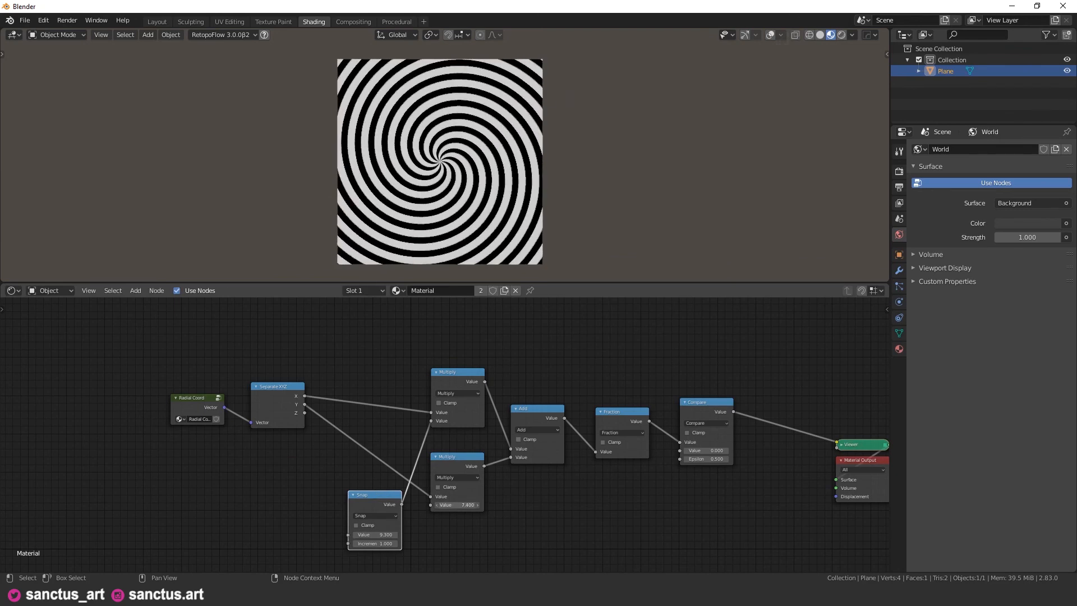
drag(467, 505, 453, 505)
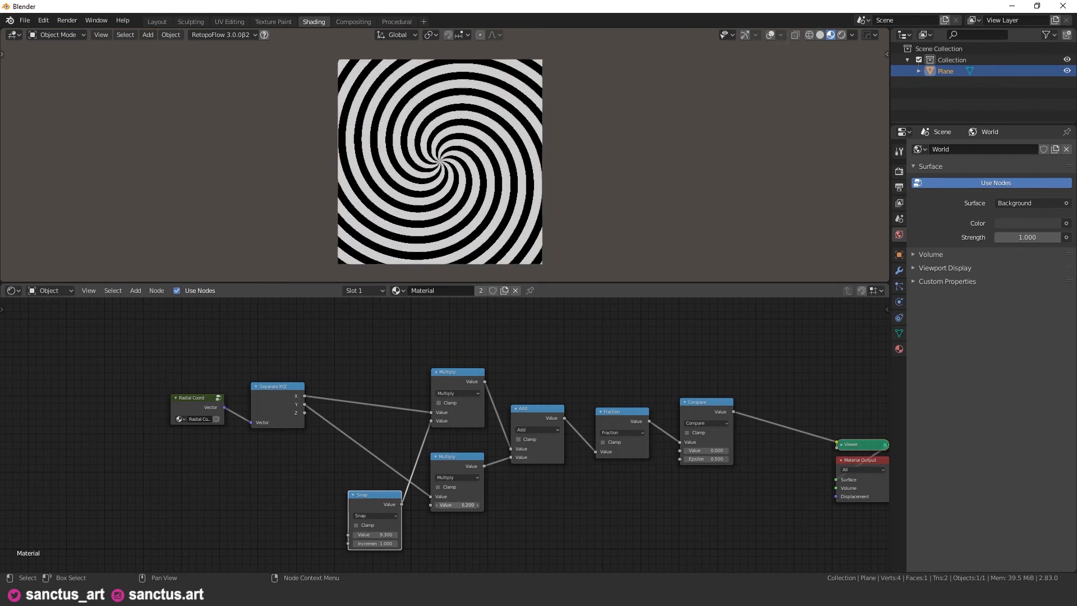
drag(377, 534, 377, 534)
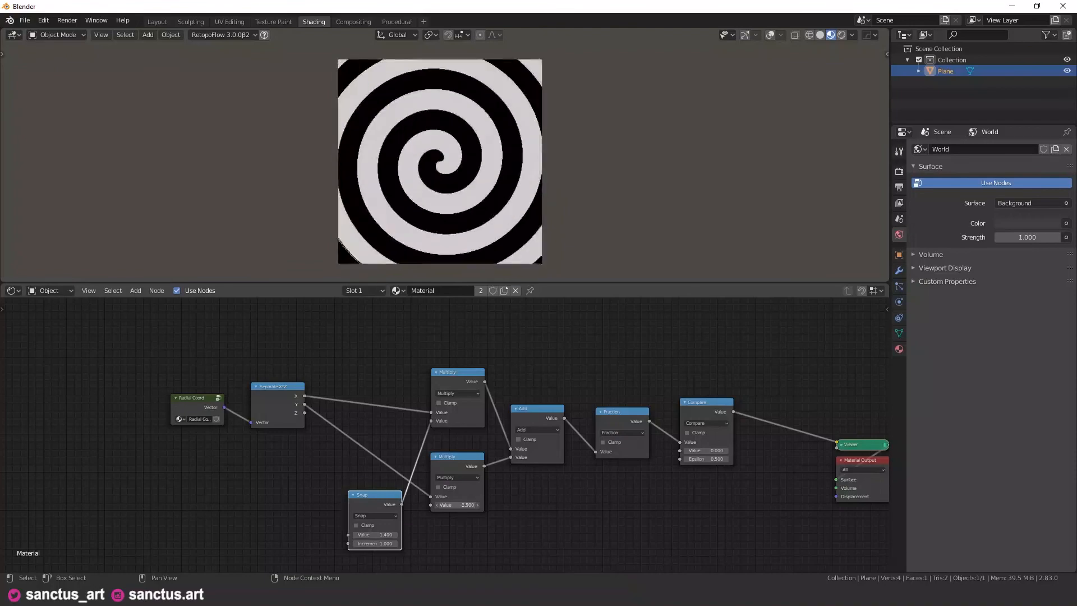
drag(456, 456, 443, 488)
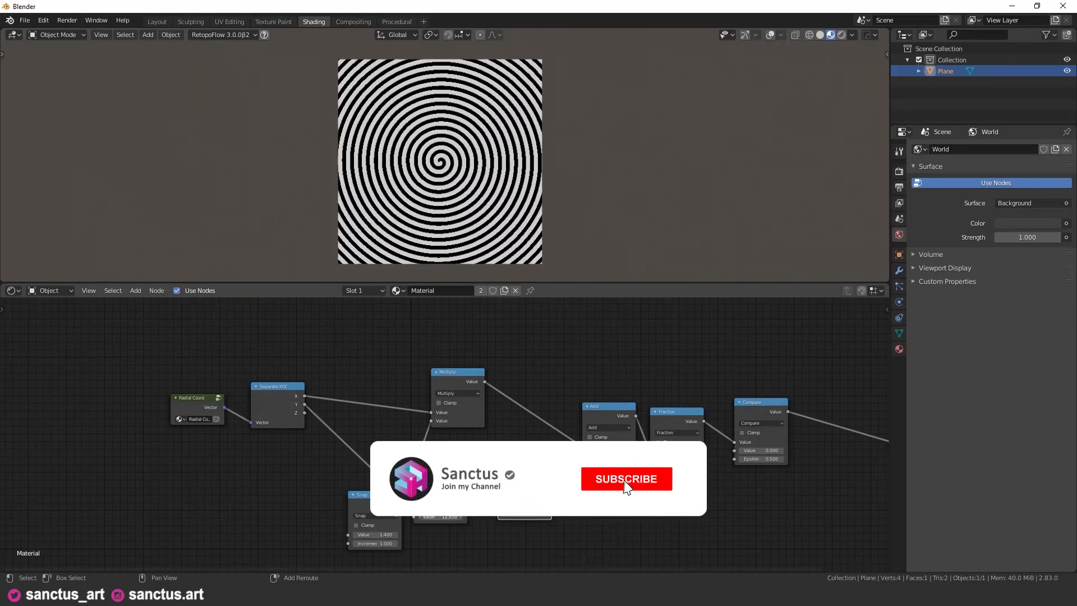
Lower the Multiply and Snap values so the spiral loosens into a few broad, widely spaced arms
click(625, 479)
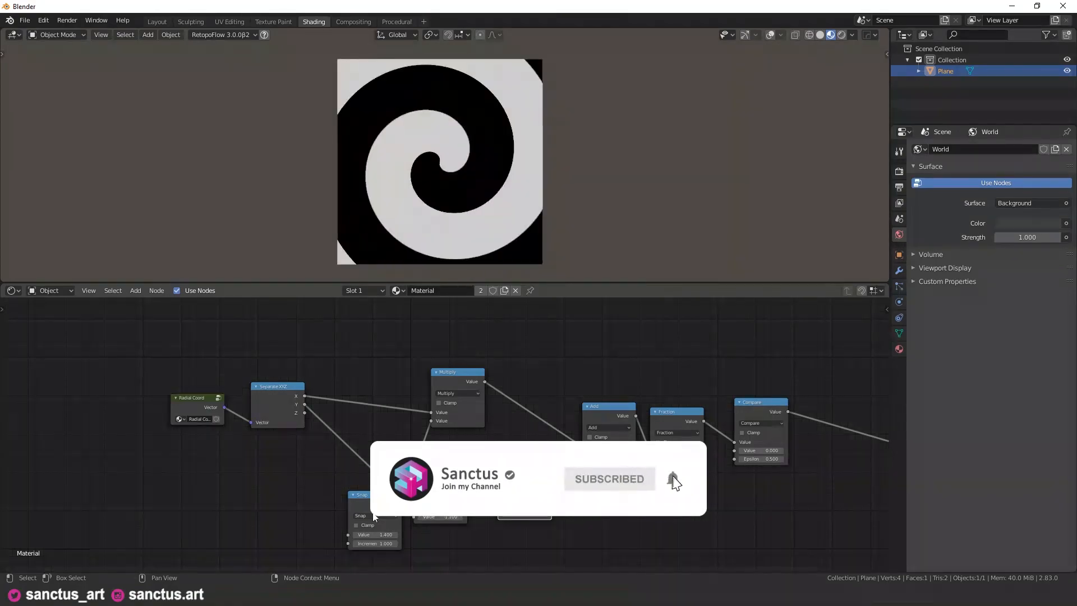